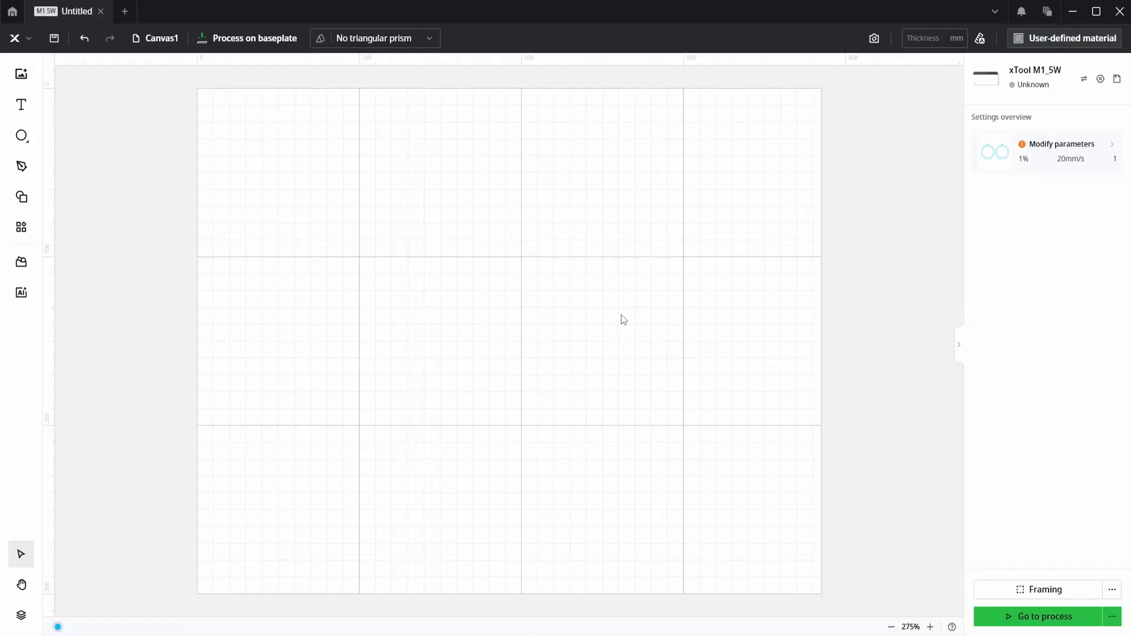
pyautogui.moveTo(624, 302)
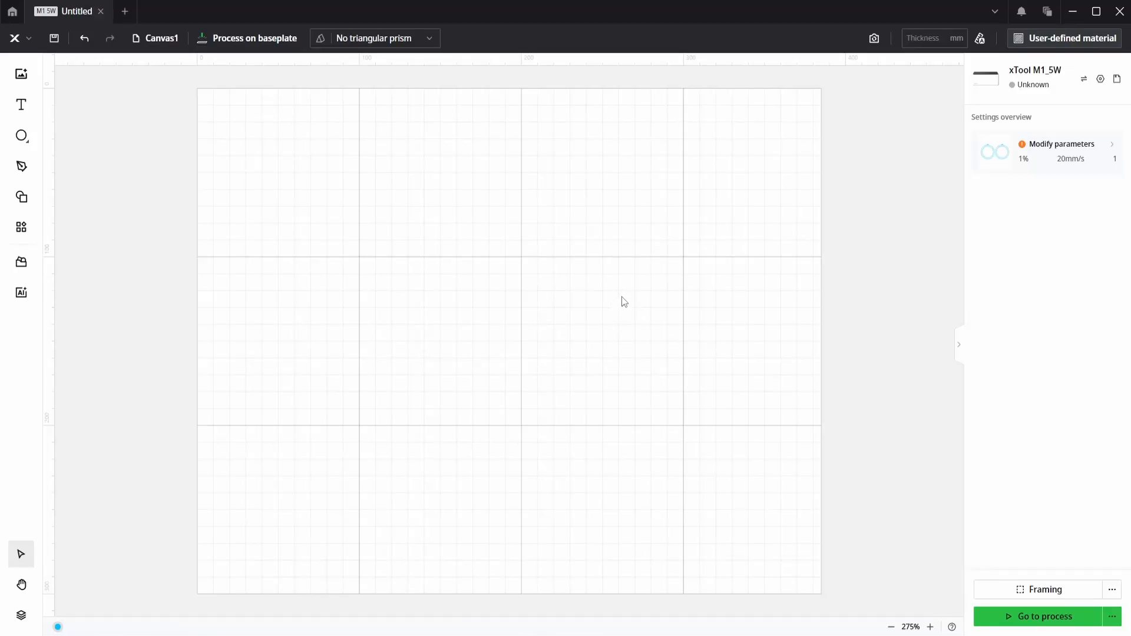
pyautogui.moveTo(594, 298)
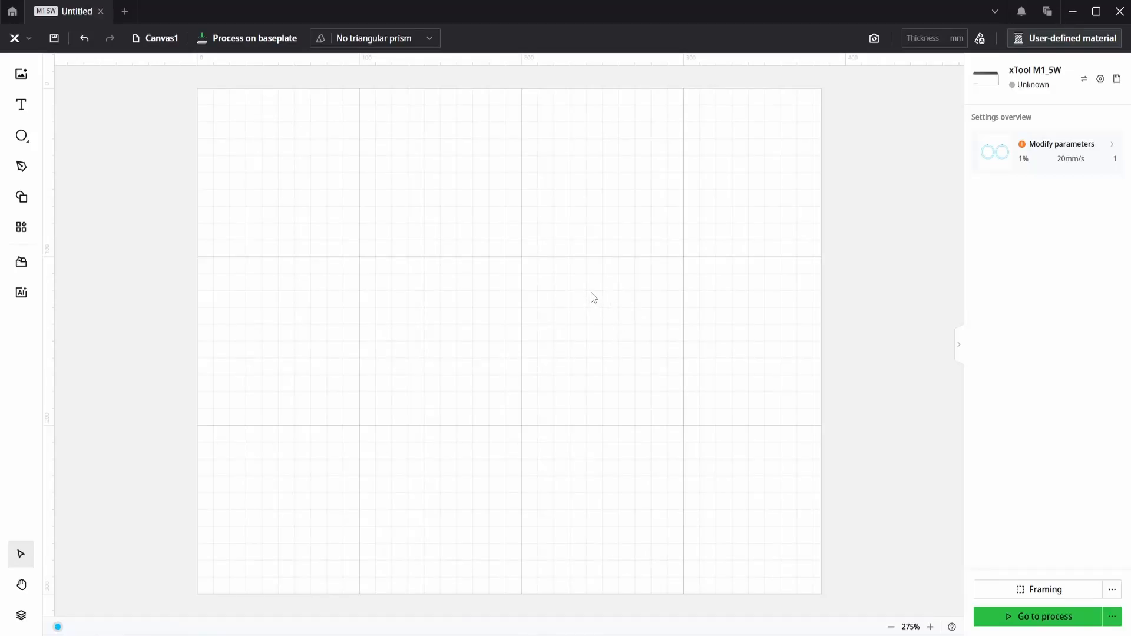
pyautogui.moveTo(591, 293)
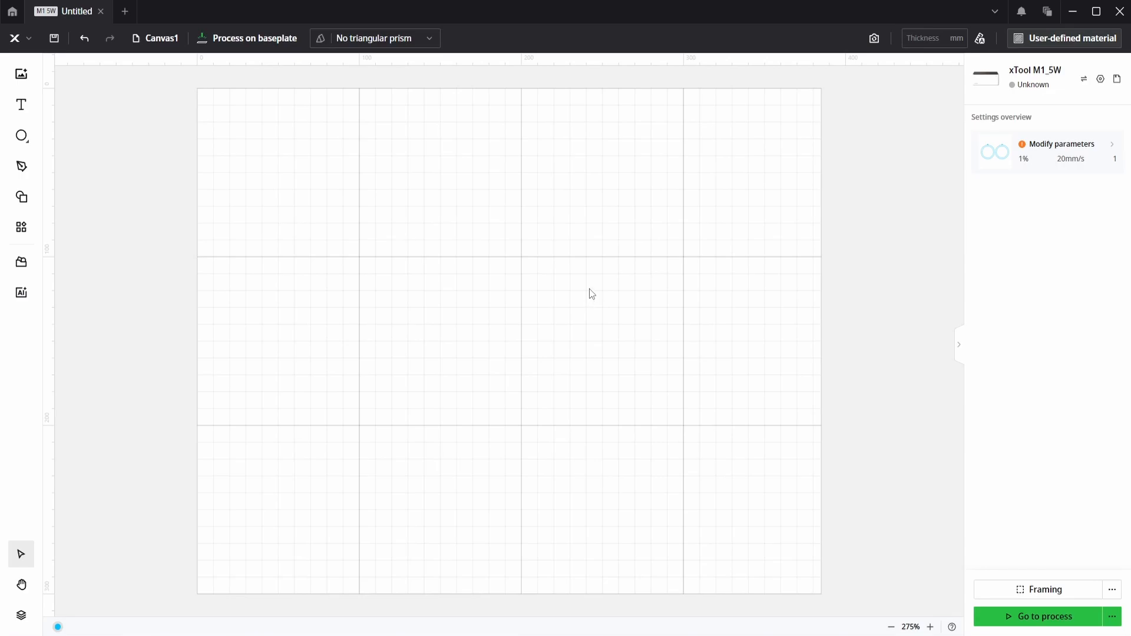
pyautogui.moveTo(206, 219)
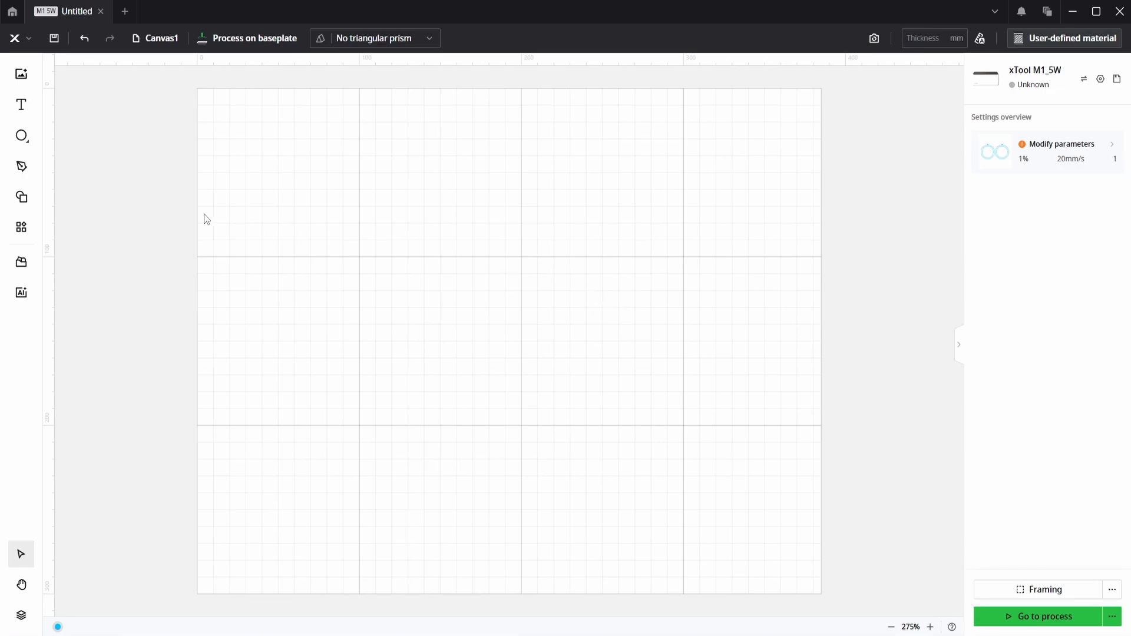
# Step: Draw a circle, set it to 100 × 100 mm with ratio locked, and shift it right
pyautogui.click(22, 136)
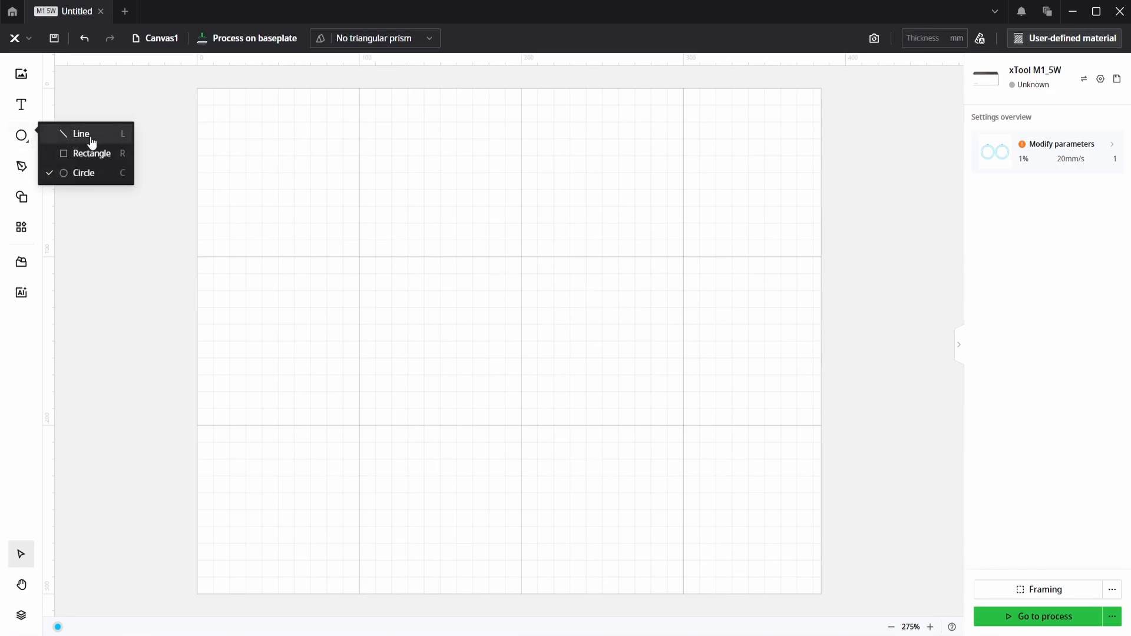
pyautogui.moveTo(84, 173)
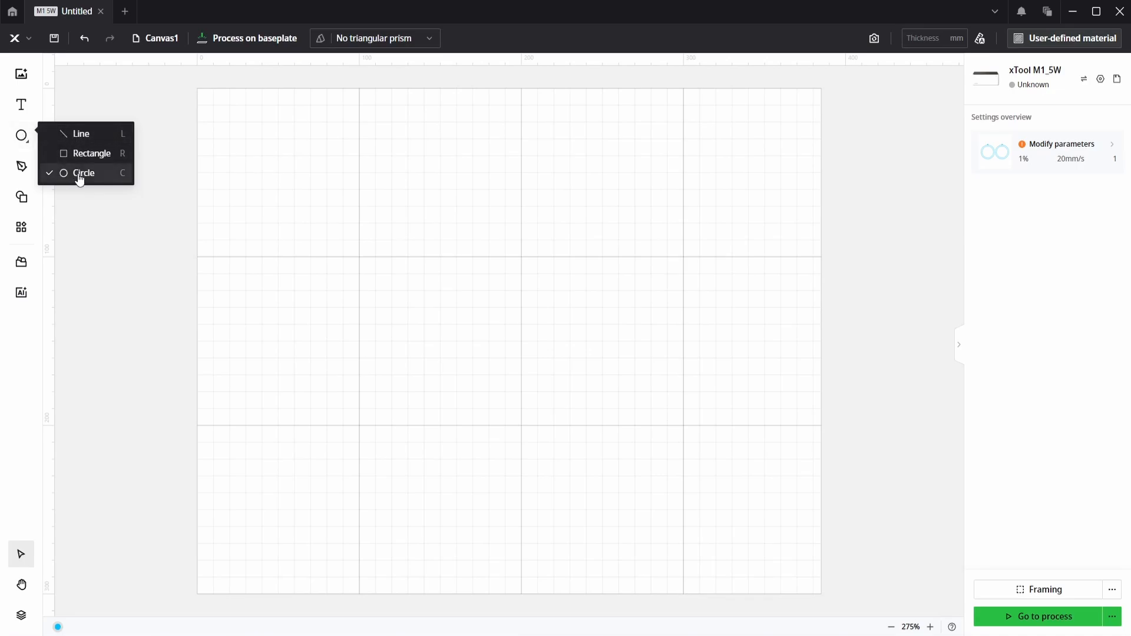
pyautogui.click(83, 173)
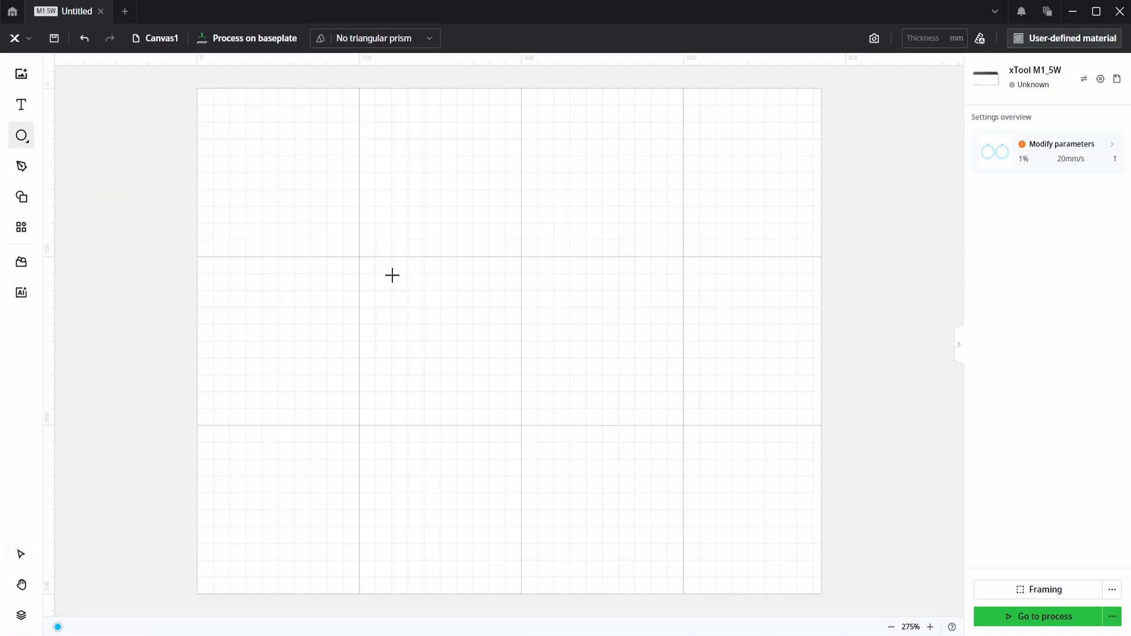
pyautogui.moveTo(391, 274); pyautogui.dragTo(507, 395)
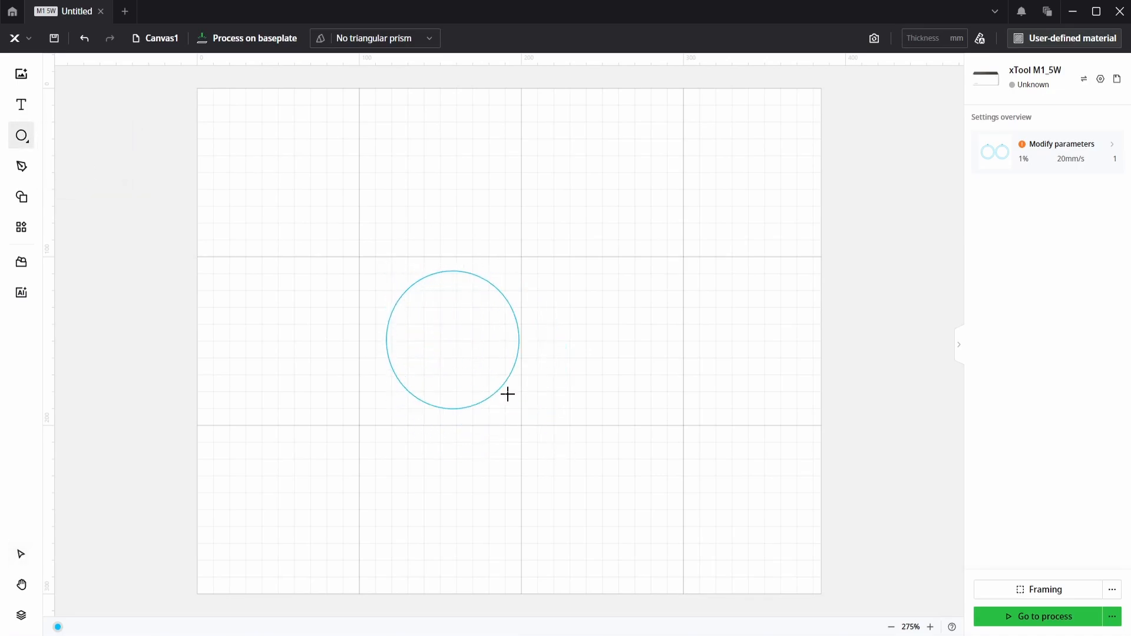
pyautogui.click(452, 339)
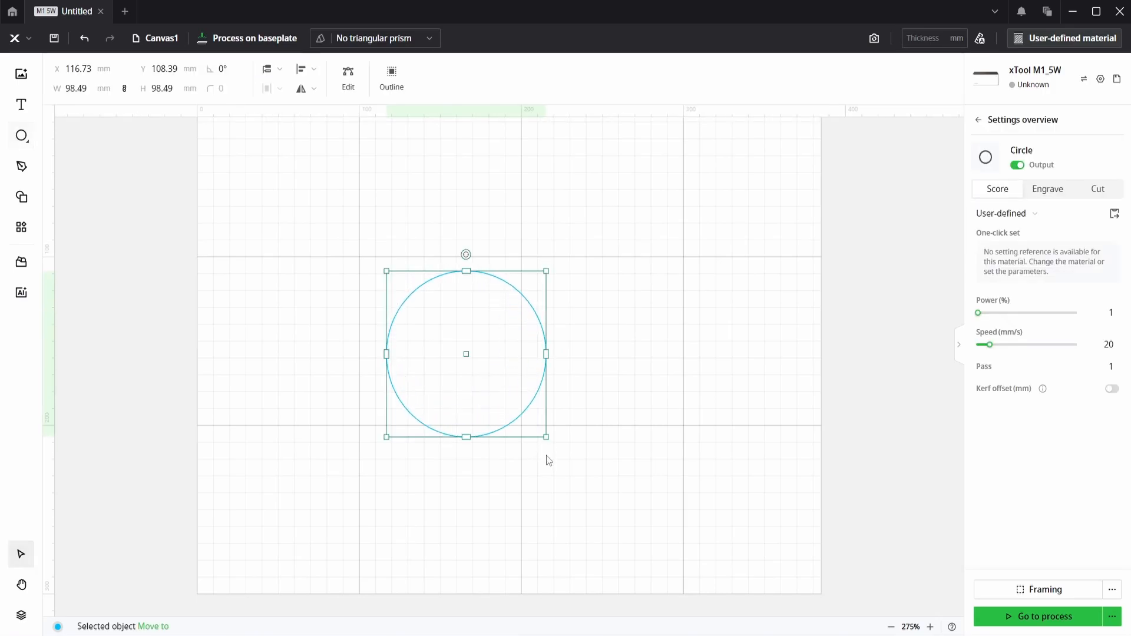
pyautogui.moveTo(492, 318)
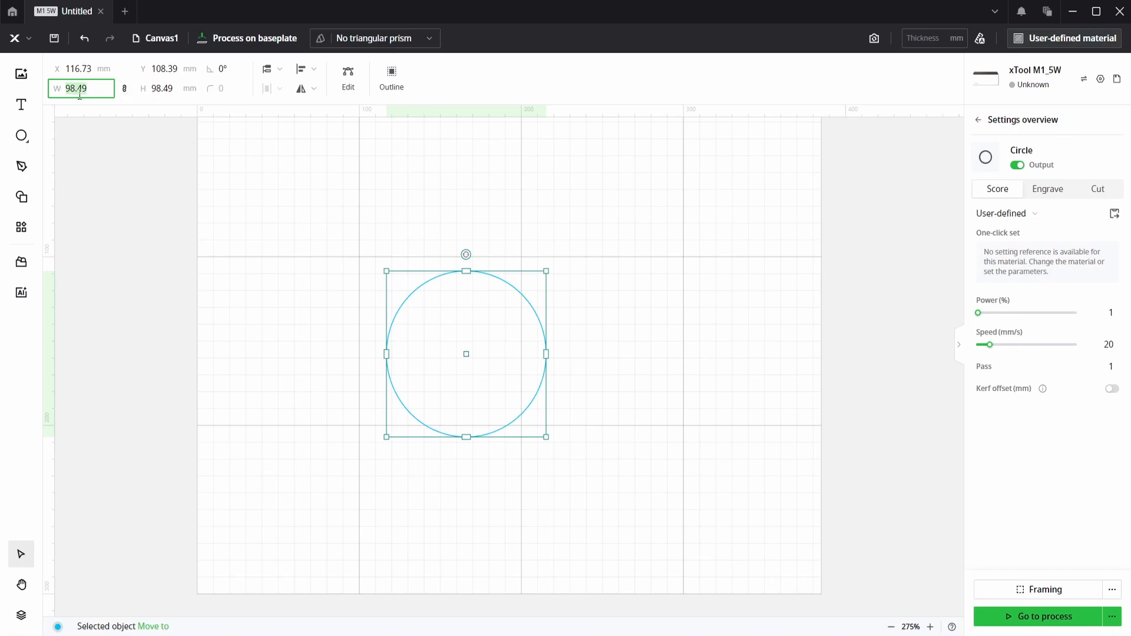
pyautogui.write('100')
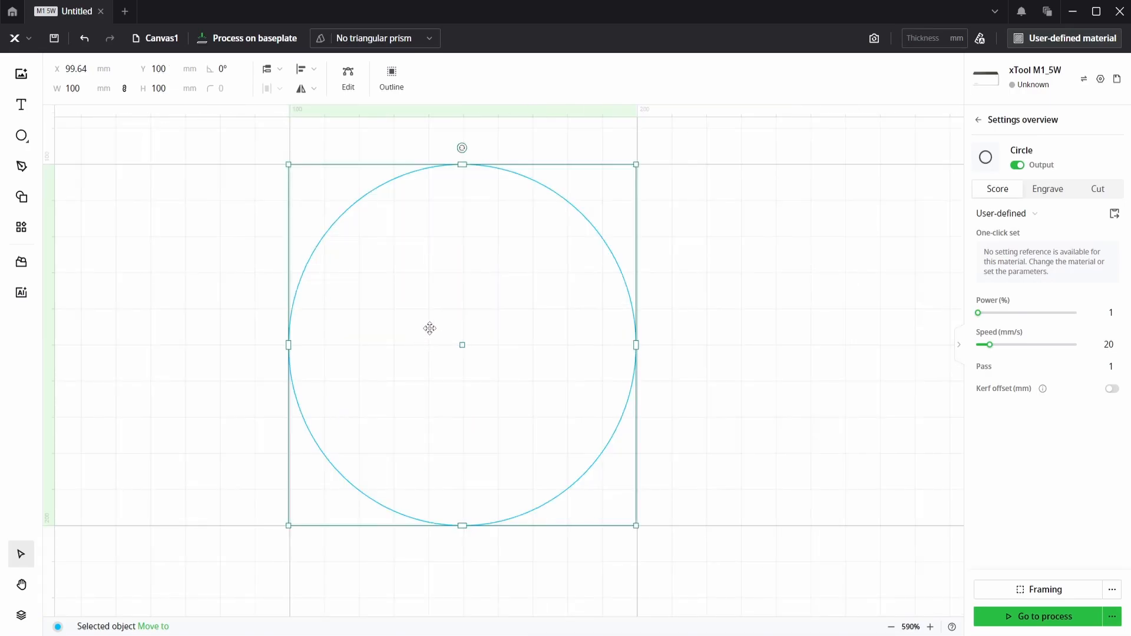
pyautogui.moveTo(430, 328); pyautogui.dragTo(558, 359)
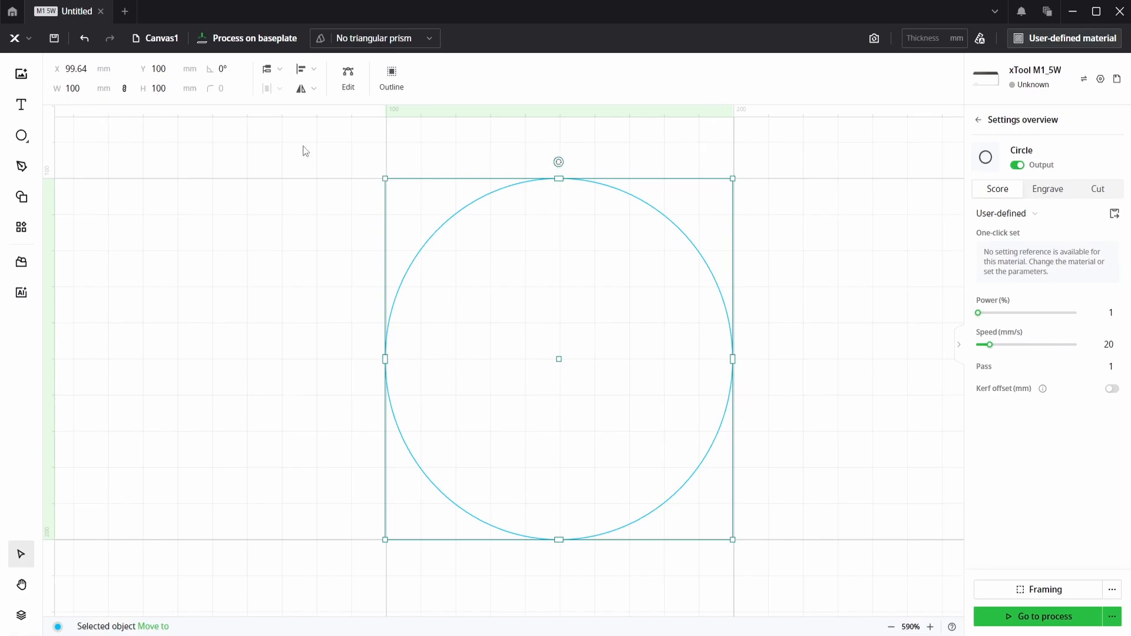
pyautogui.moveTo(116, 112)
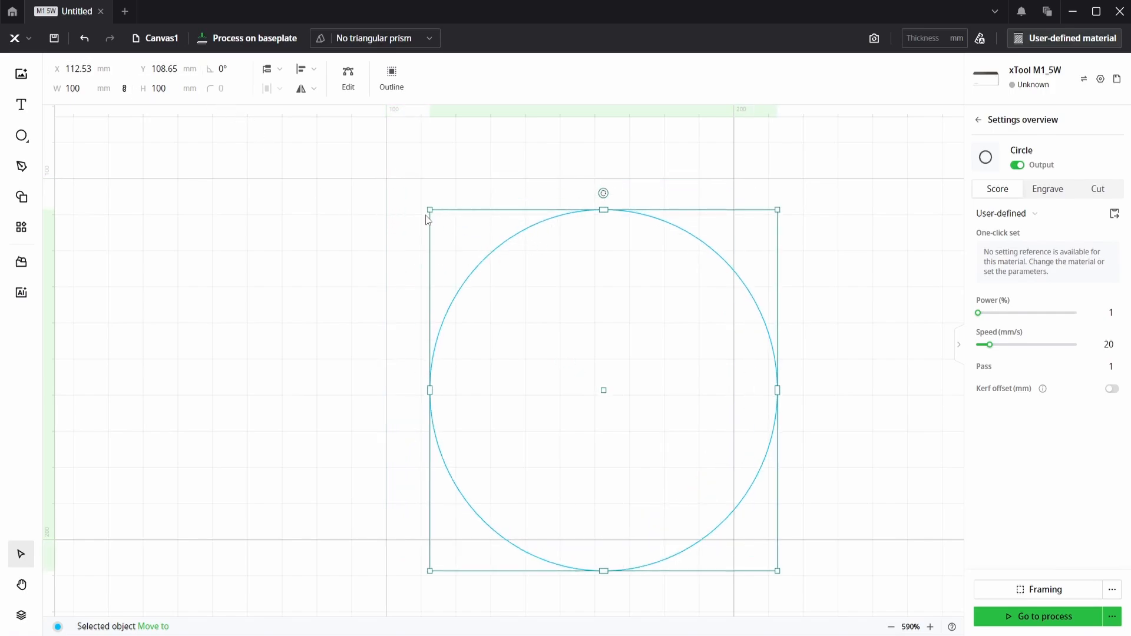
# Step: Enter 100 mm for the circle's X and Y position
pyautogui.click(80, 68)
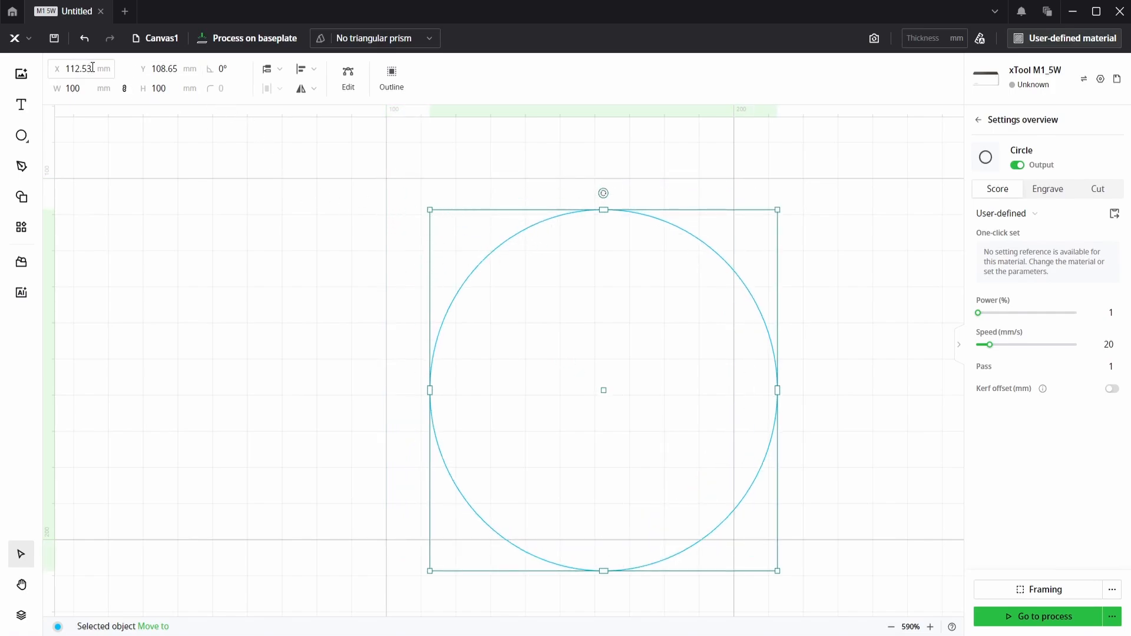
pyautogui.click(81, 68)
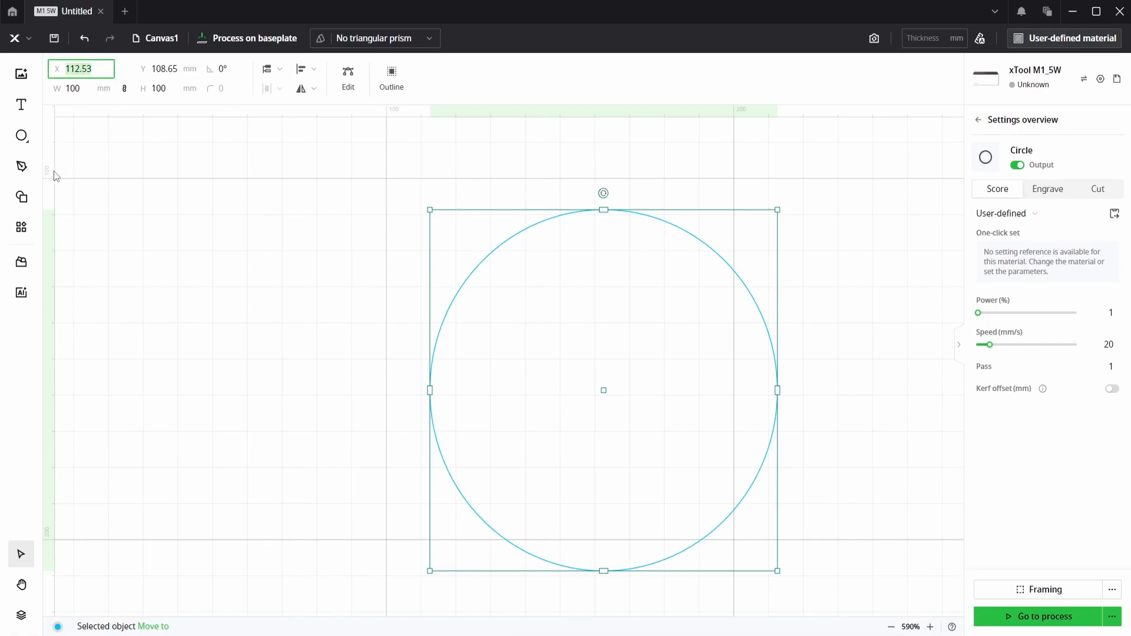
pyautogui.moveTo(371, 171)
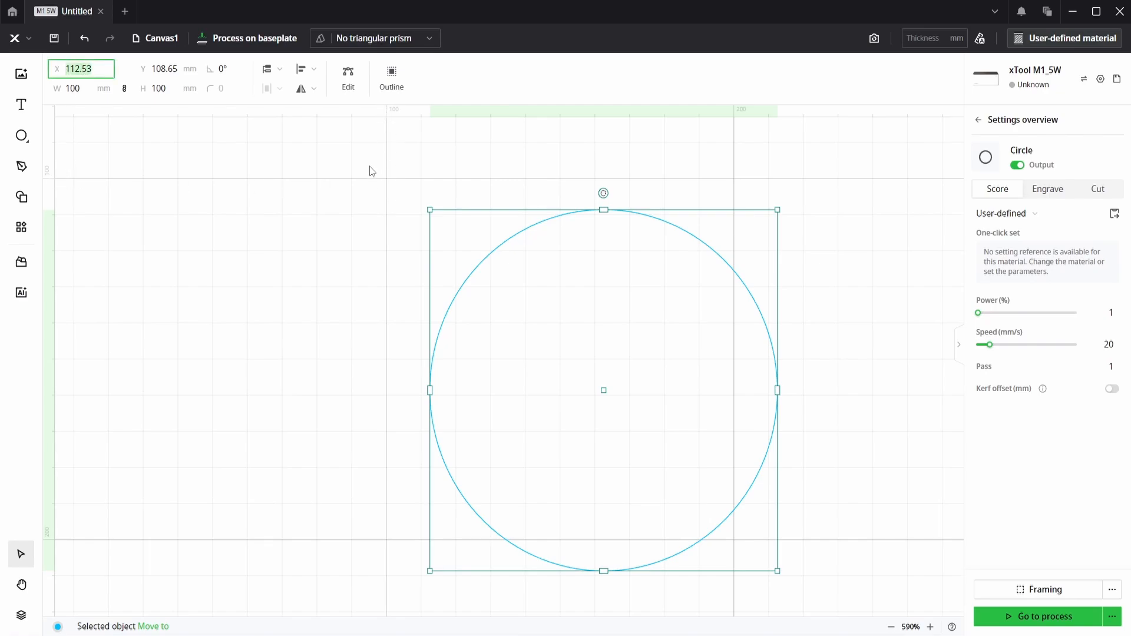
pyautogui.moveTo(141, 197)
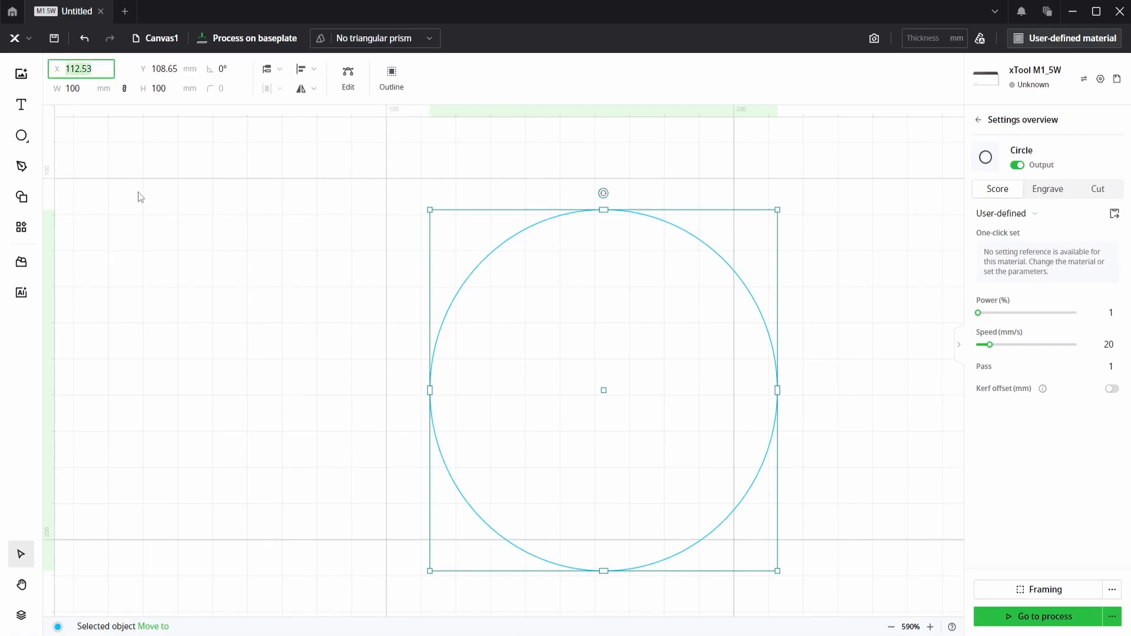
pyautogui.write('100')
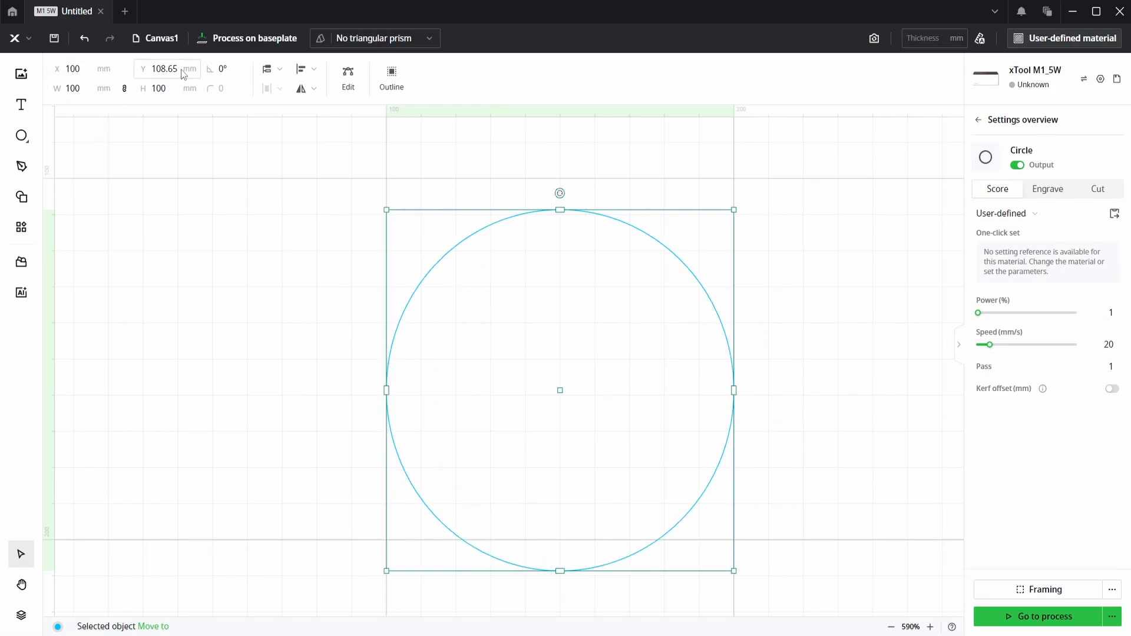
pyautogui.write('100')
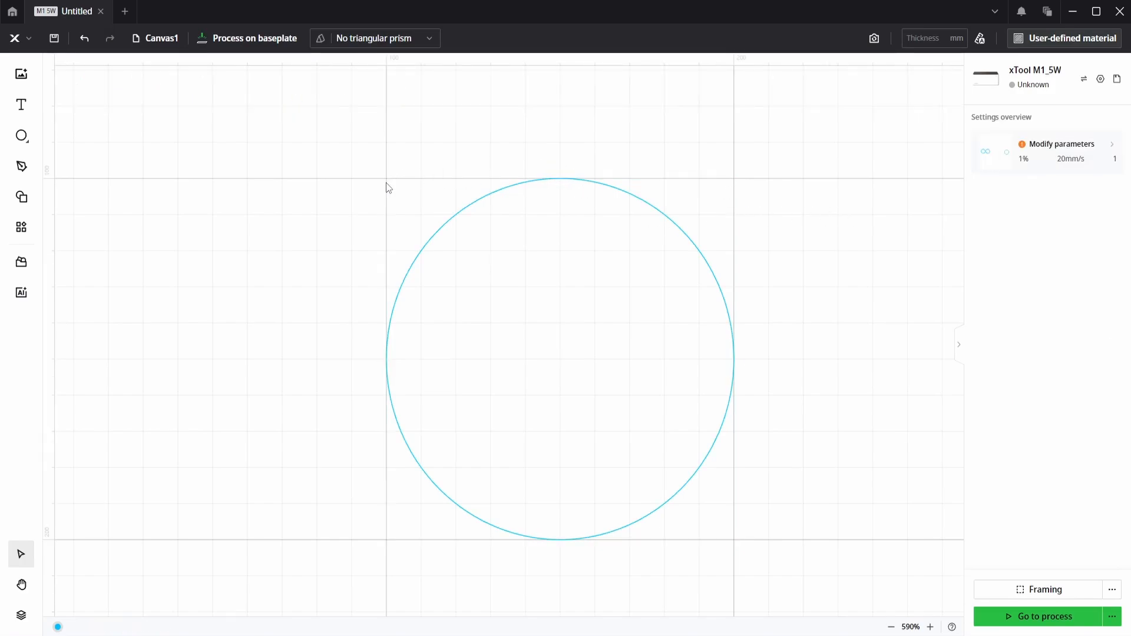
pyautogui.moveTo(716, 244)
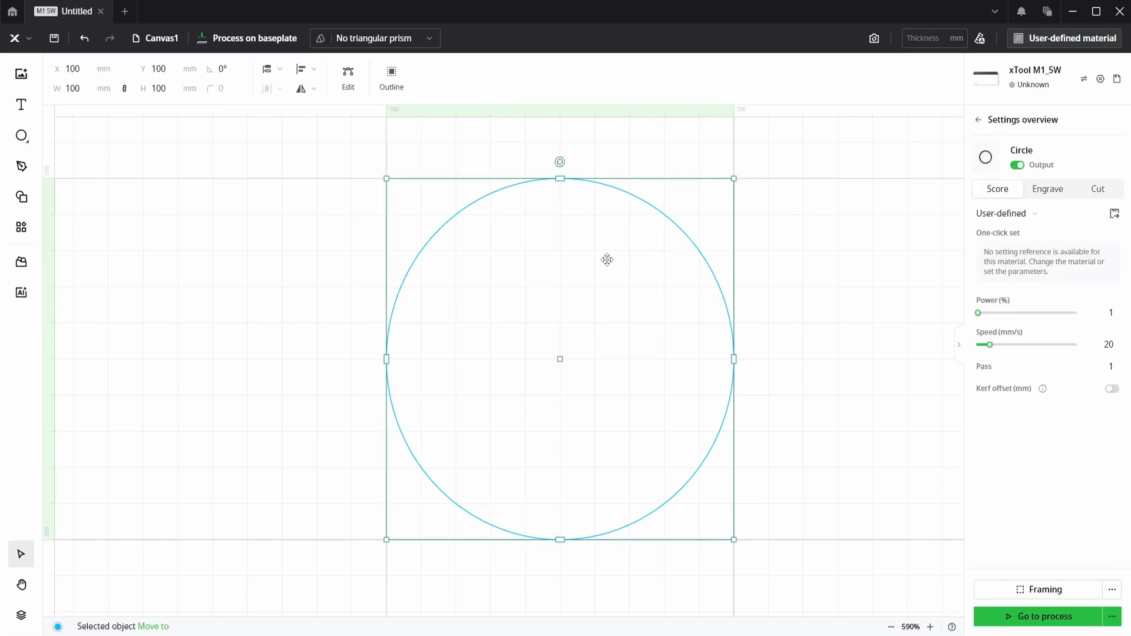
# Step: Outline the circle with a -8 mm offset to create the inner circle
pyautogui.click(391, 76)
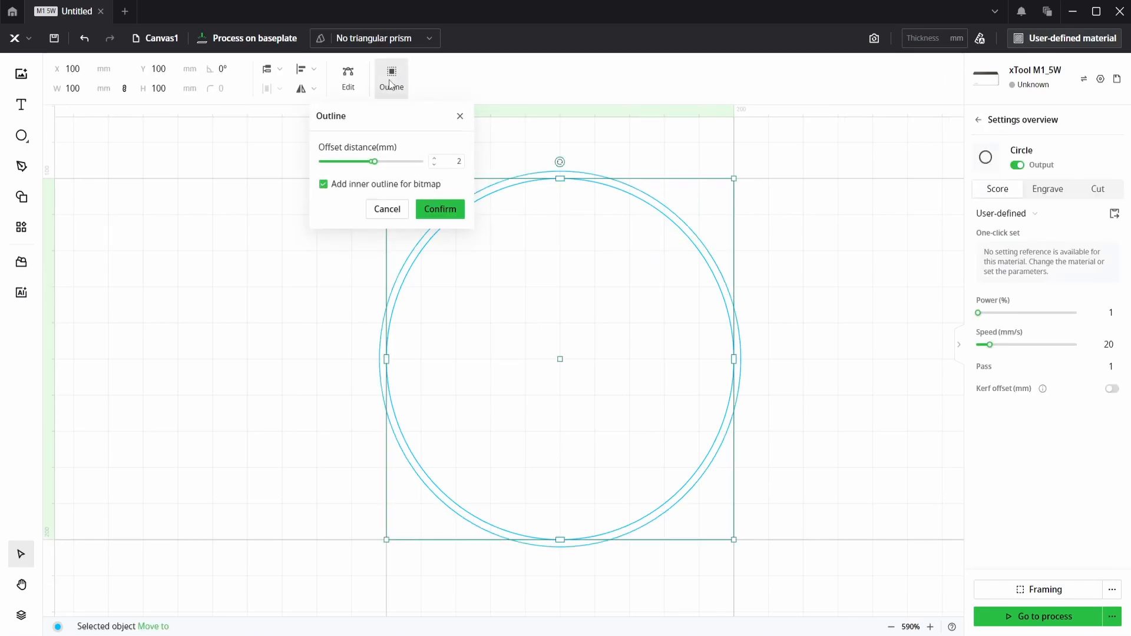
pyautogui.click(446, 160)
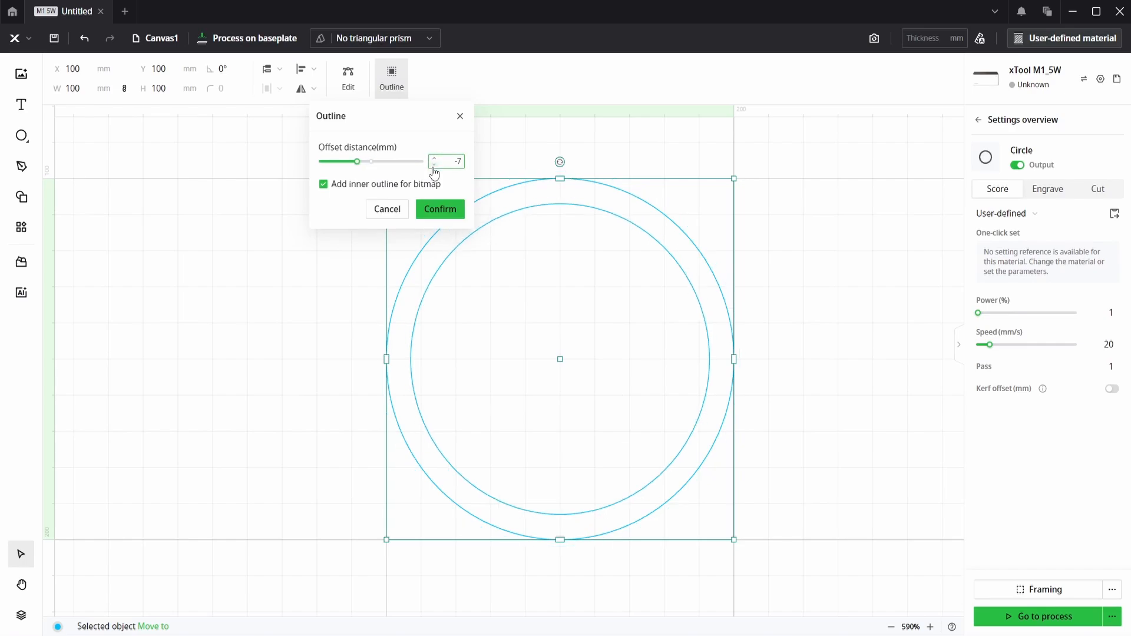
pyautogui.click(436, 164)
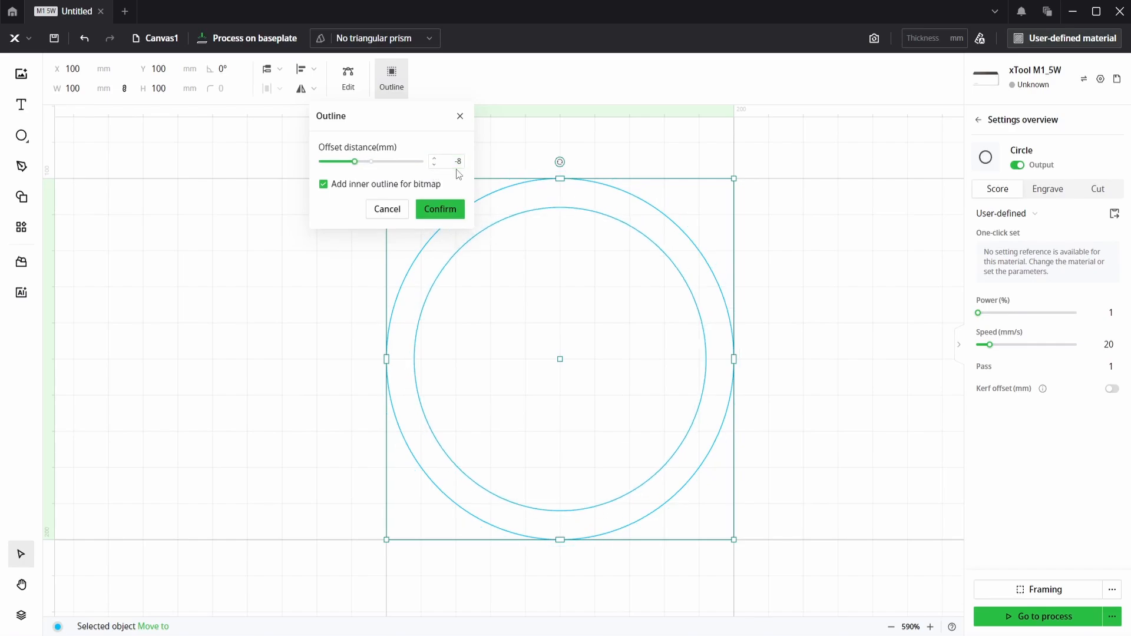
pyautogui.click(440, 209)
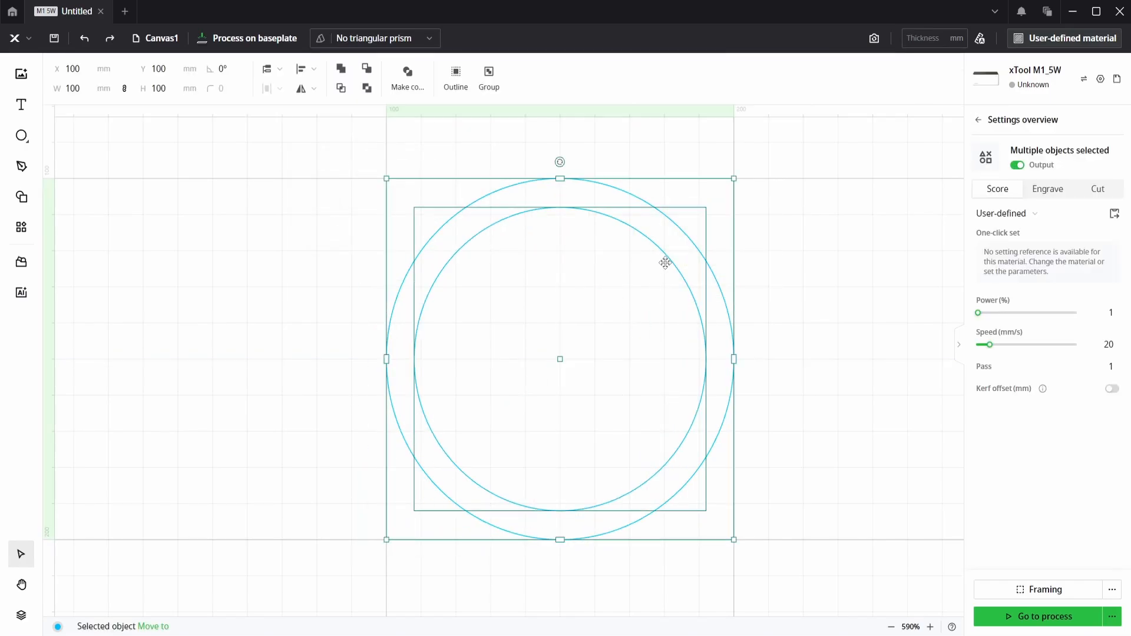
# Step: Make the two circles a compound vector and set the ring to Score
pyautogui.rightClick(665, 258)
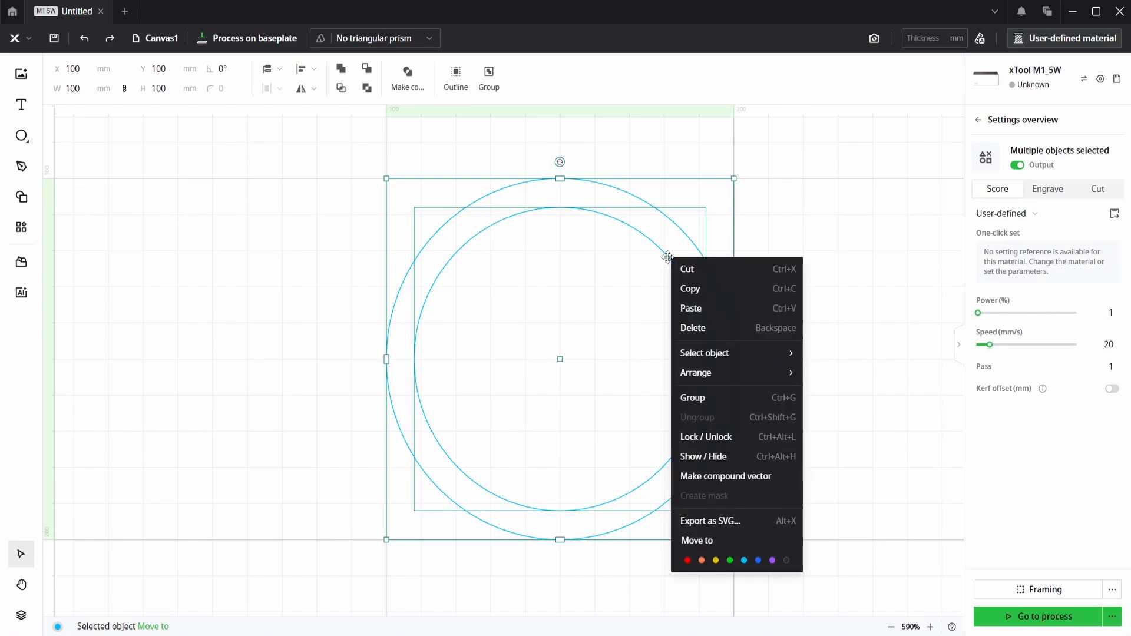
pyautogui.moveTo(725, 476)
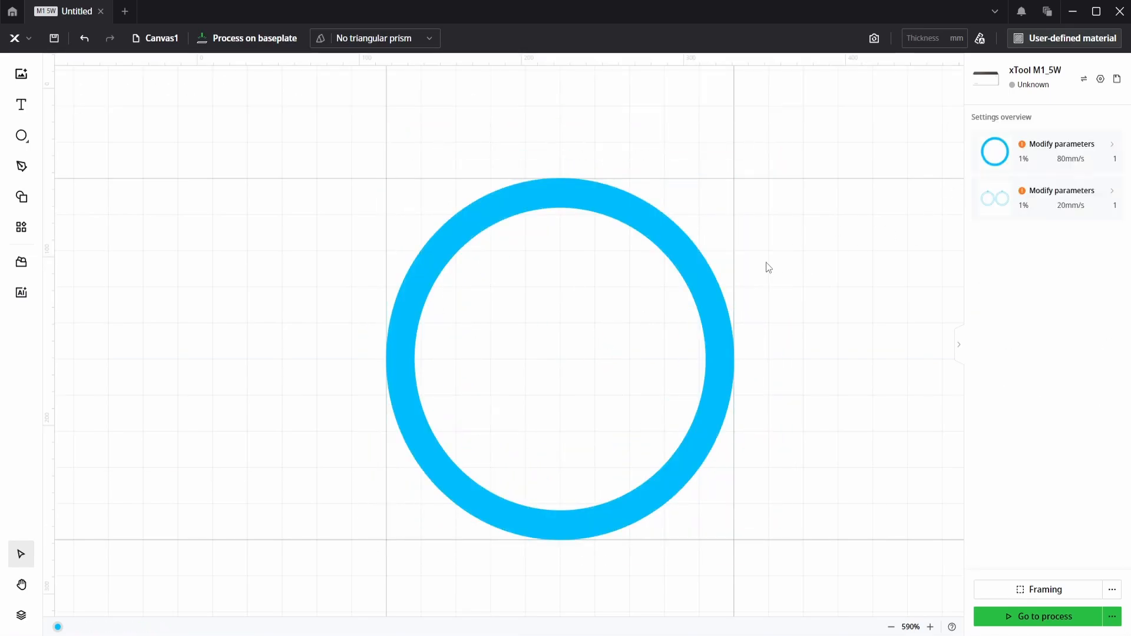
pyautogui.click(555, 357)
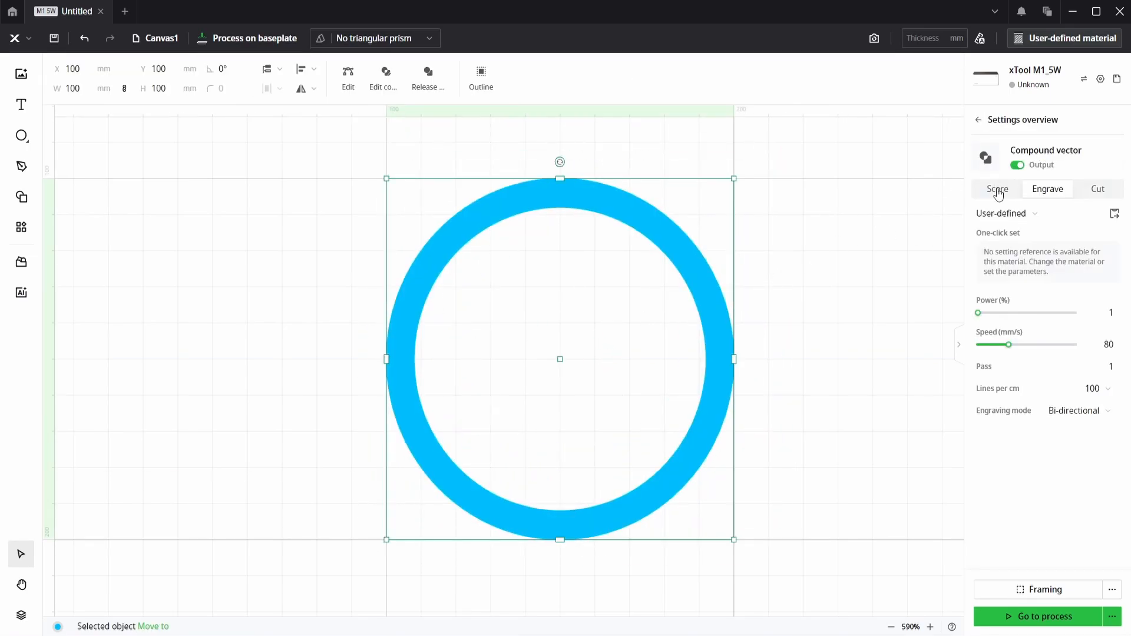
pyautogui.click(124, 229)
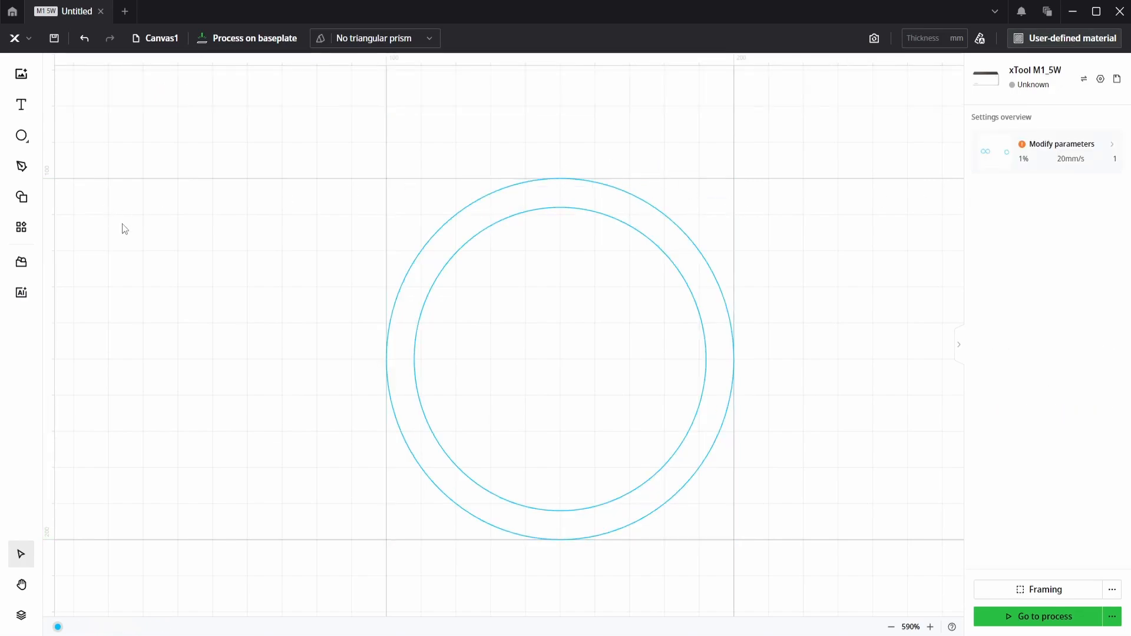
# Step: Draw a 4 mm circle and position it on the ring's top centre edge
pyautogui.click(21, 135)
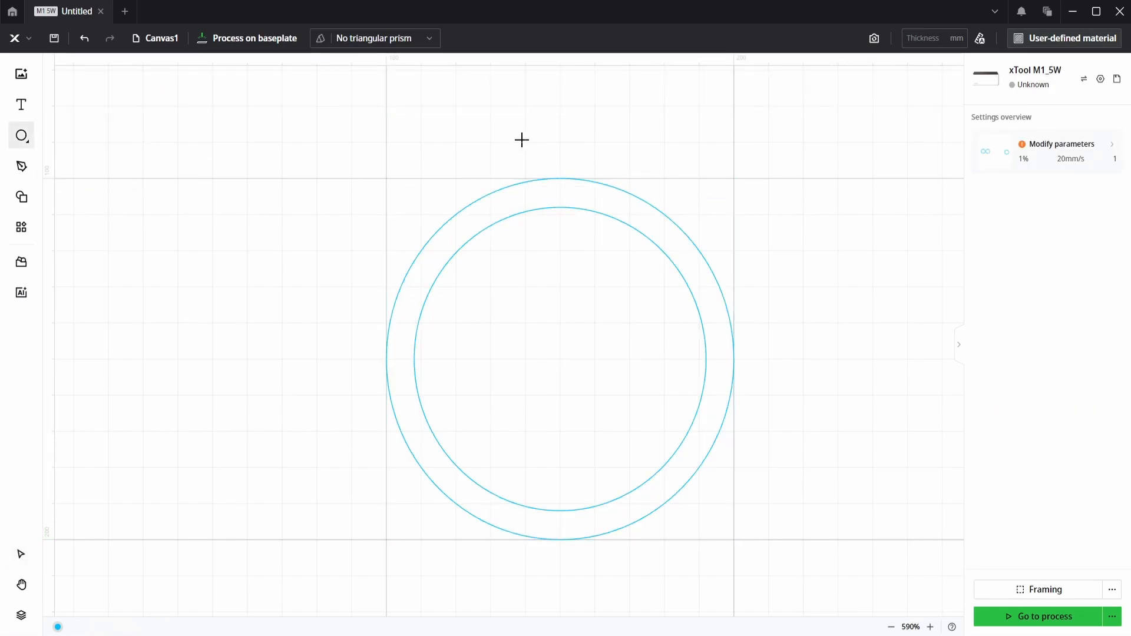
pyautogui.moveTo(522, 140); pyautogui.dragTo(612, 210)
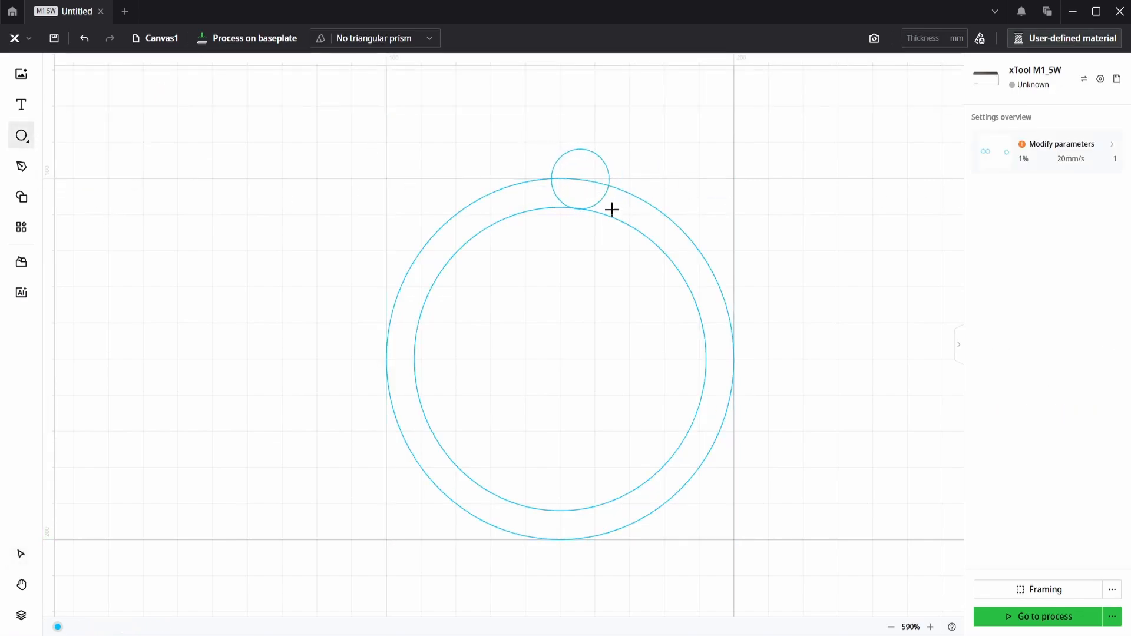
pyautogui.click(579, 179)
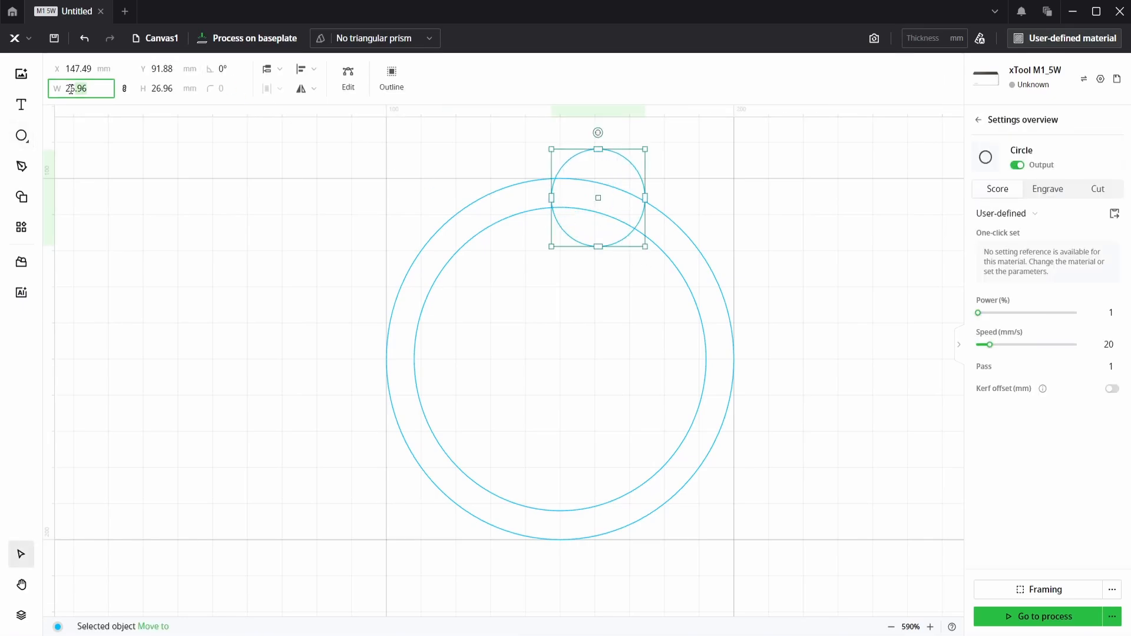
pyautogui.write('4')
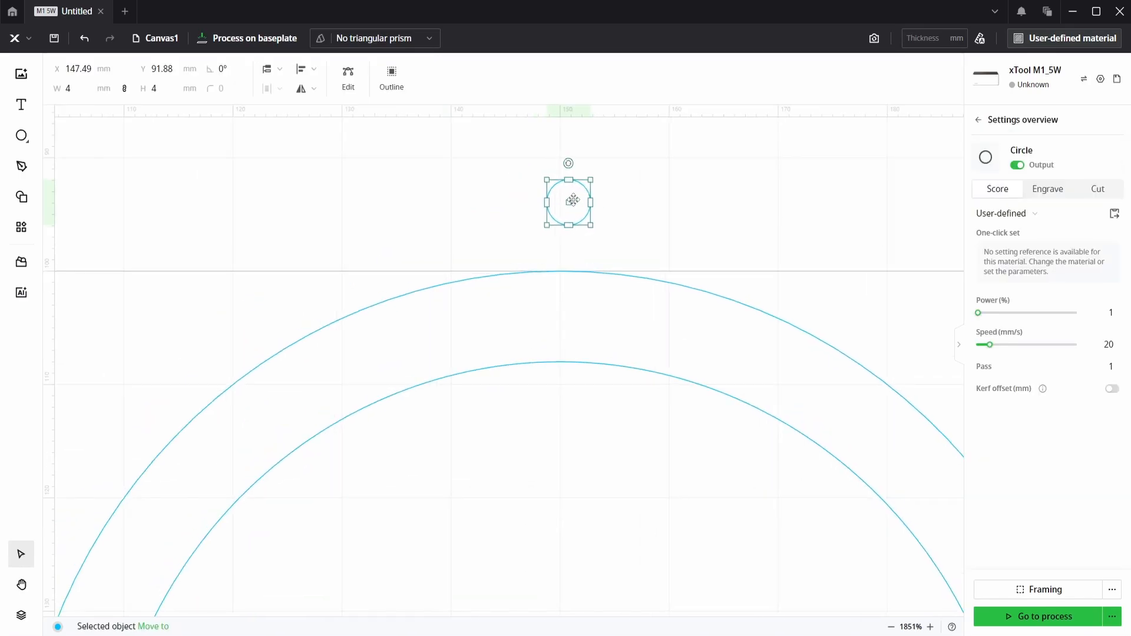
pyautogui.moveTo(573, 200); pyautogui.dragTo(560, 218)
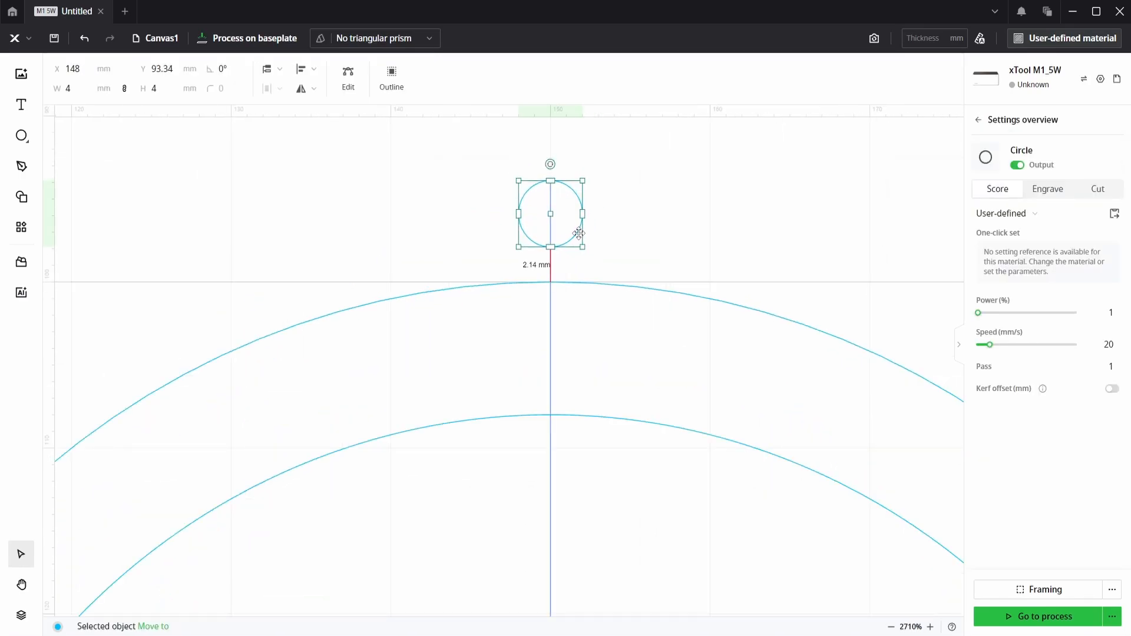
pyautogui.moveTo(550, 212); pyautogui.dragTo(550, 243)
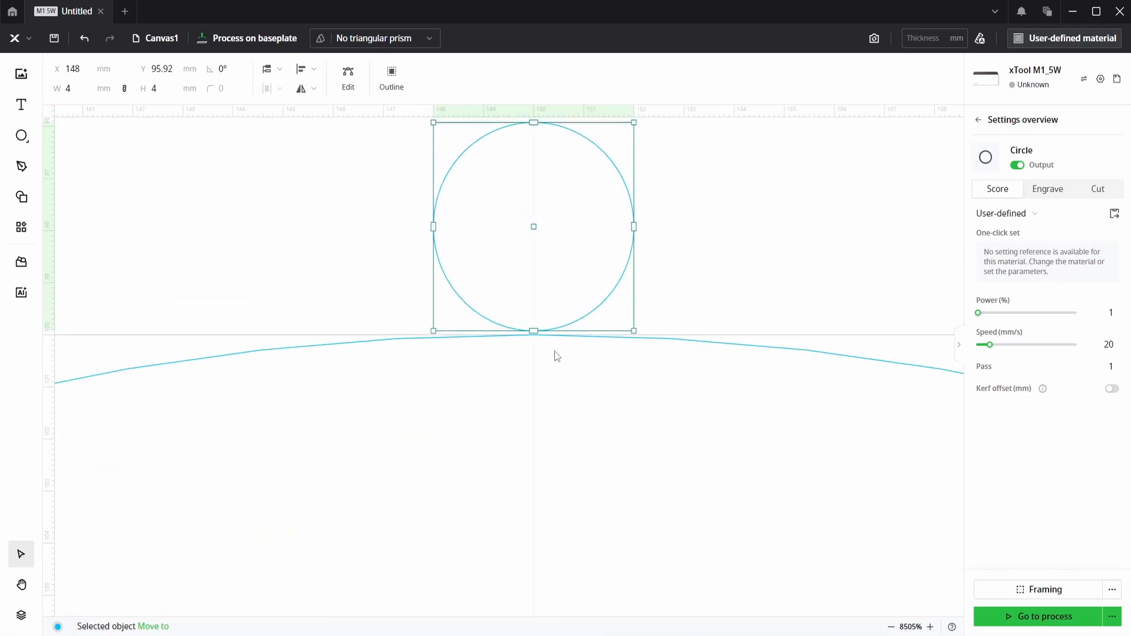
pyautogui.scroll(-3)
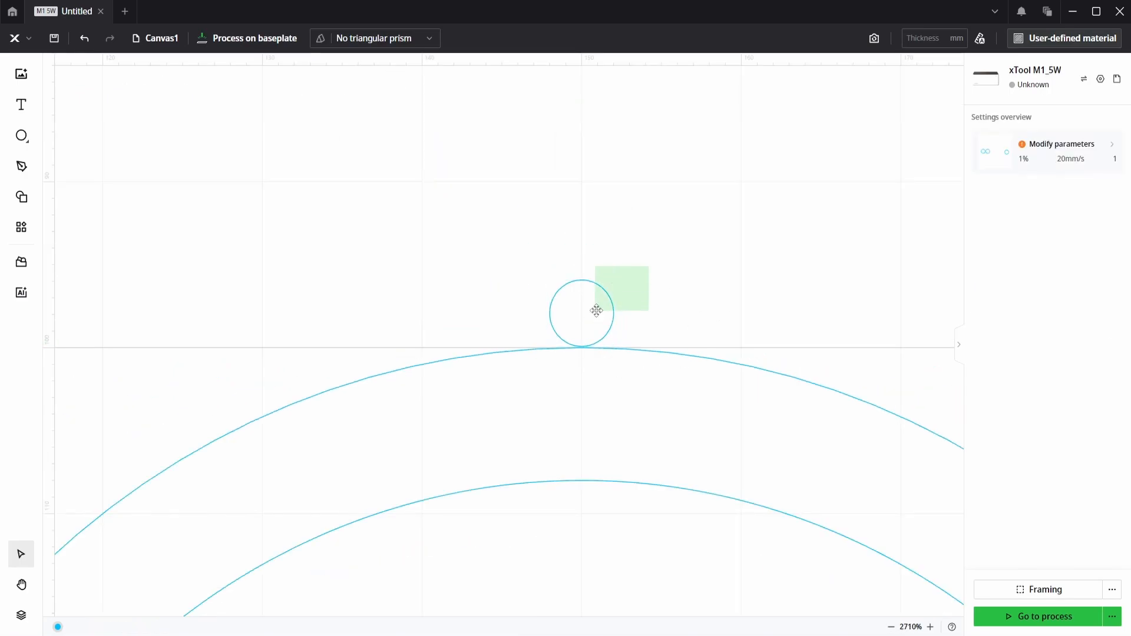
pyautogui.moveTo(620, 289); pyautogui.dragTo(617, 302)
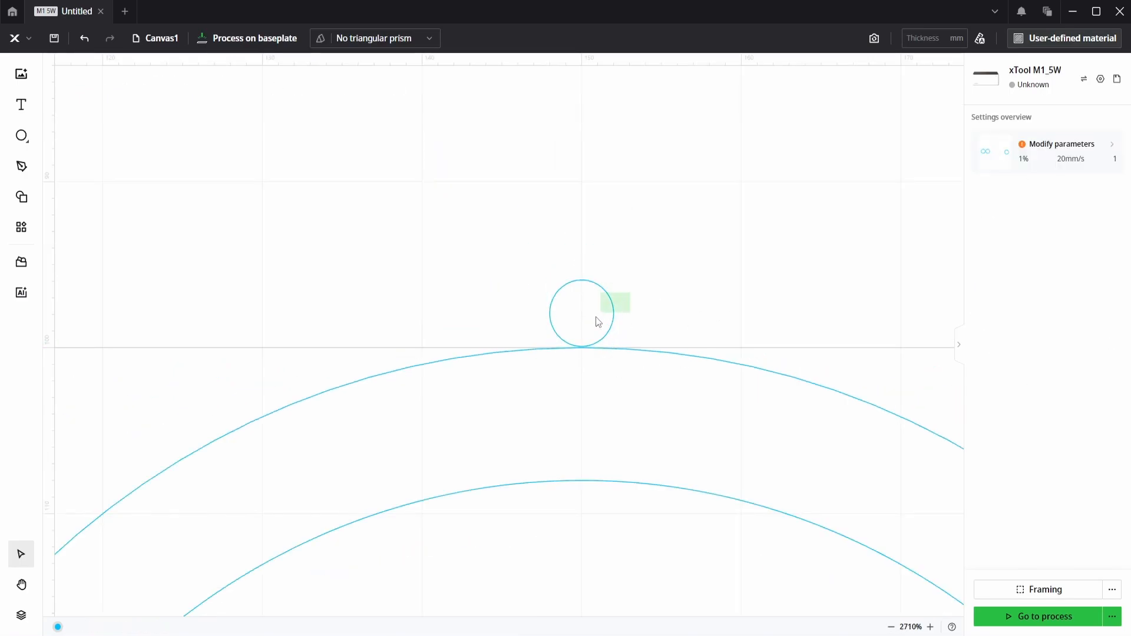
pyautogui.click(581, 314)
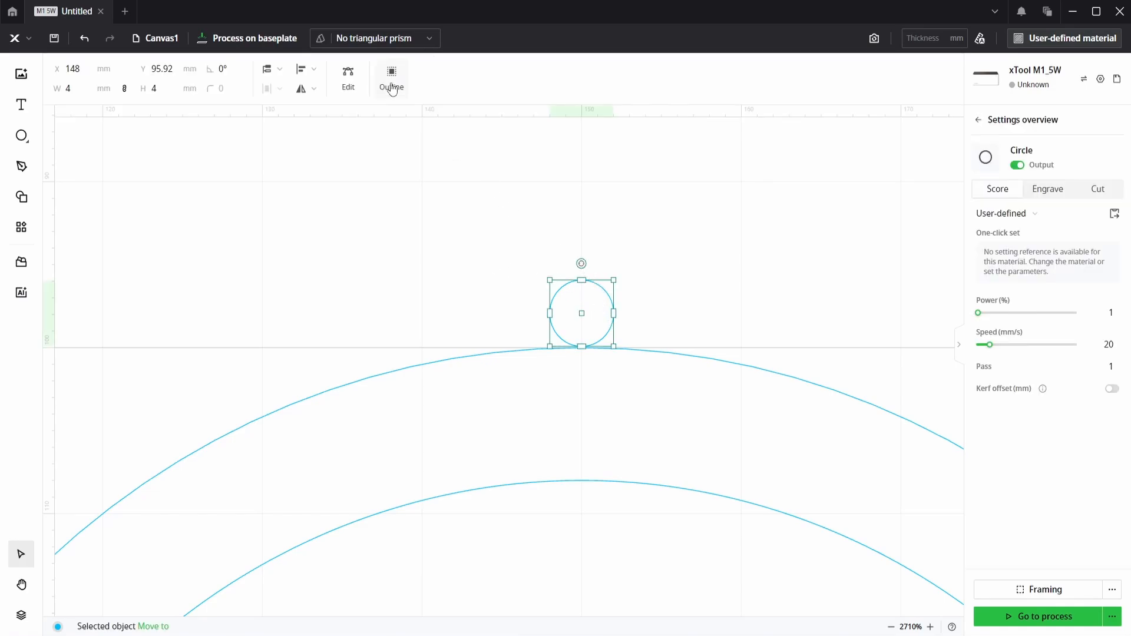
# Step: Offset the 4 mm loop circle 2 mm outward and select both loop circles
pyautogui.click(391, 78)
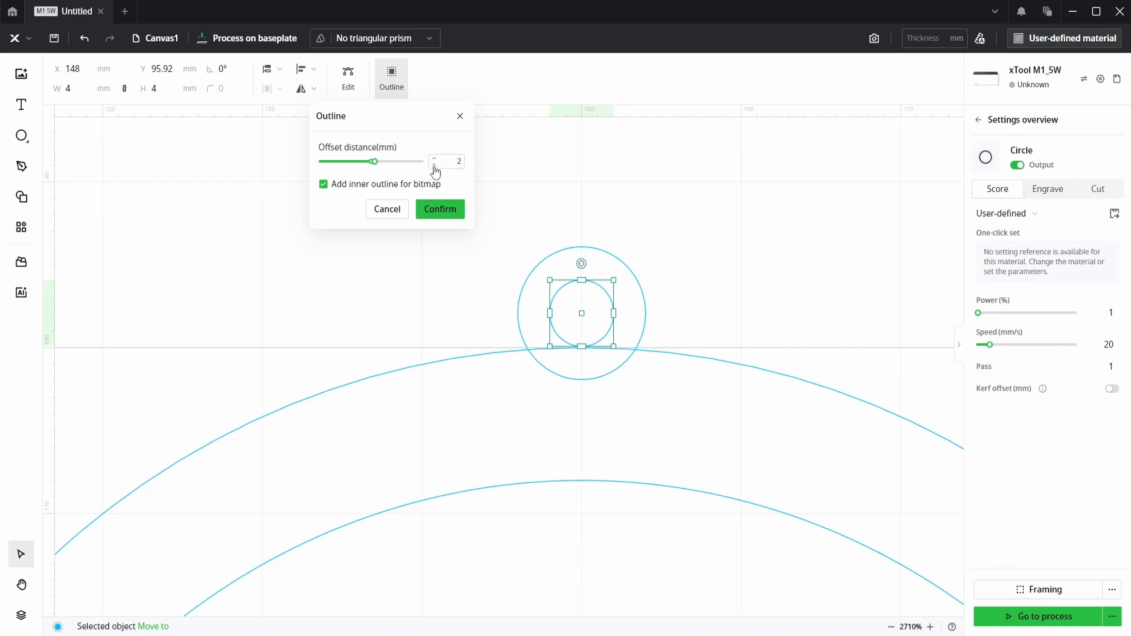
pyautogui.click(447, 161)
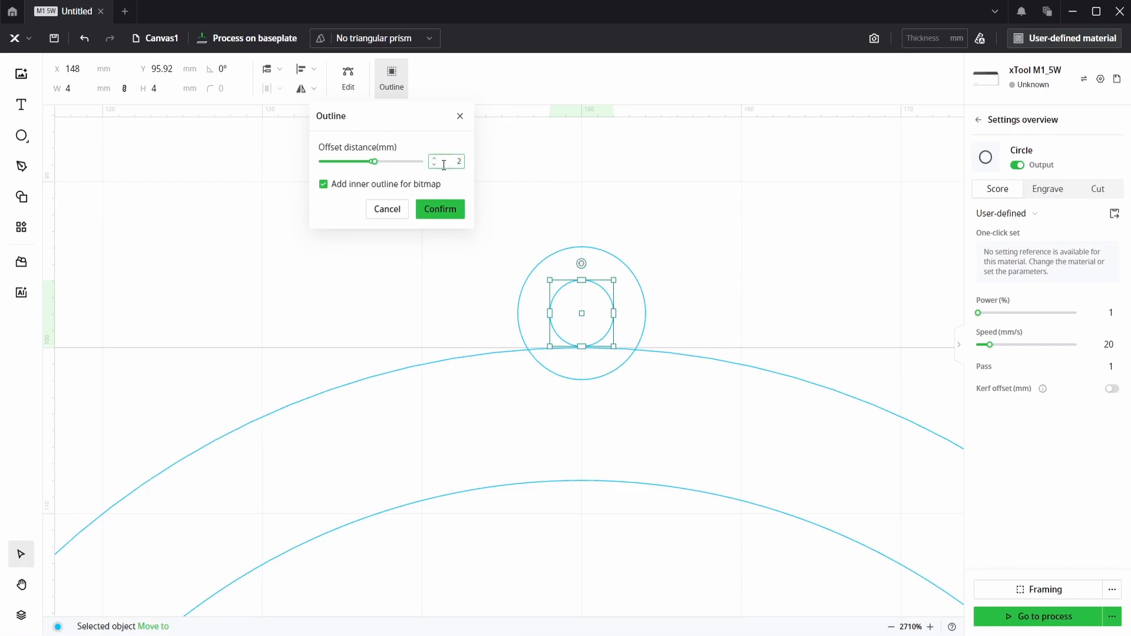
pyautogui.click(440, 210)
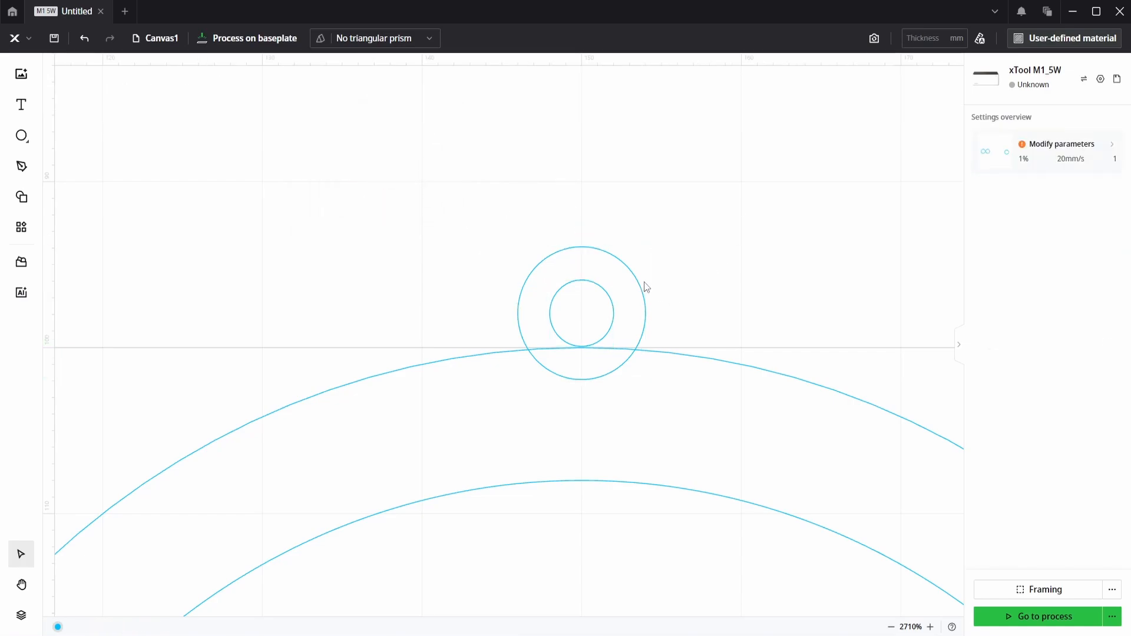
pyautogui.click(579, 312)
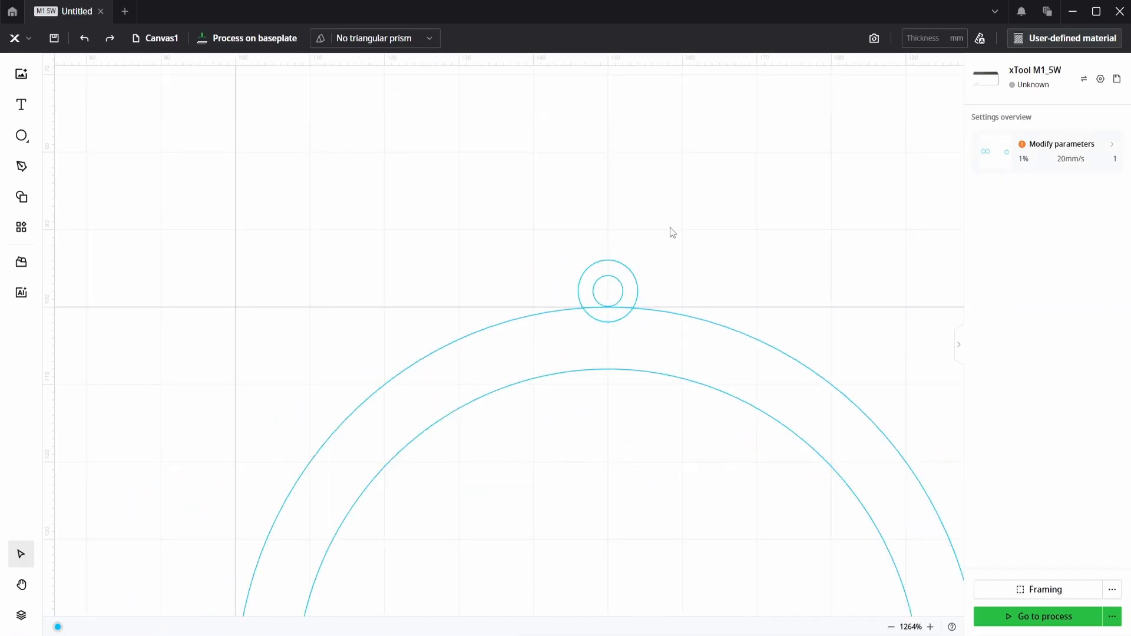
pyautogui.click(607, 290)
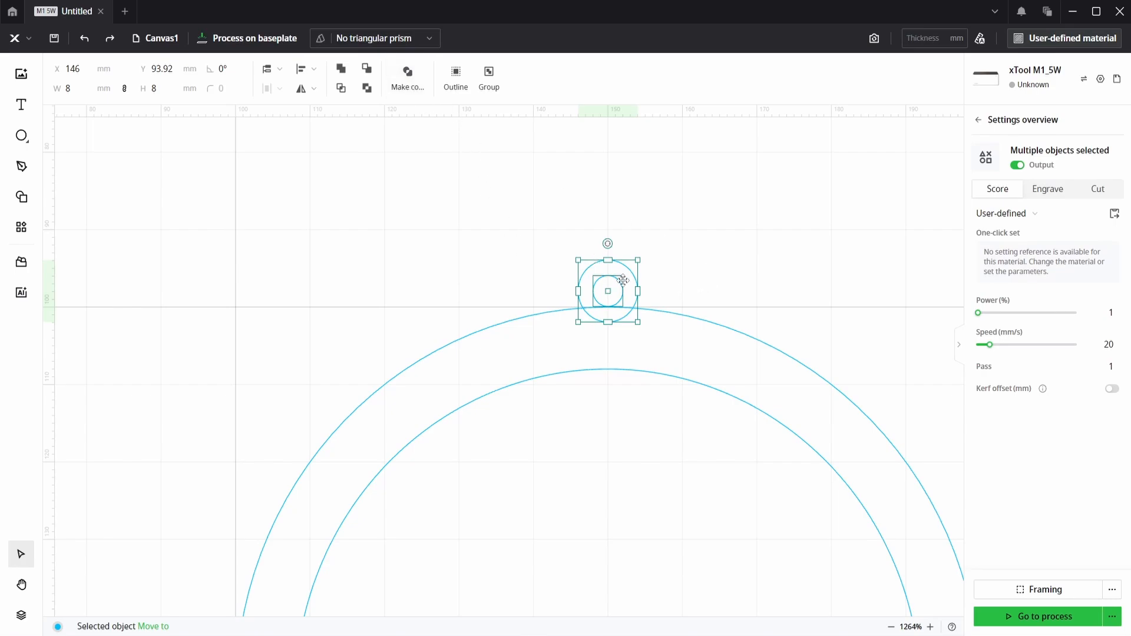
# Step: Combine the 4 mm and 8 mm loop circles into a compound vector
pyautogui.rightClick(622, 282)
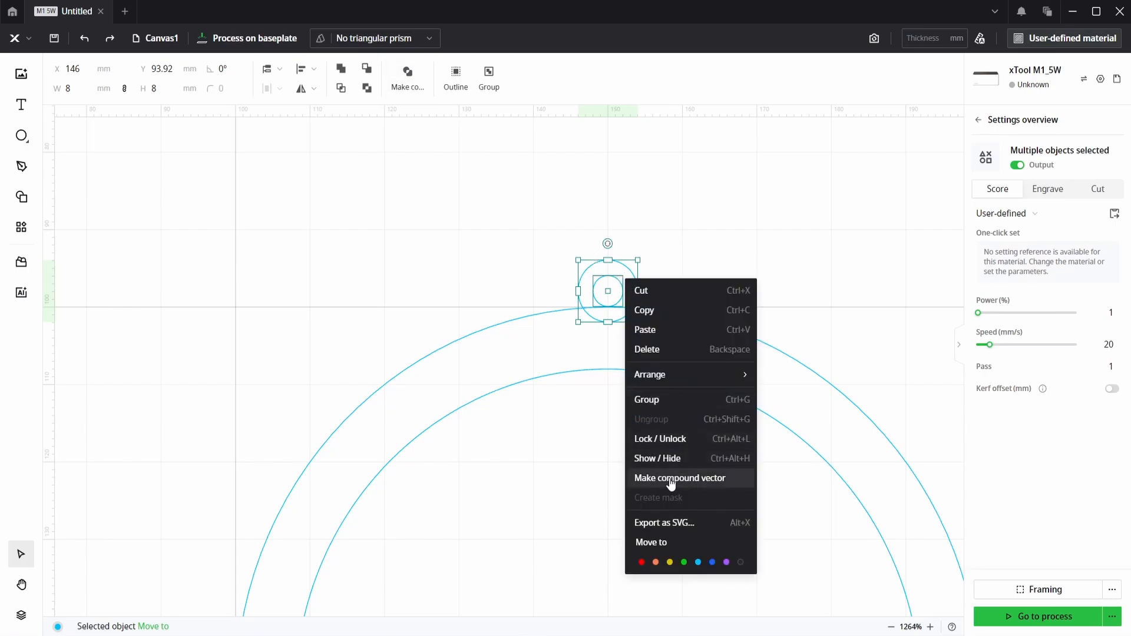
pyautogui.click(680, 478)
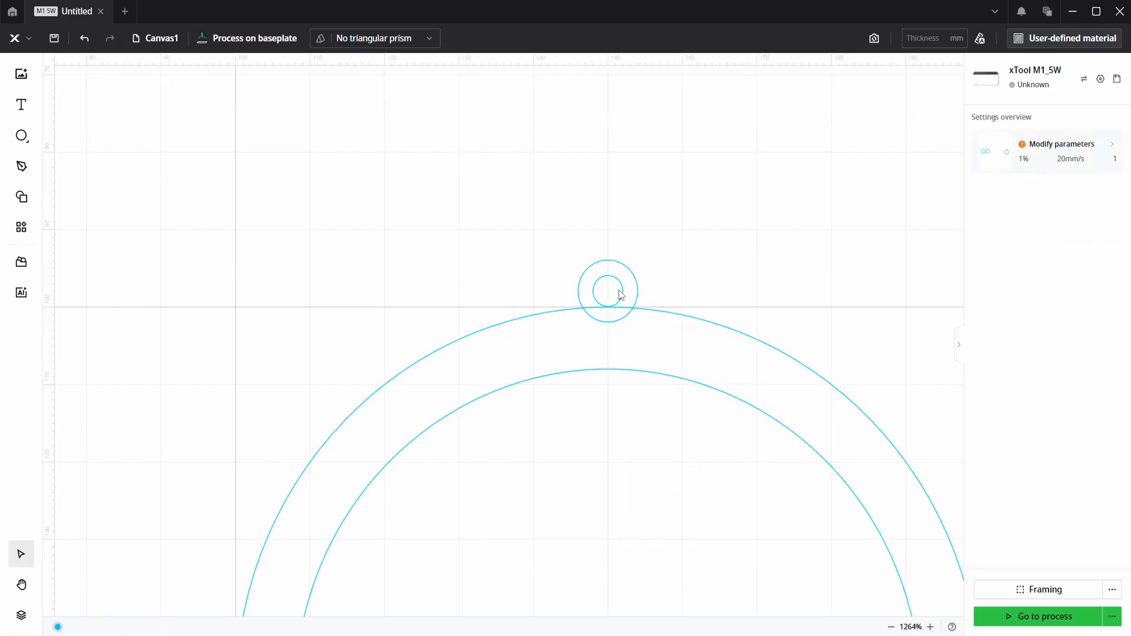
pyautogui.click(608, 290)
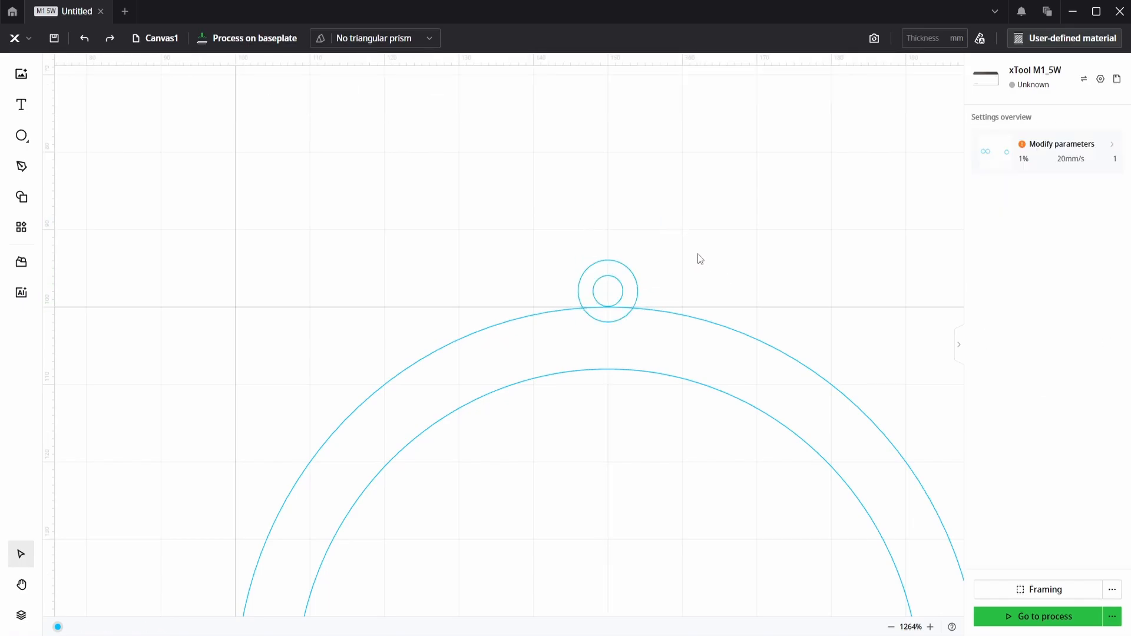
pyautogui.scroll(-3)
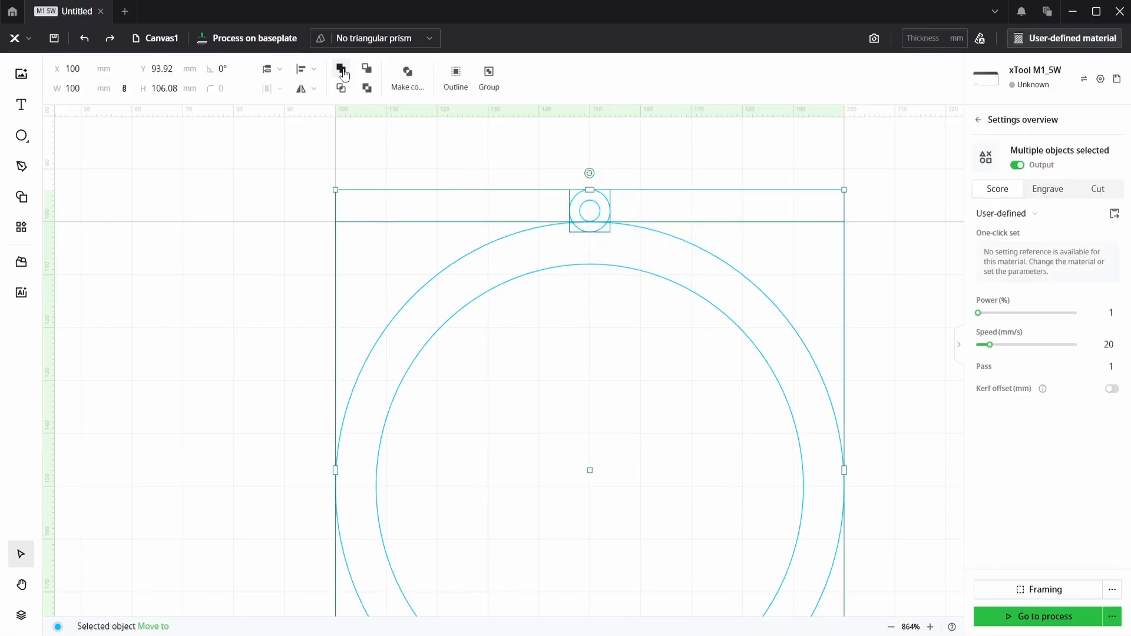
pyautogui.moveTo(340, 70)
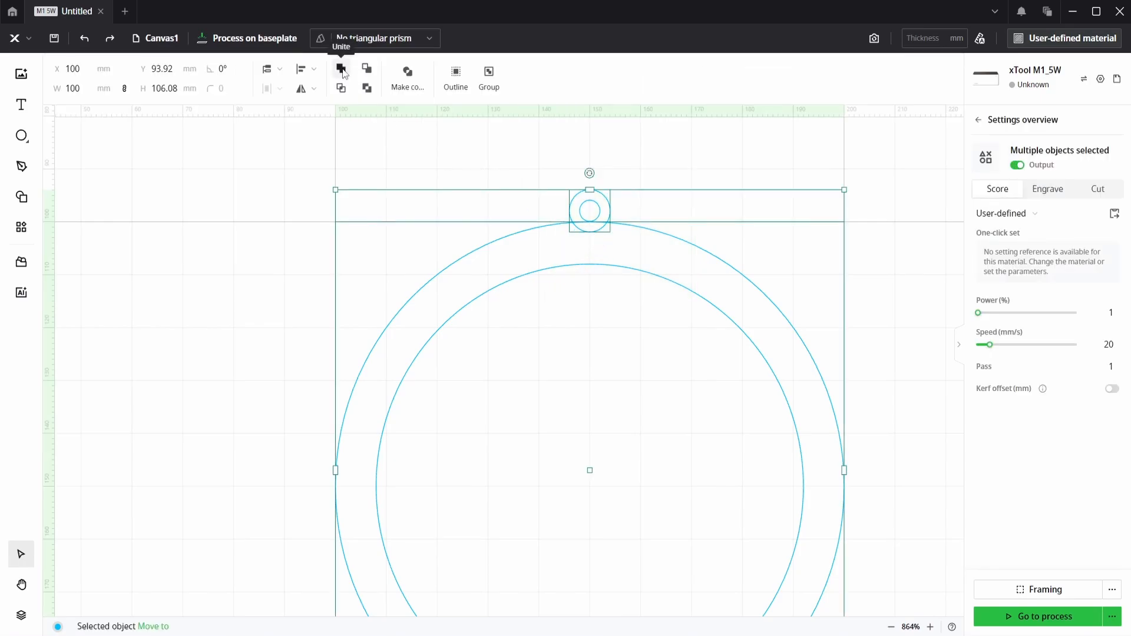
# Step: Unite the loop with the ring, check the filled preview, and return to editing
pyautogui.click(341, 69)
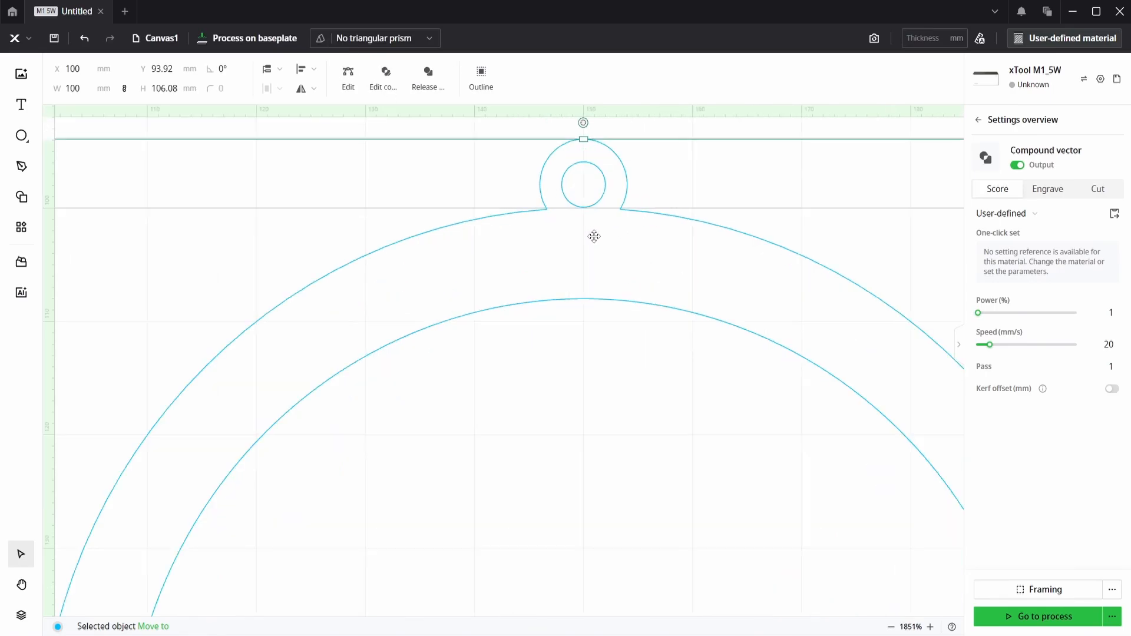
pyautogui.click(1047, 188)
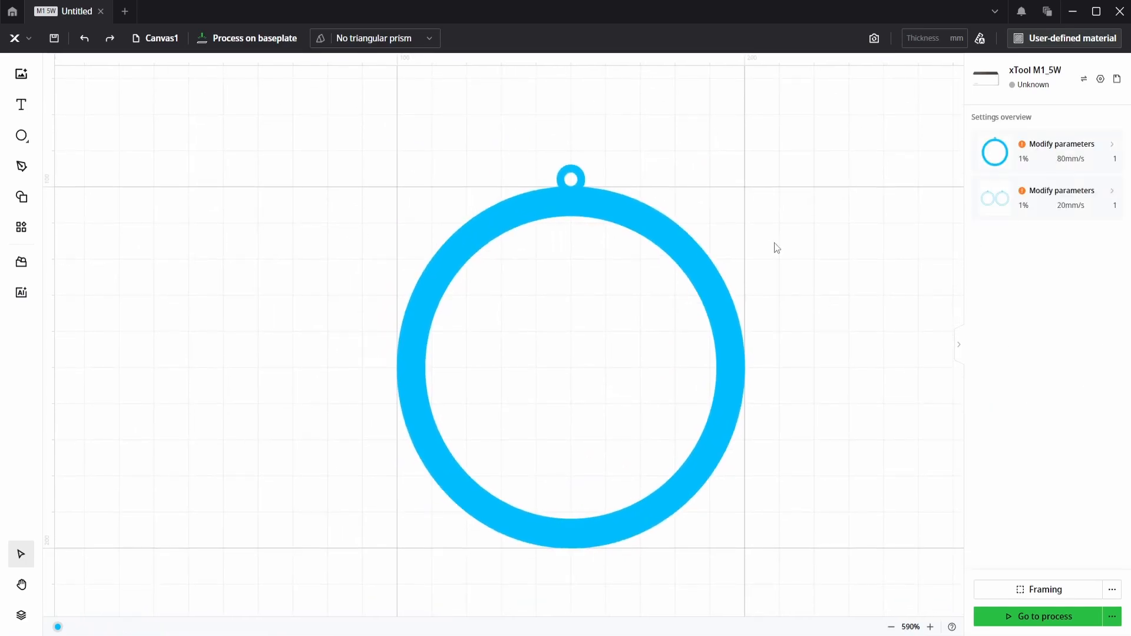
pyautogui.moveTo(765, 228)
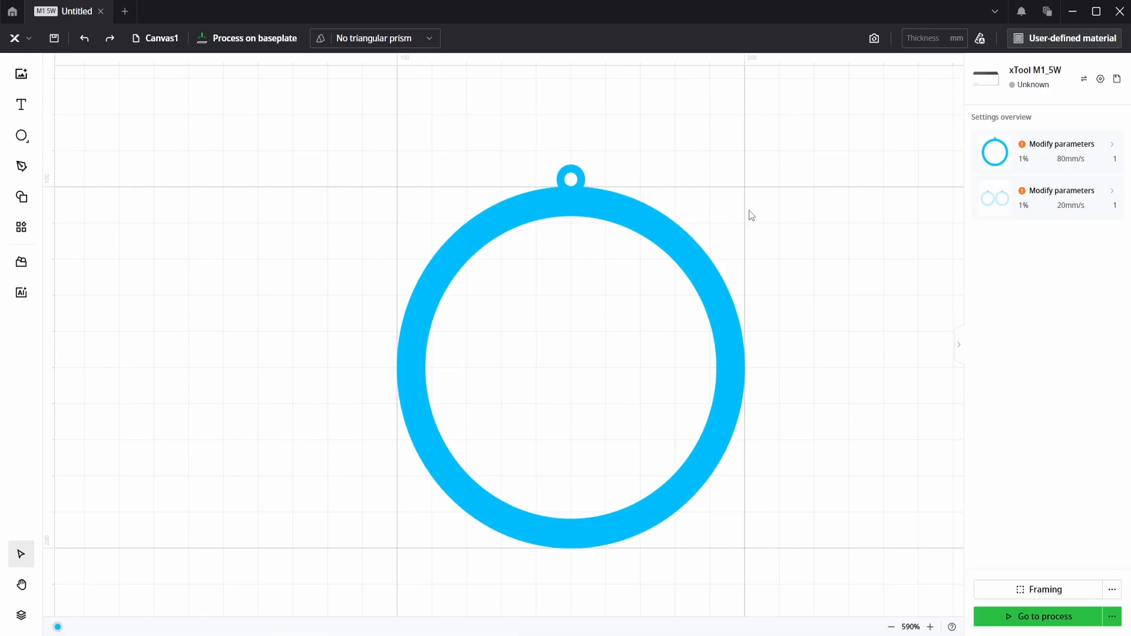
pyautogui.click(570, 361)
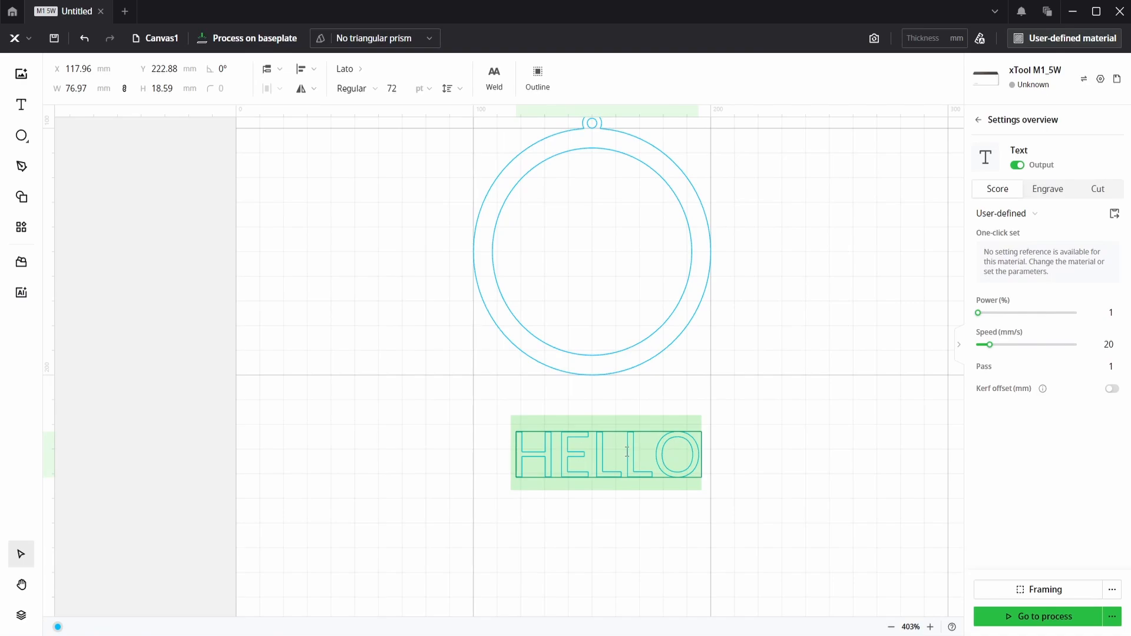
# Step: Replace the HELLO placeholder text with 'Christmas'
pyautogui.write('Christmas')
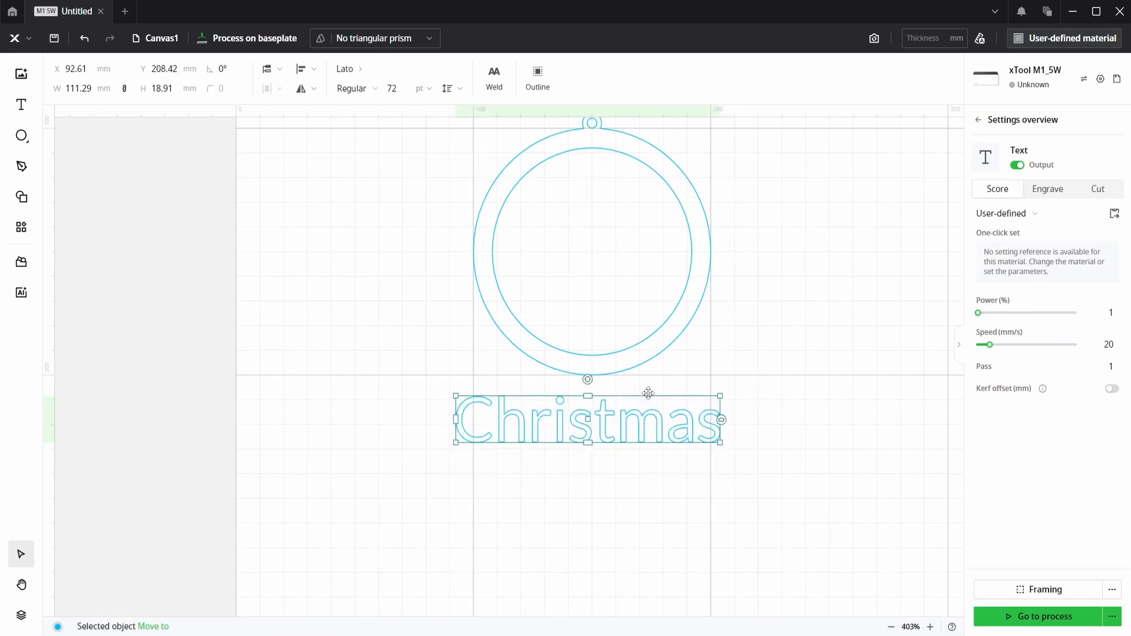
# Step: Search fonts for 'pac' and apply Pacifico to the Christmas text
pyautogui.click(349, 68)
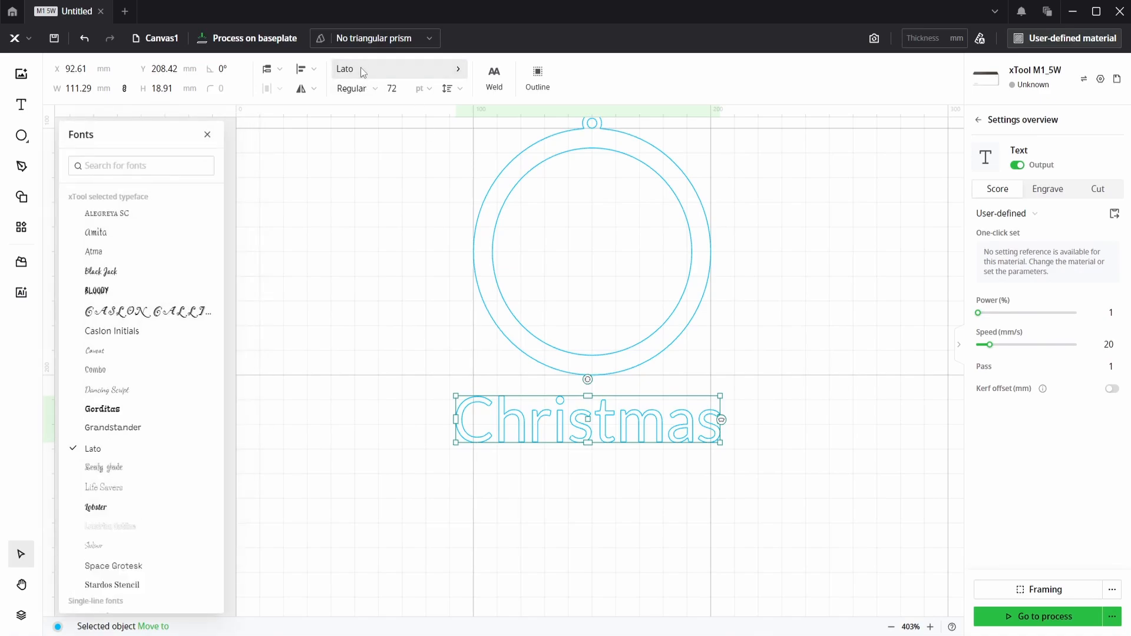
pyautogui.click(141, 165)
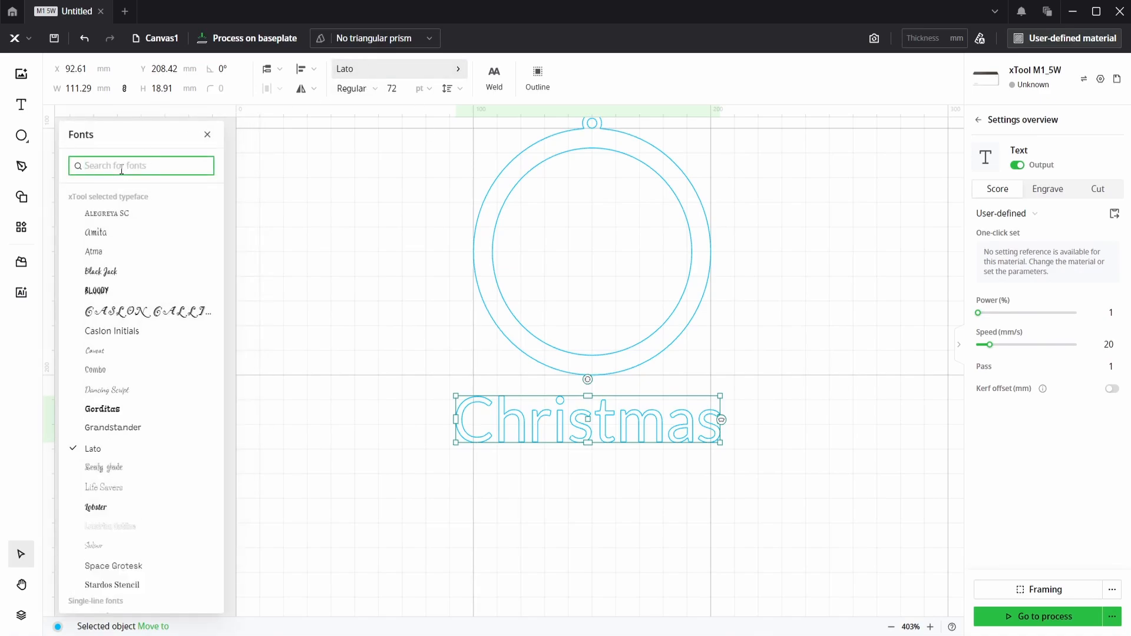
pyautogui.write('pac')
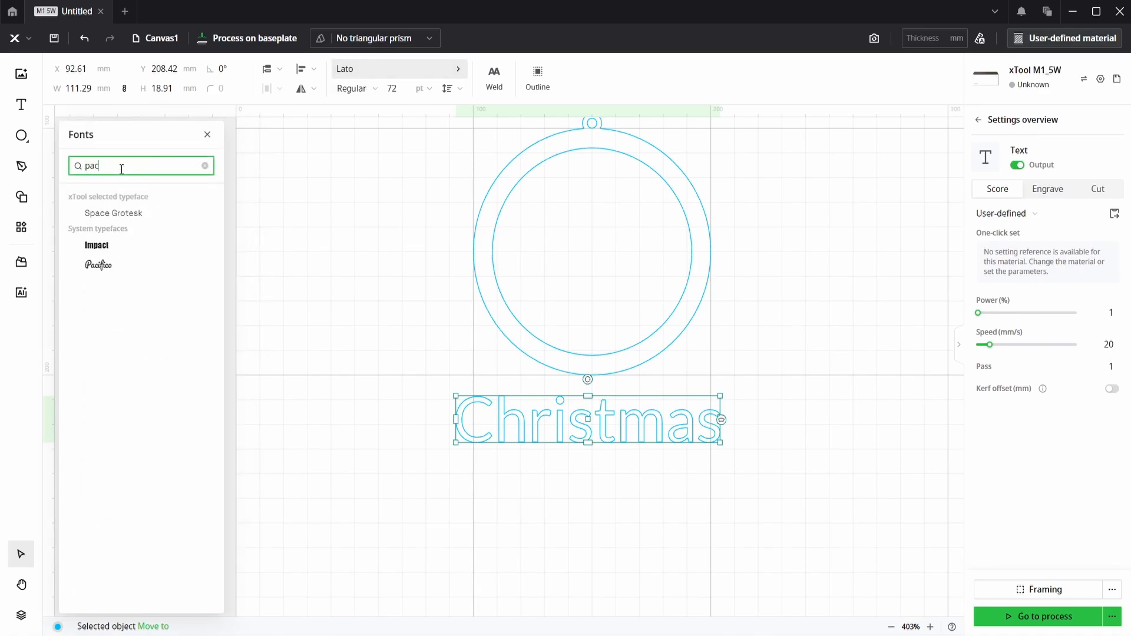
pyautogui.click(99, 265)
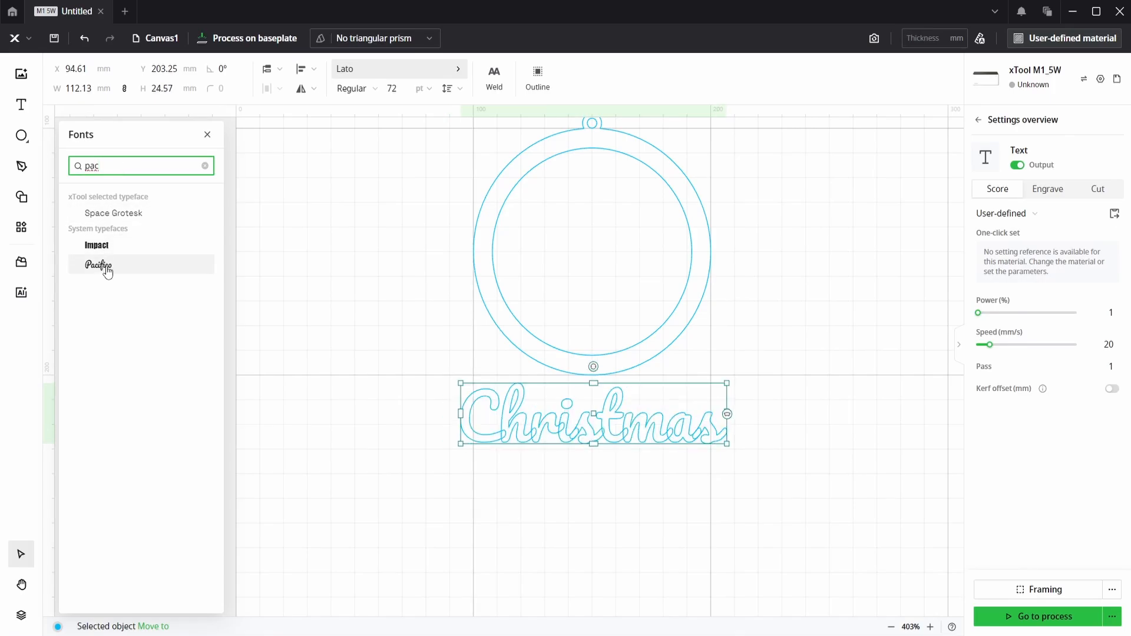
pyautogui.click(99, 264)
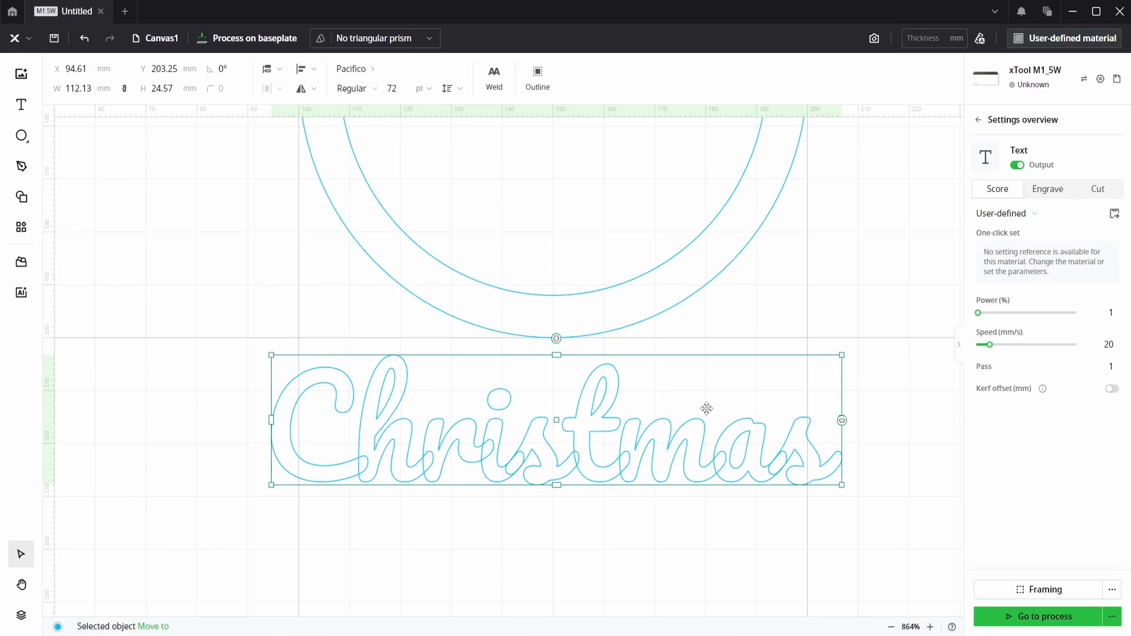
pyautogui.moveTo(703, 411)
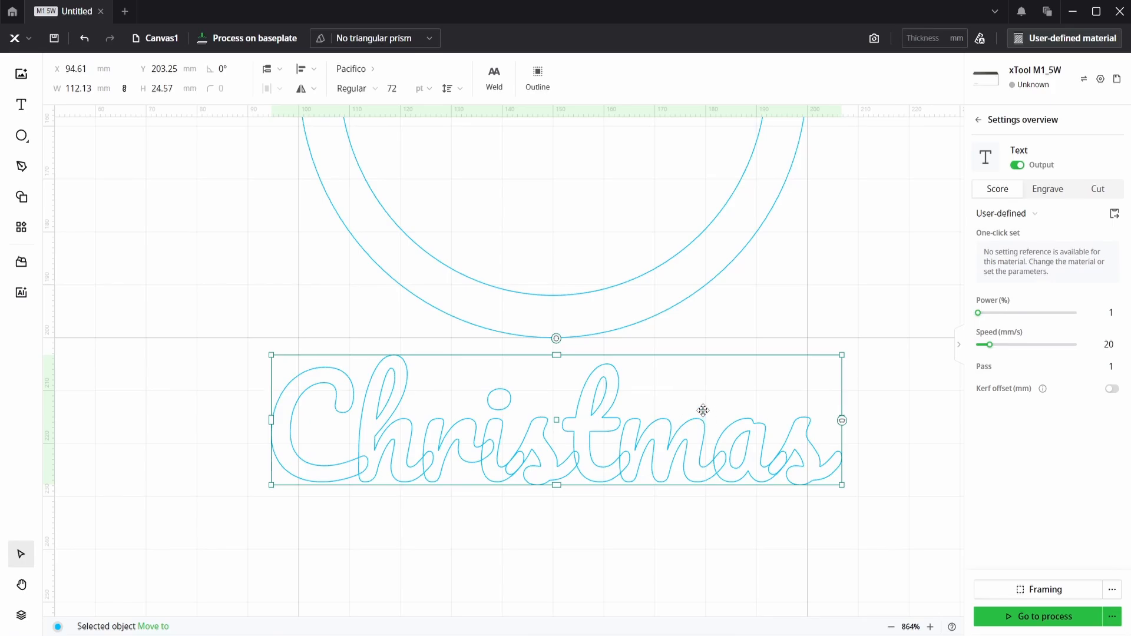
# Step: Nudge the Pacifico 'Christmas' text to about X 93.9 mm, Y 204.2 mm
pyautogui.moveTo(703, 410); pyautogui.dragTo(687, 441)
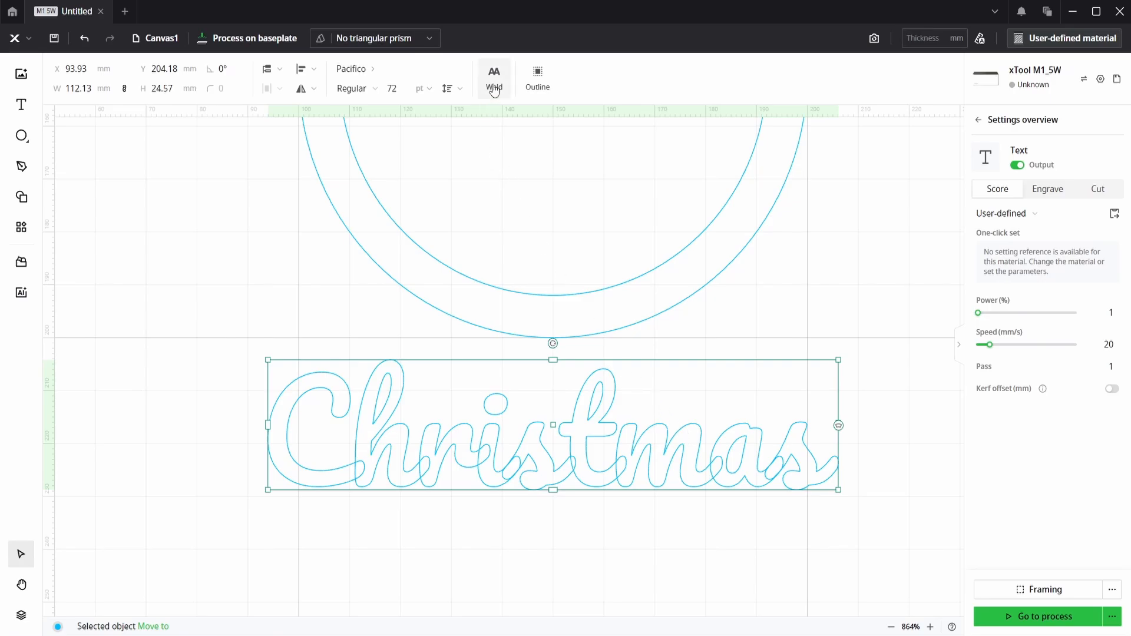
pyautogui.moveTo(495, 79)
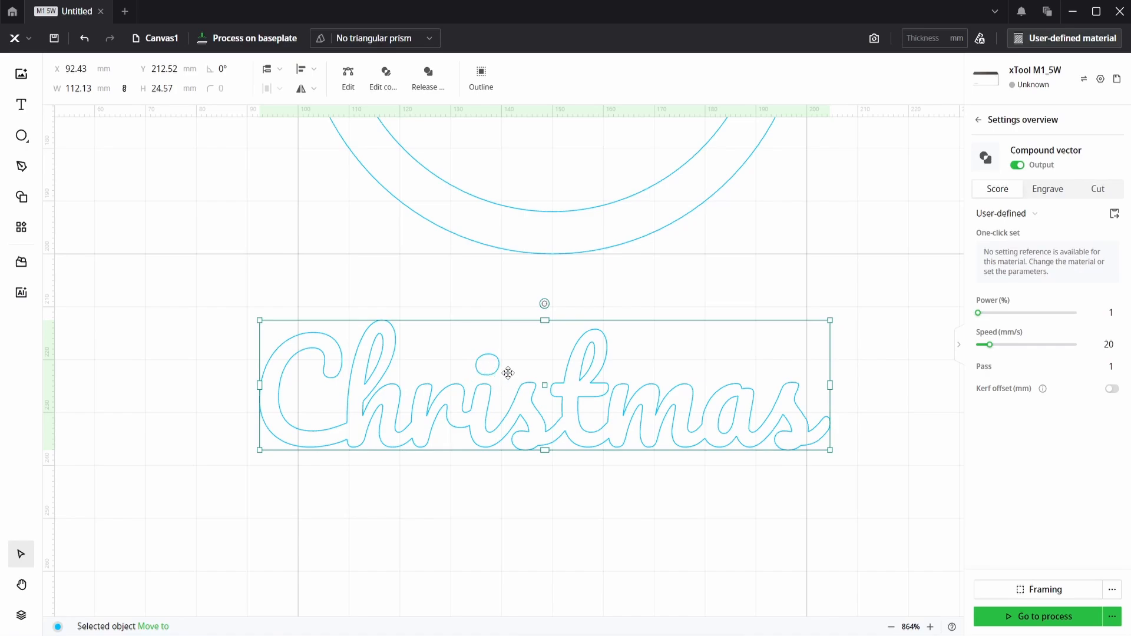
pyautogui.moveTo(687, 288)
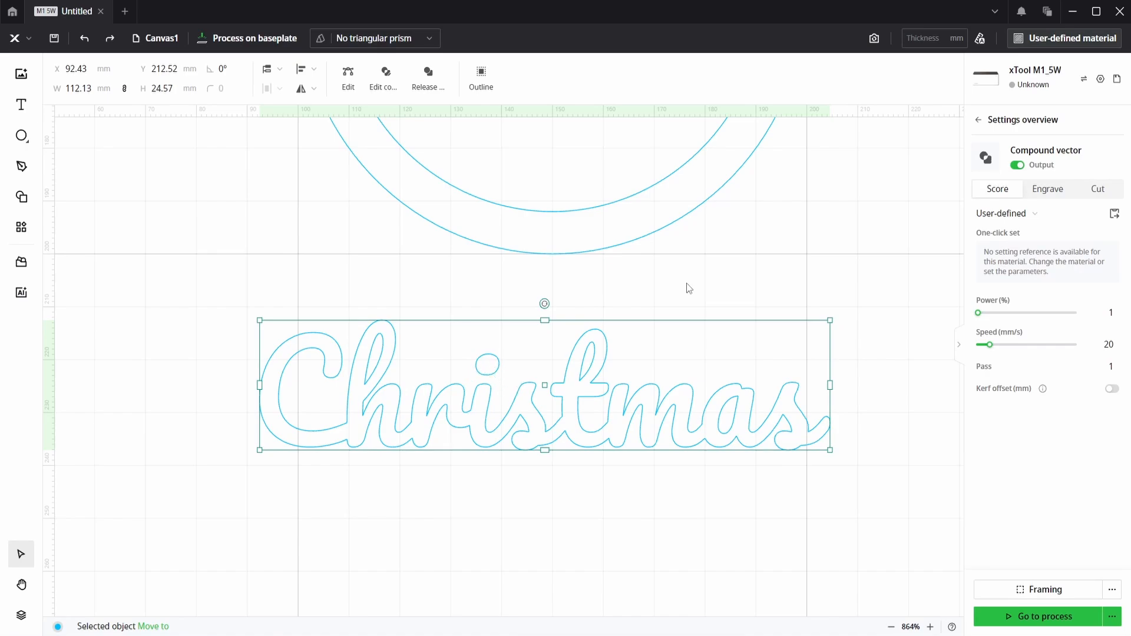
pyautogui.moveTo(668, 319)
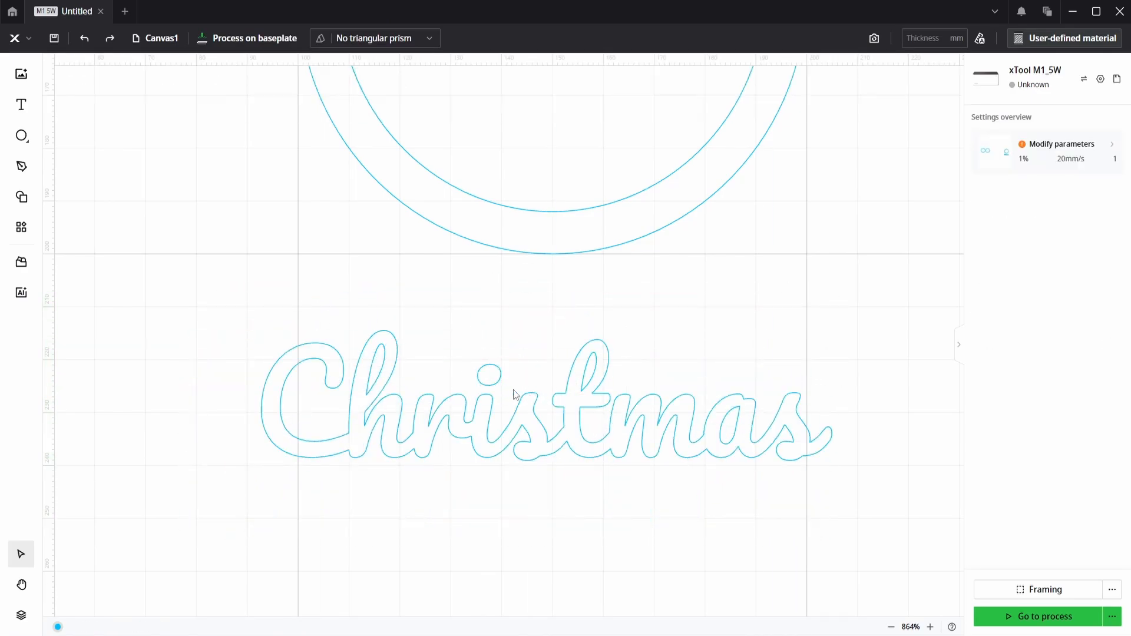
# Step: Unite the i dot with the 'Christmas' lettering and make it one compound path
pyautogui.click(487, 383)
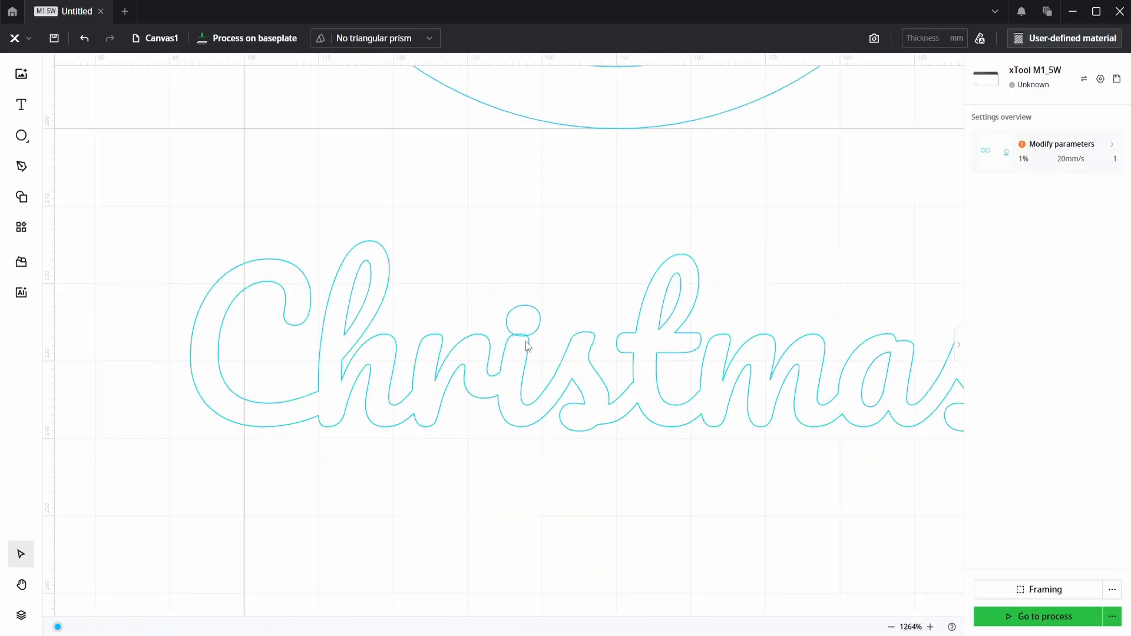
pyautogui.click(527, 344)
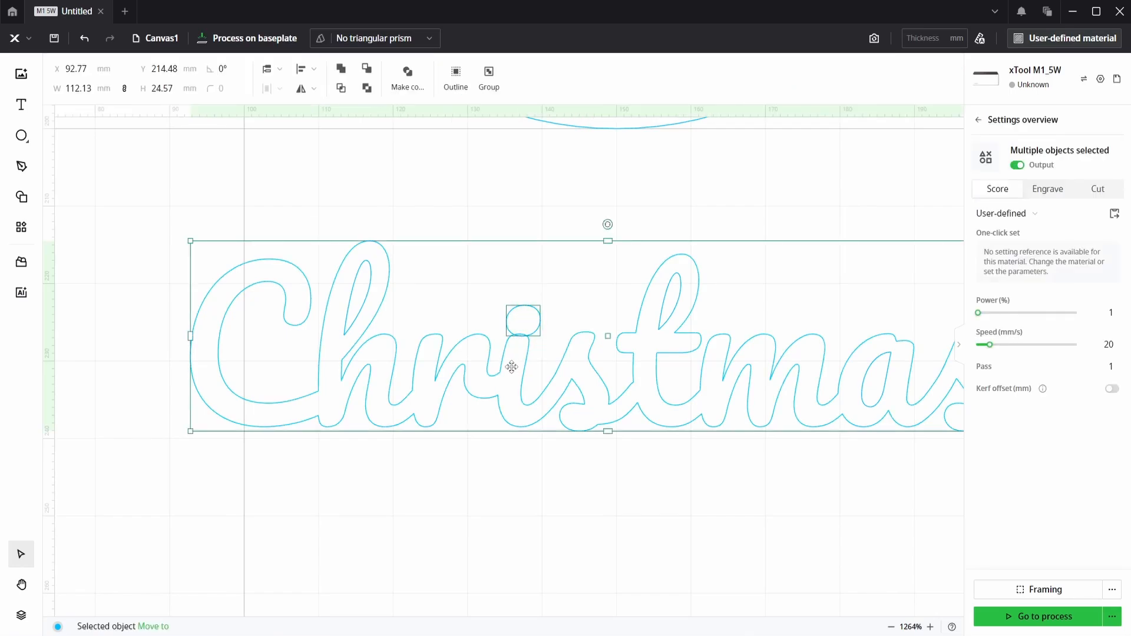
pyautogui.moveTo(535, 324)
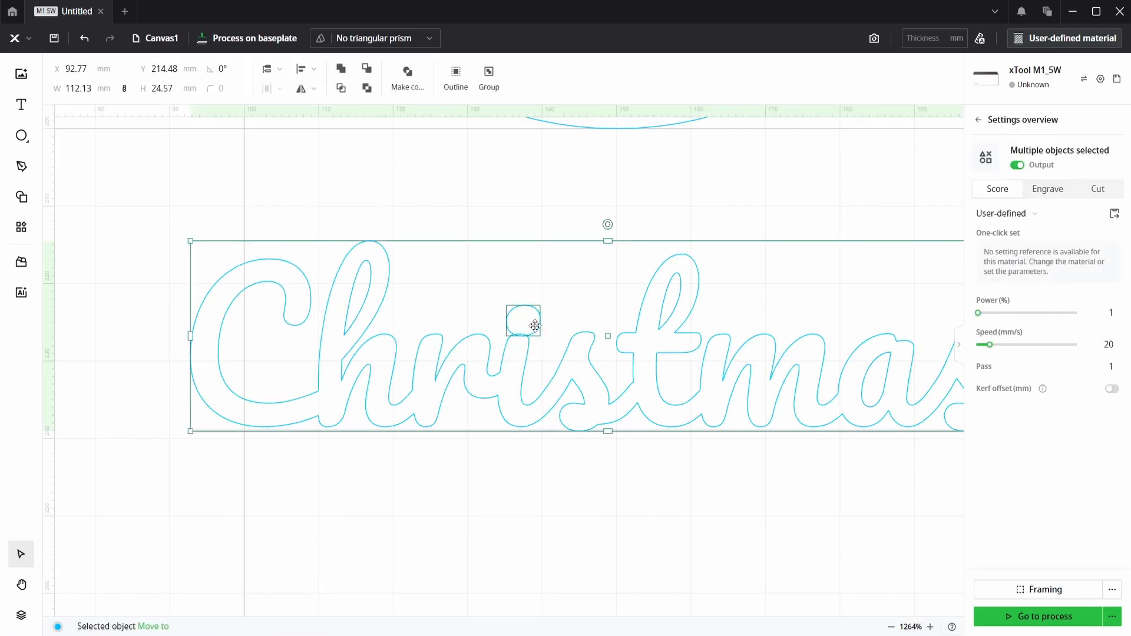
pyautogui.moveTo(528, 364)
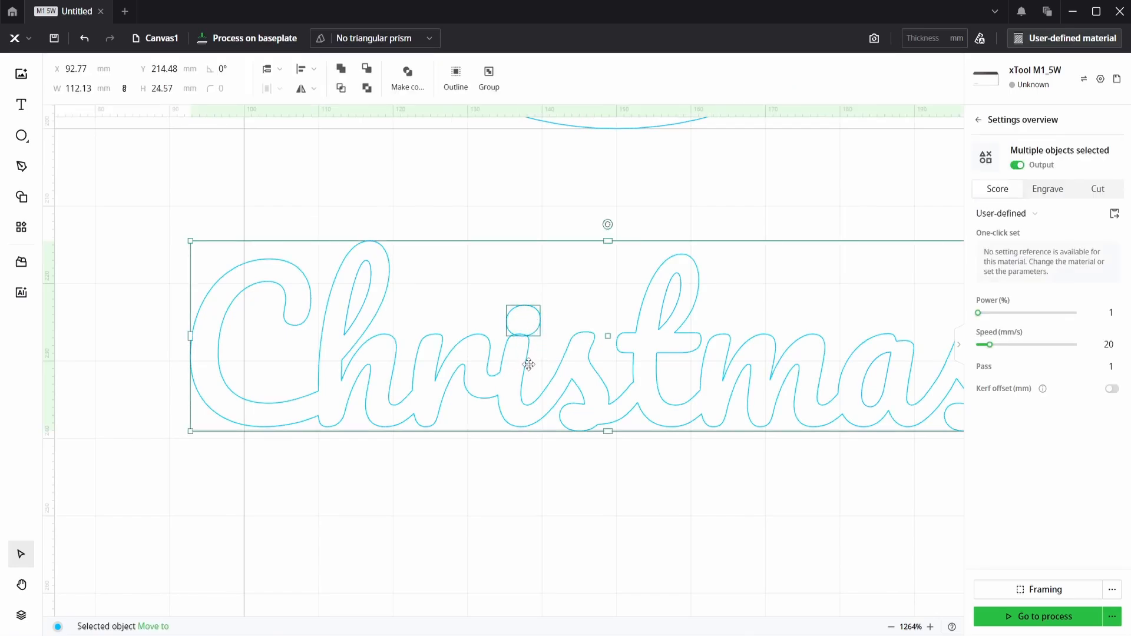
pyautogui.moveTo(667, 308)
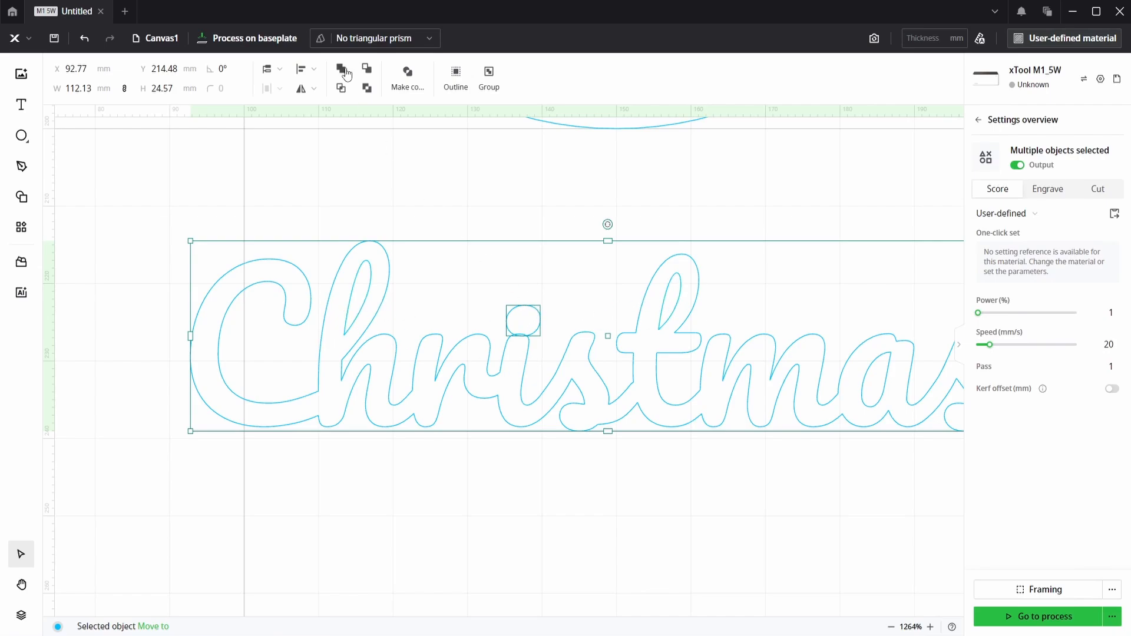
pyautogui.moveTo(340, 71)
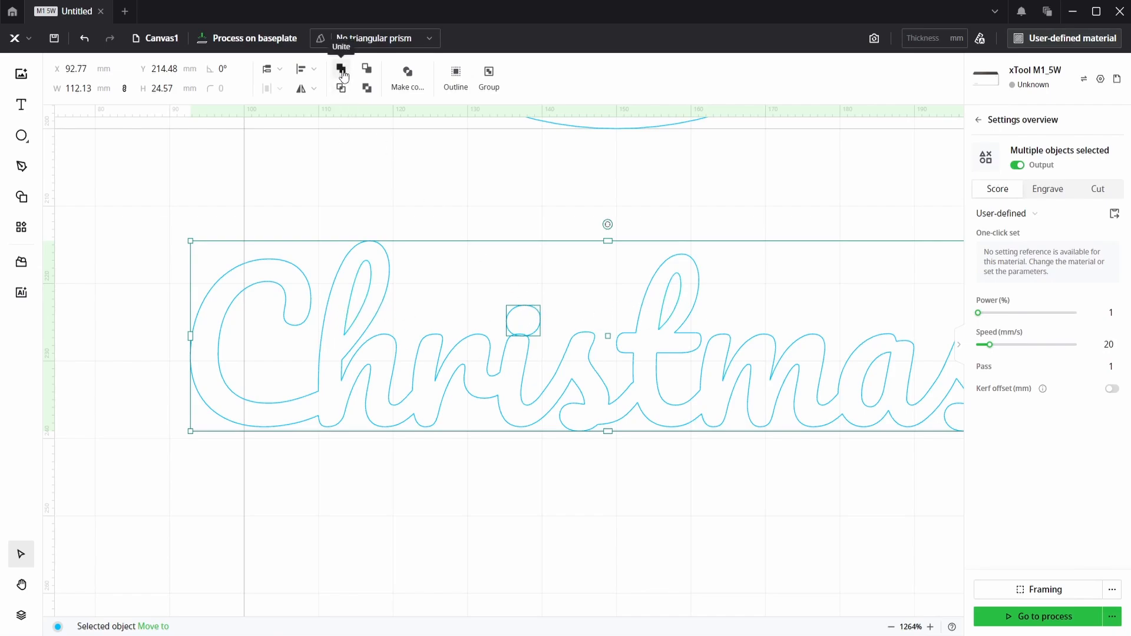
pyautogui.click(340, 70)
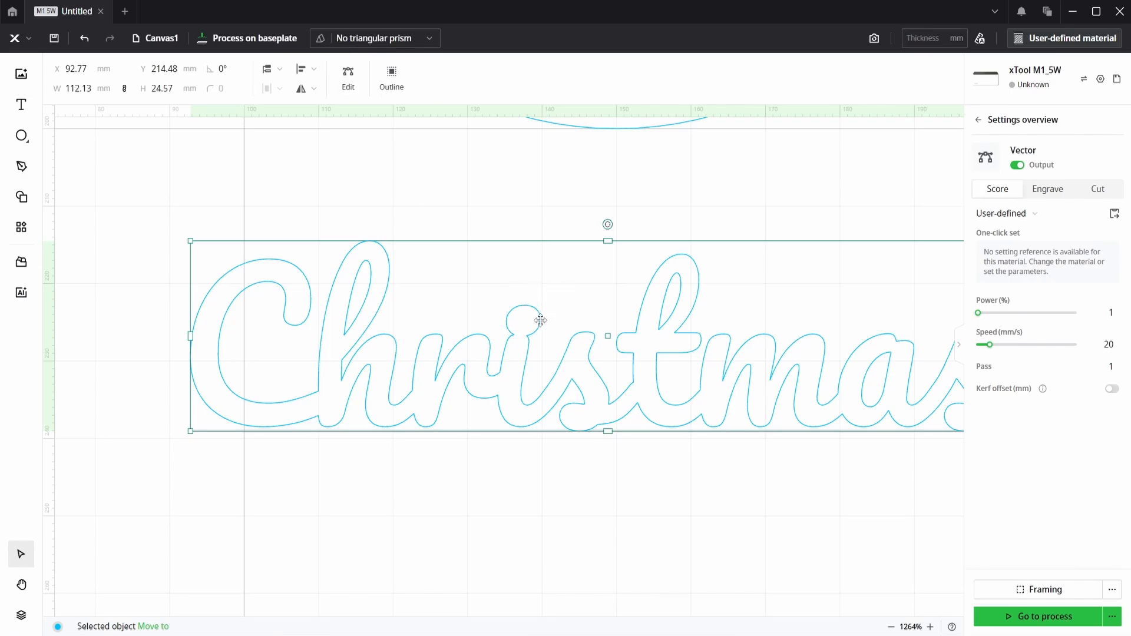
pyautogui.scroll(-3)
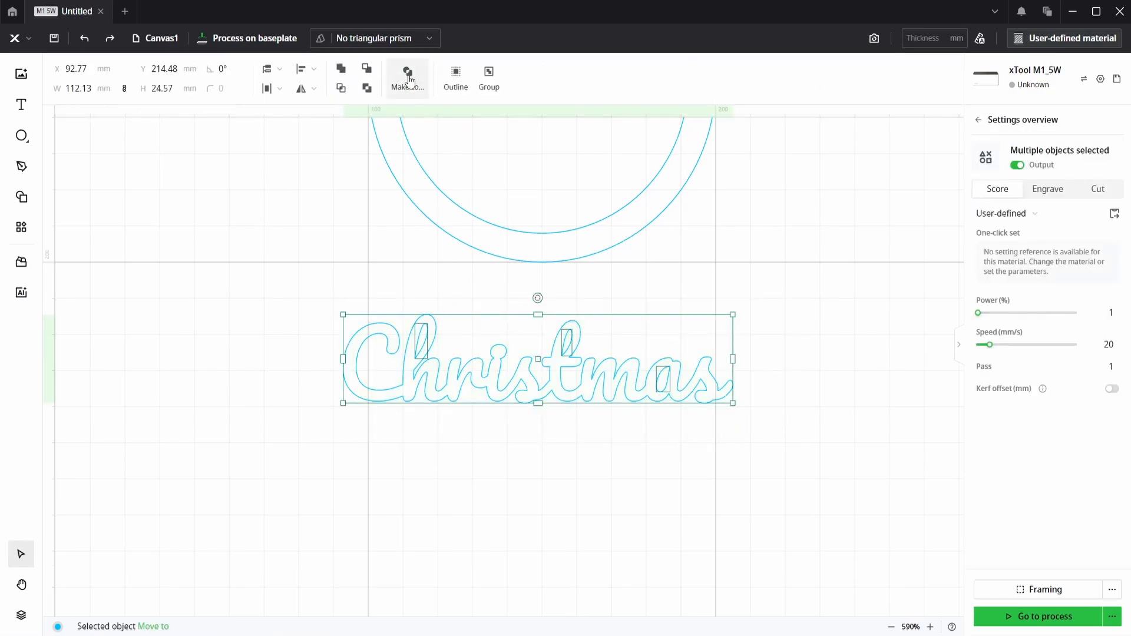
pyautogui.click(407, 77)
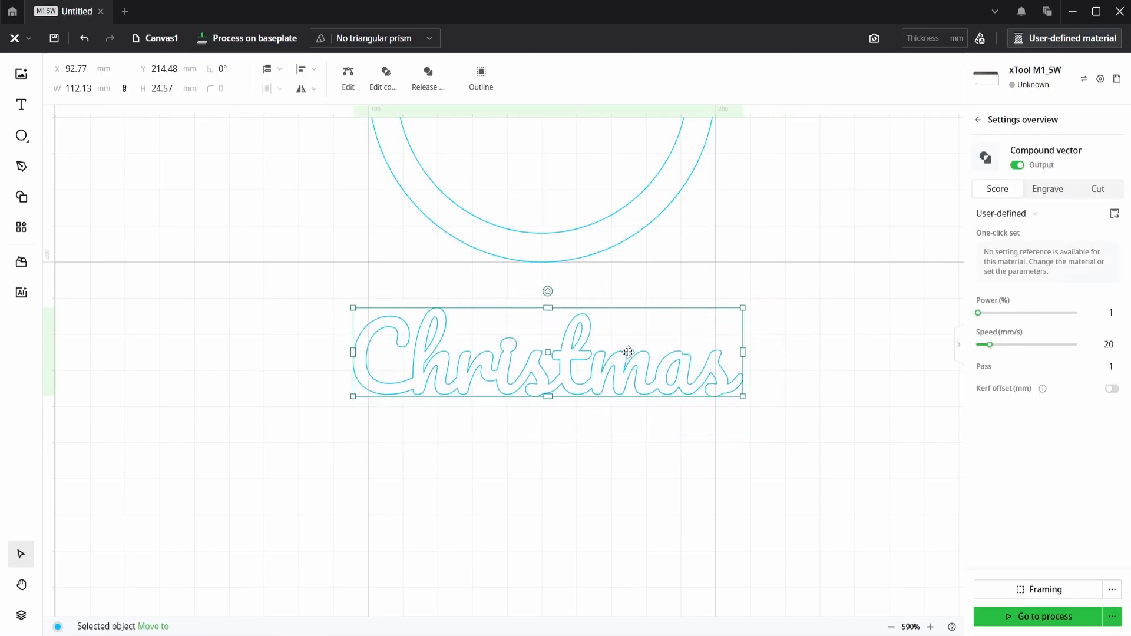
pyautogui.click(1047, 189)
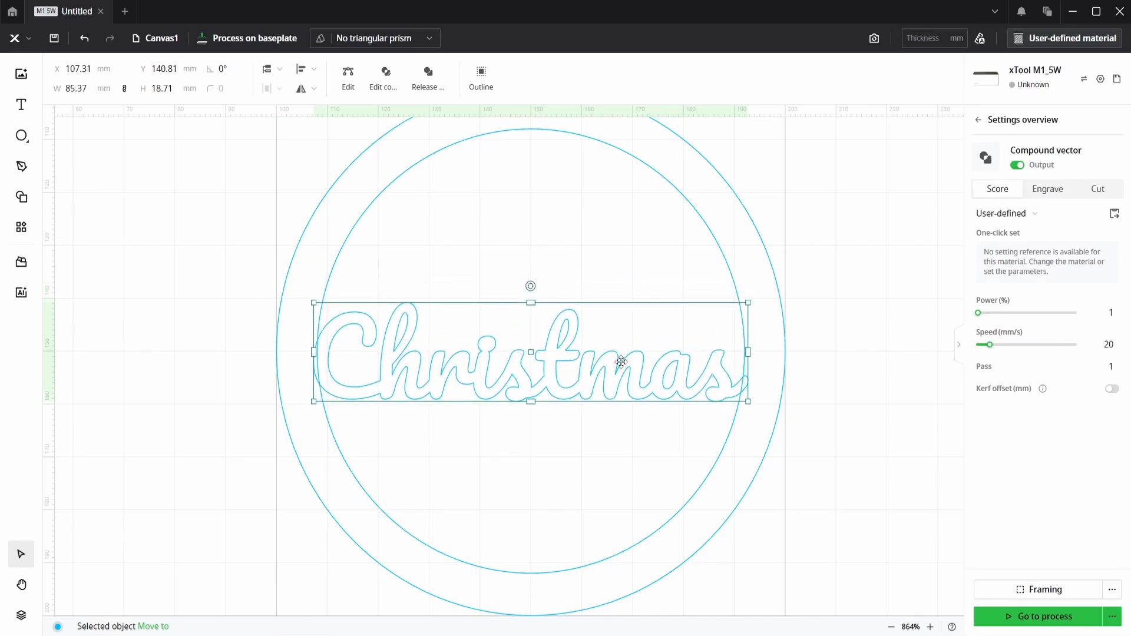
# Step: Drag the compound 'Christmas' lettering to the centre of the ring
pyautogui.moveTo(621, 360); pyautogui.dragTo(622, 367)
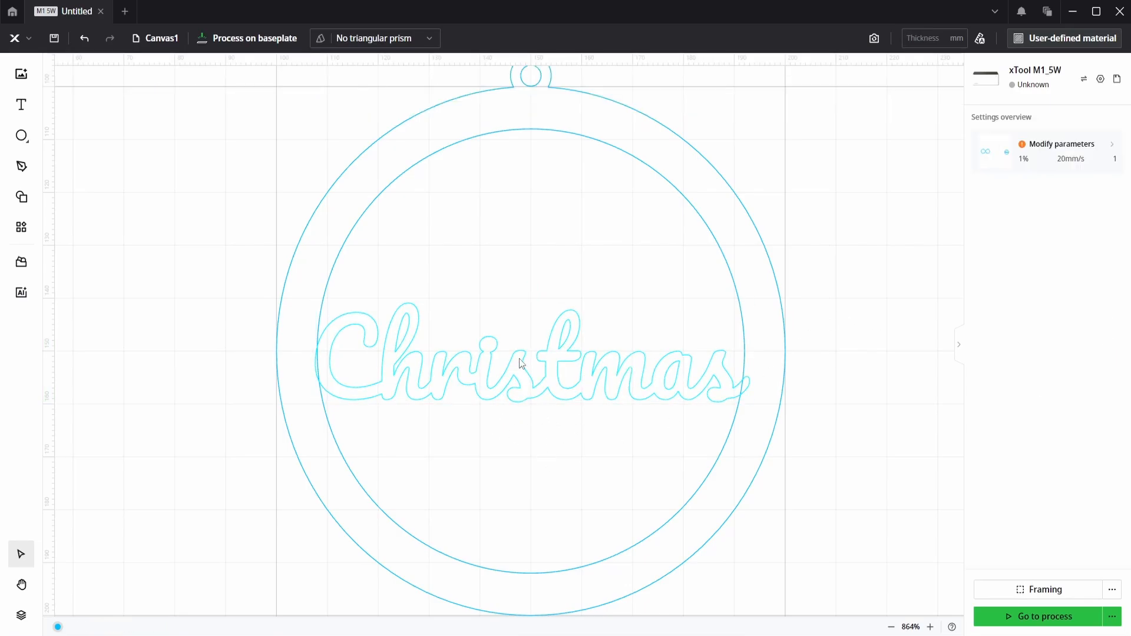
pyautogui.click(520, 360)
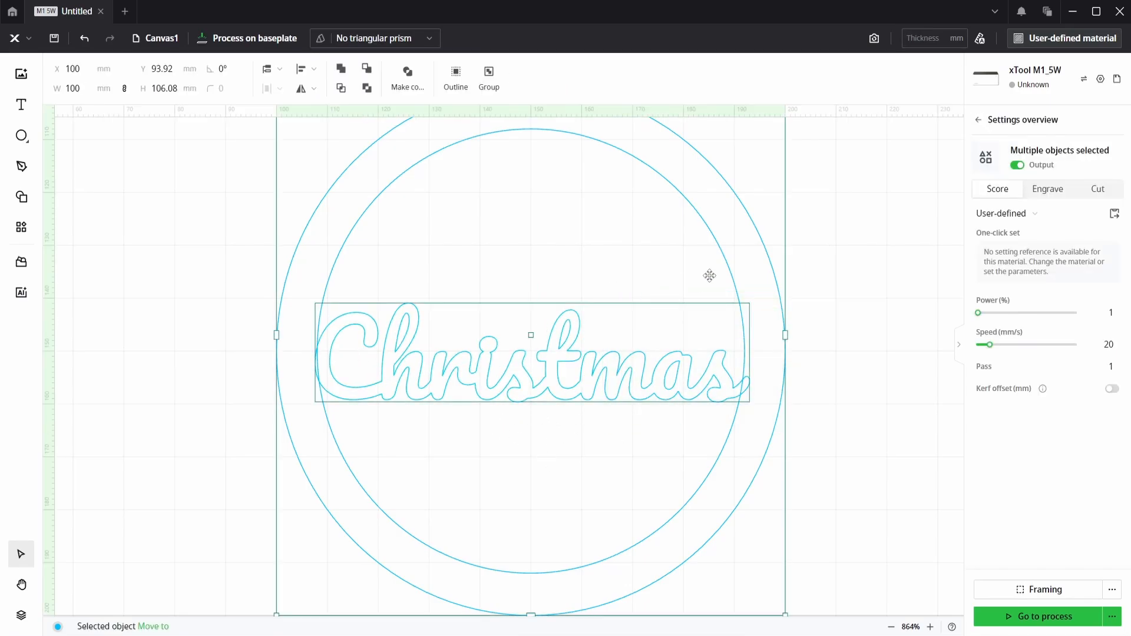
pyautogui.click(1047, 189)
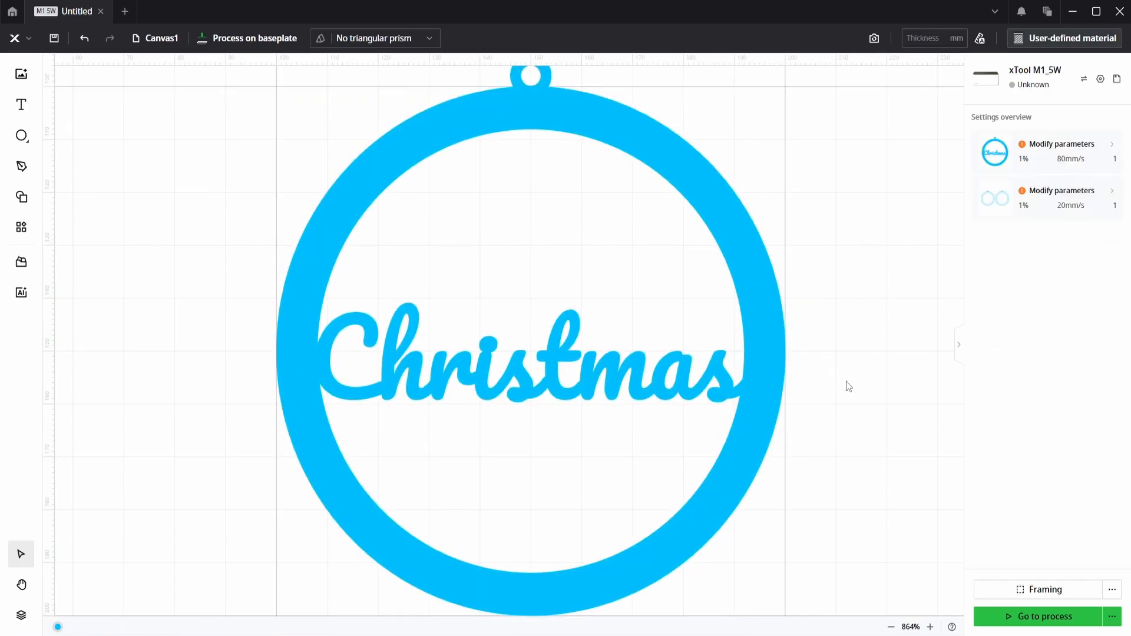
pyautogui.click(505, 367)
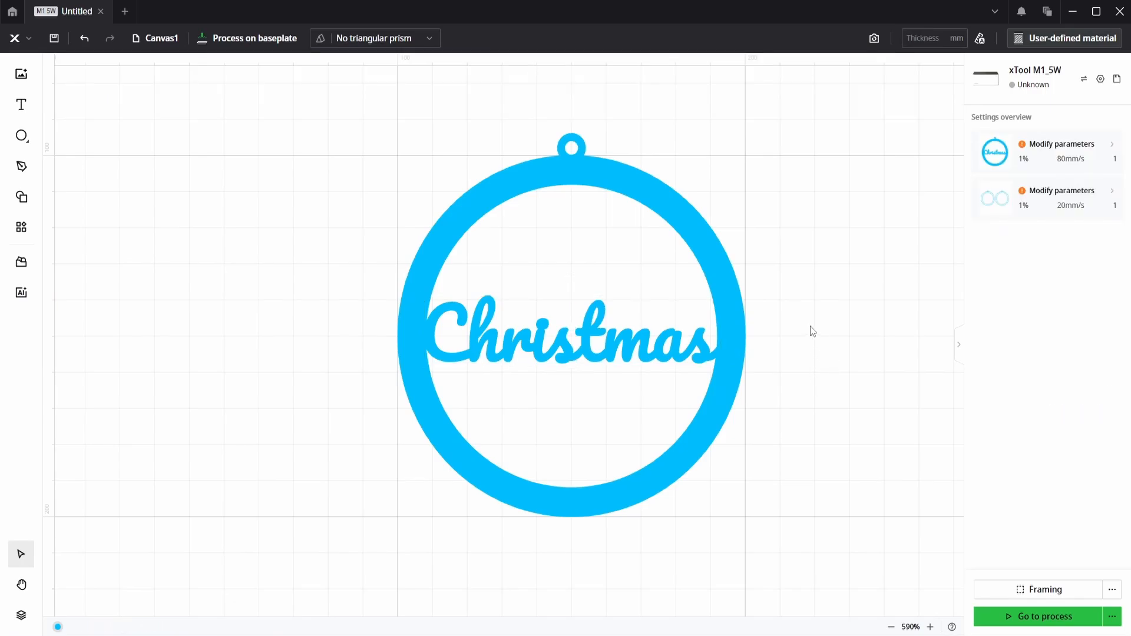
pyautogui.moveTo(786, 328)
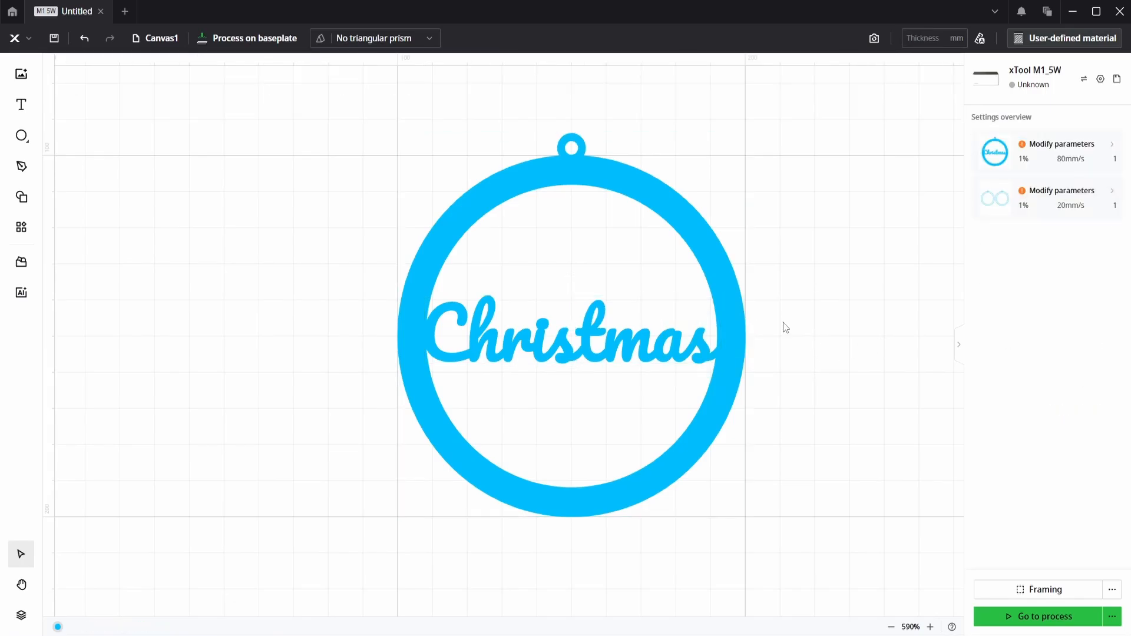
pyautogui.moveTo(164, 216)
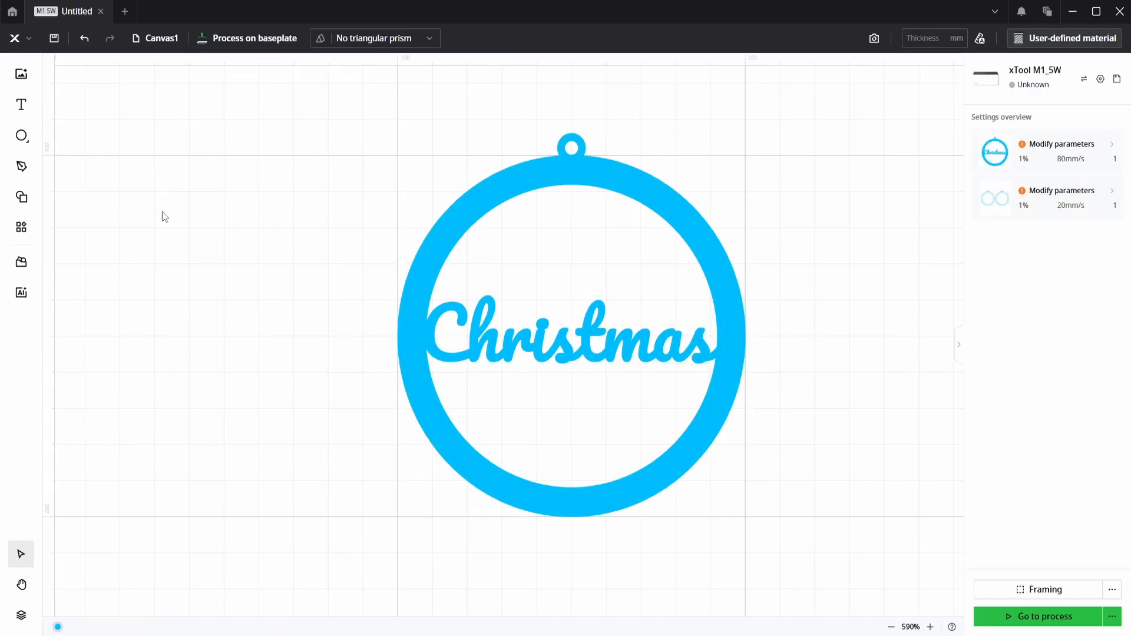
# Step: Insert a star outline from the Basic shape library beside the ornament
pyautogui.click(21, 197)
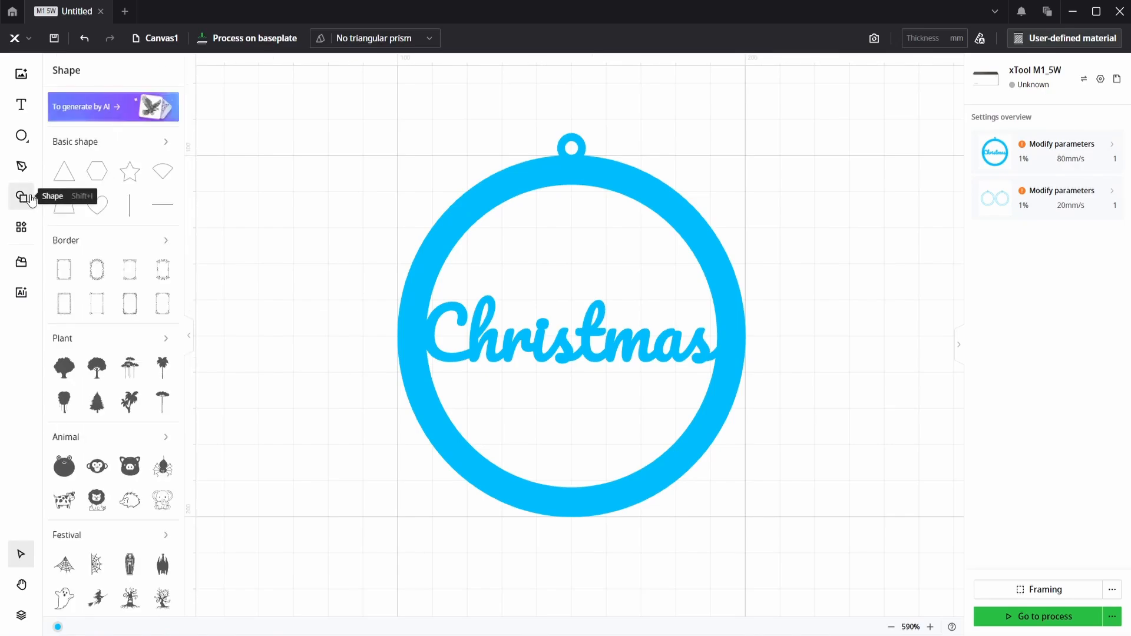
pyautogui.moveTo(144, 353)
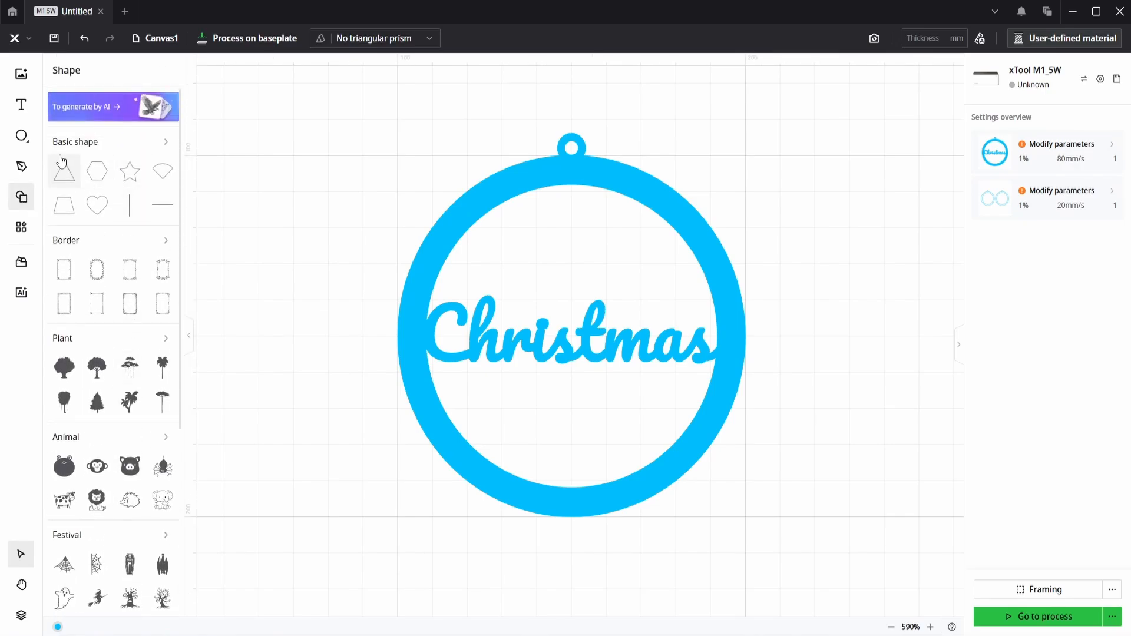
pyautogui.click(165, 142)
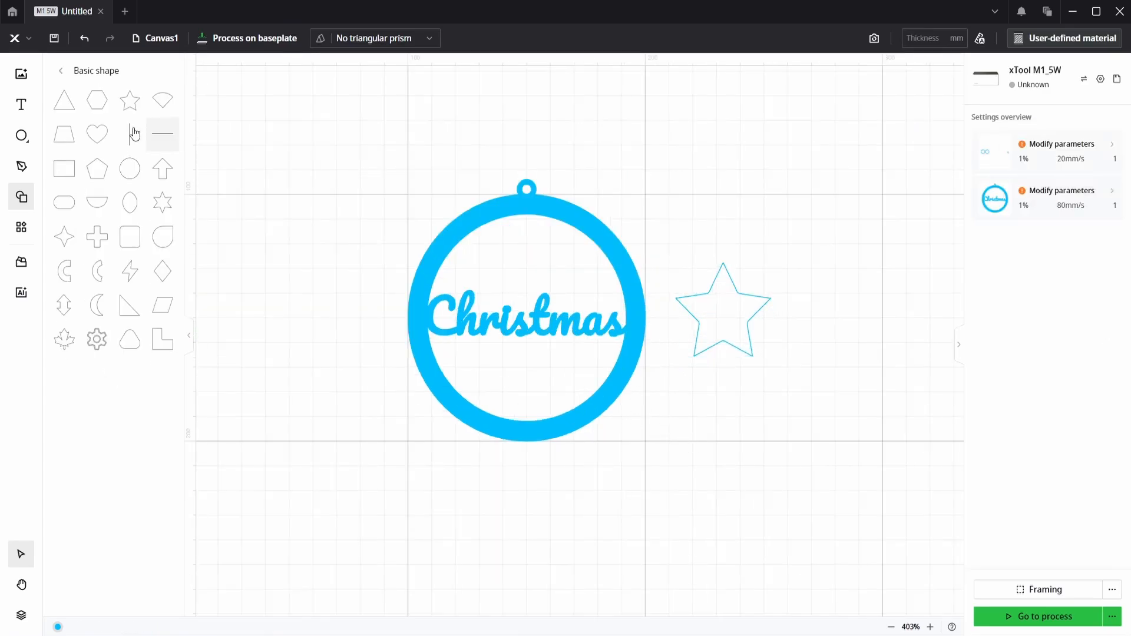
# Step: Insert a filled snowflake from the Festival shapes beneath the 'Christmas' script
pyautogui.click(61, 70)
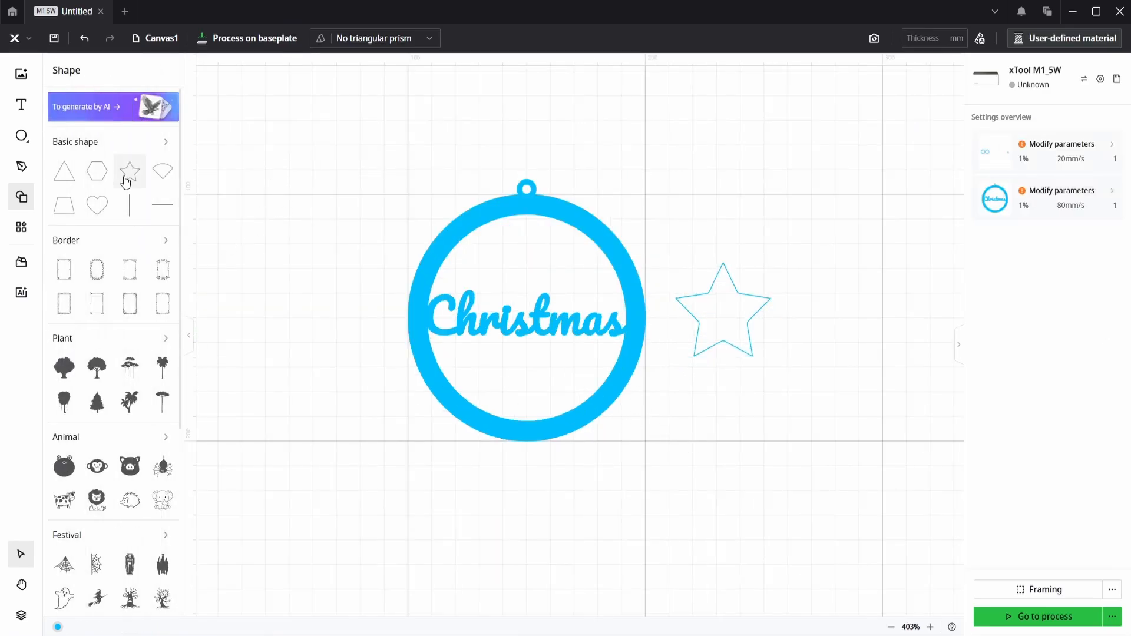
pyautogui.scroll(-3)
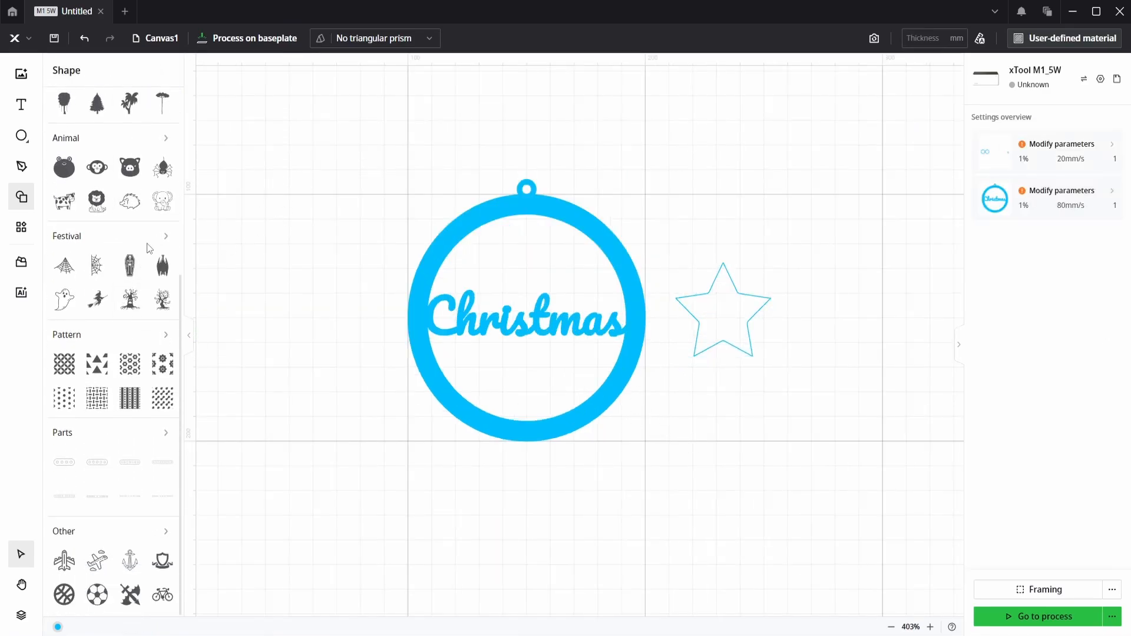
pyautogui.click(166, 235)
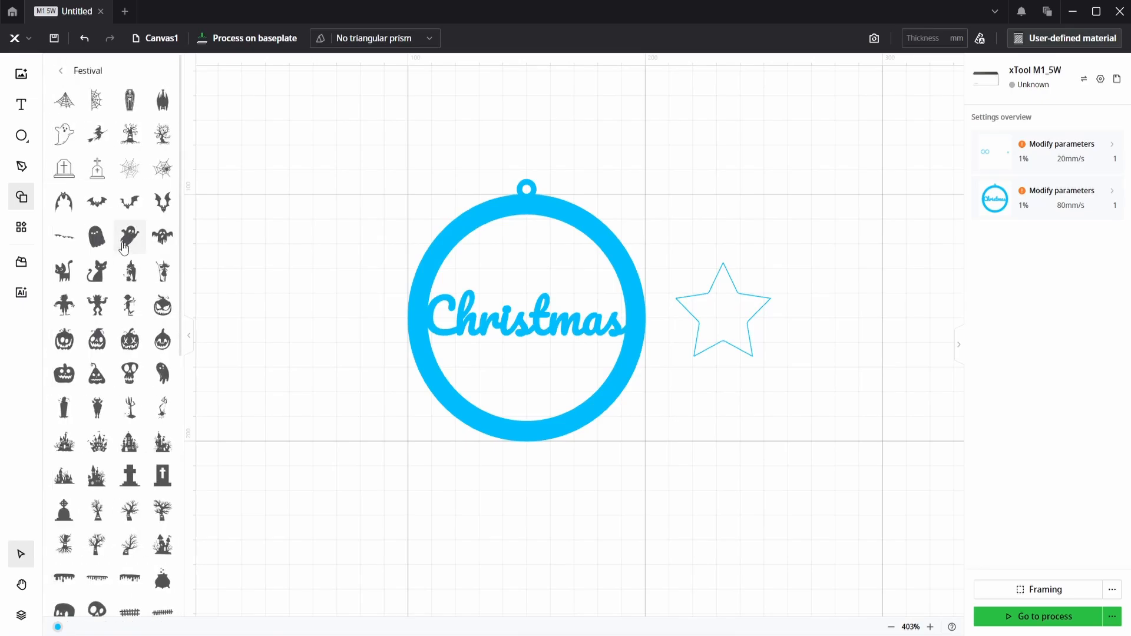
pyautogui.scroll(-3)
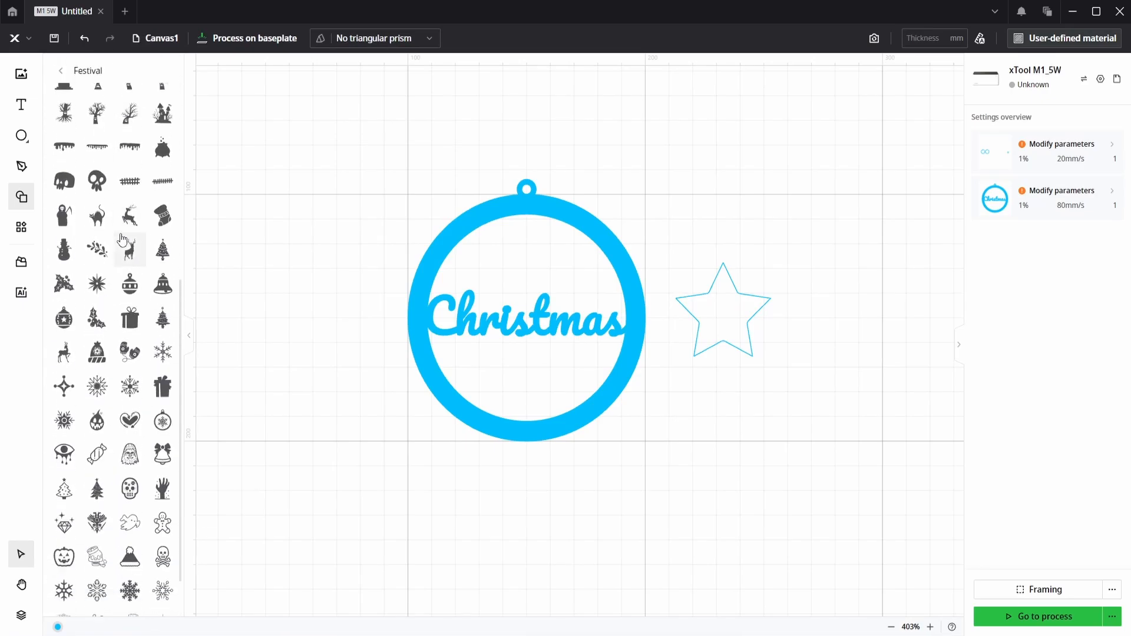
pyautogui.scroll(-3)
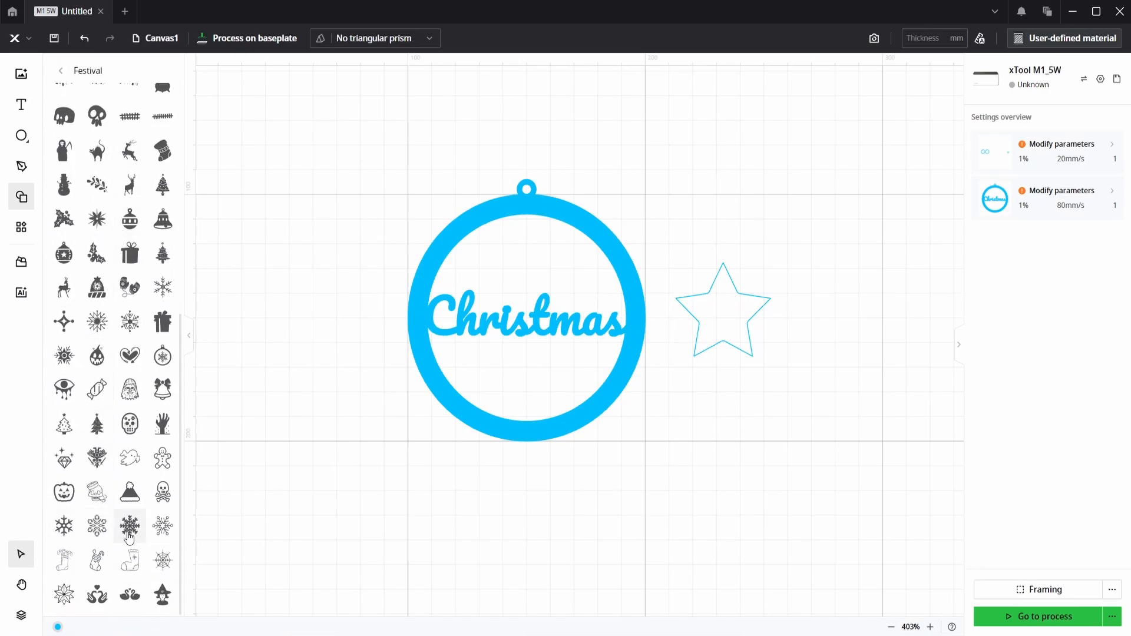
pyautogui.click(527, 303)
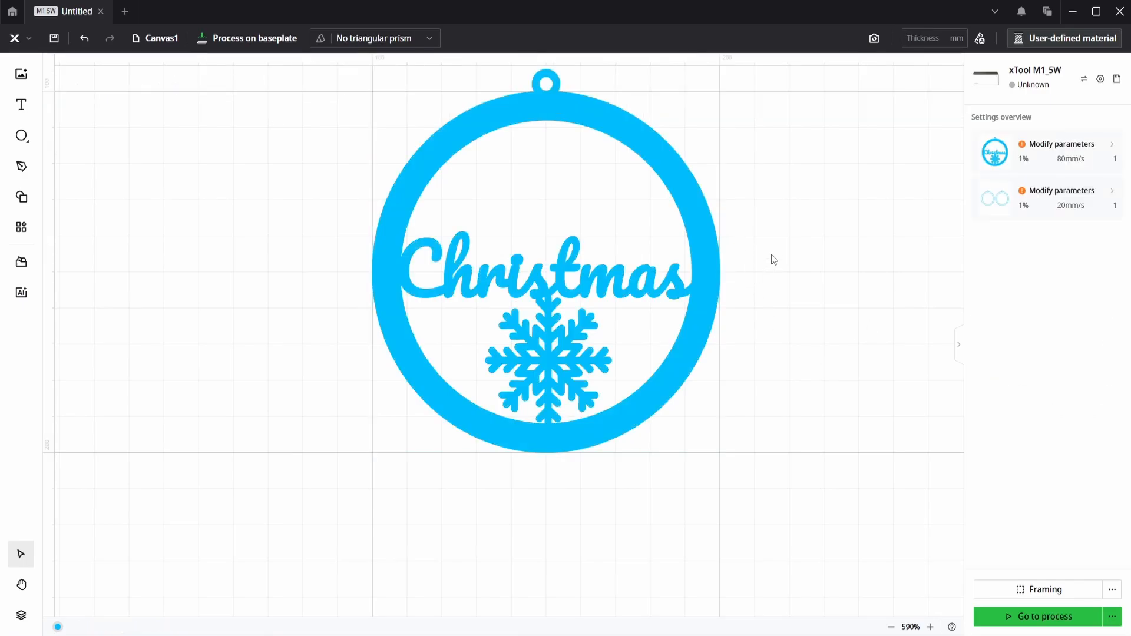
# Step: Browse the Festival shape collection in the Shape library
pyautogui.click(21, 196)
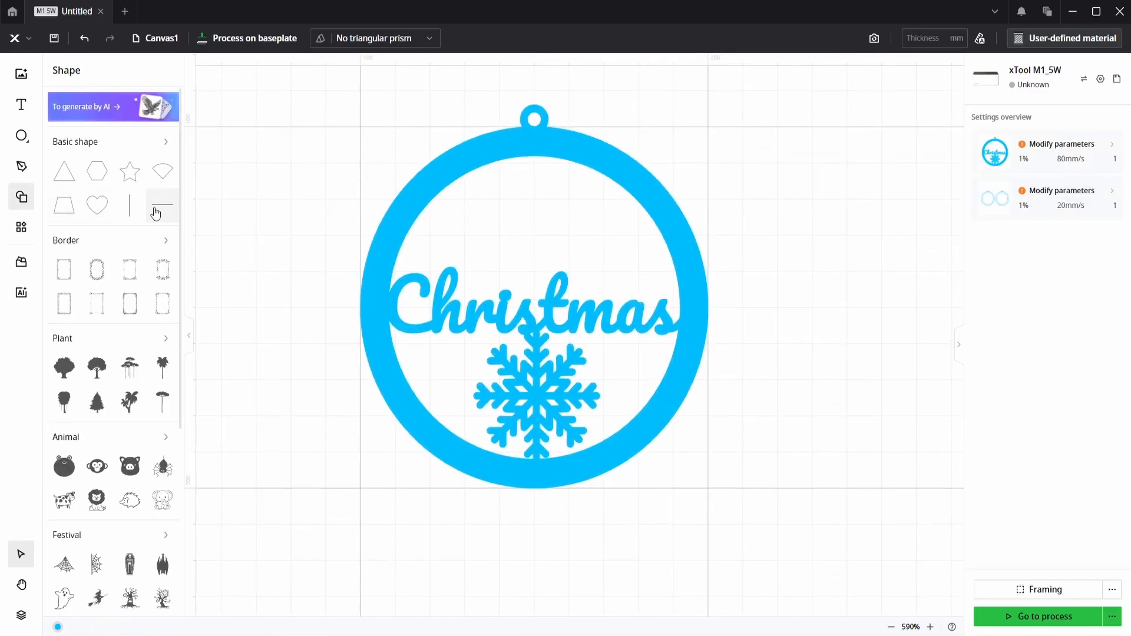
pyautogui.scroll(-3)
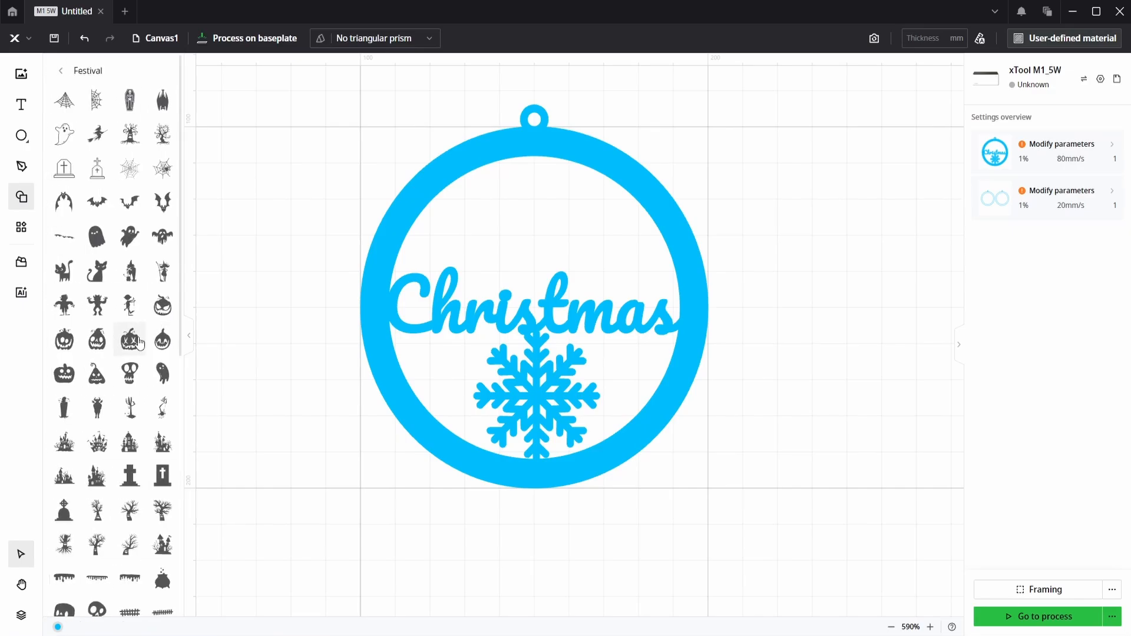
pyautogui.moveTo(129, 270)
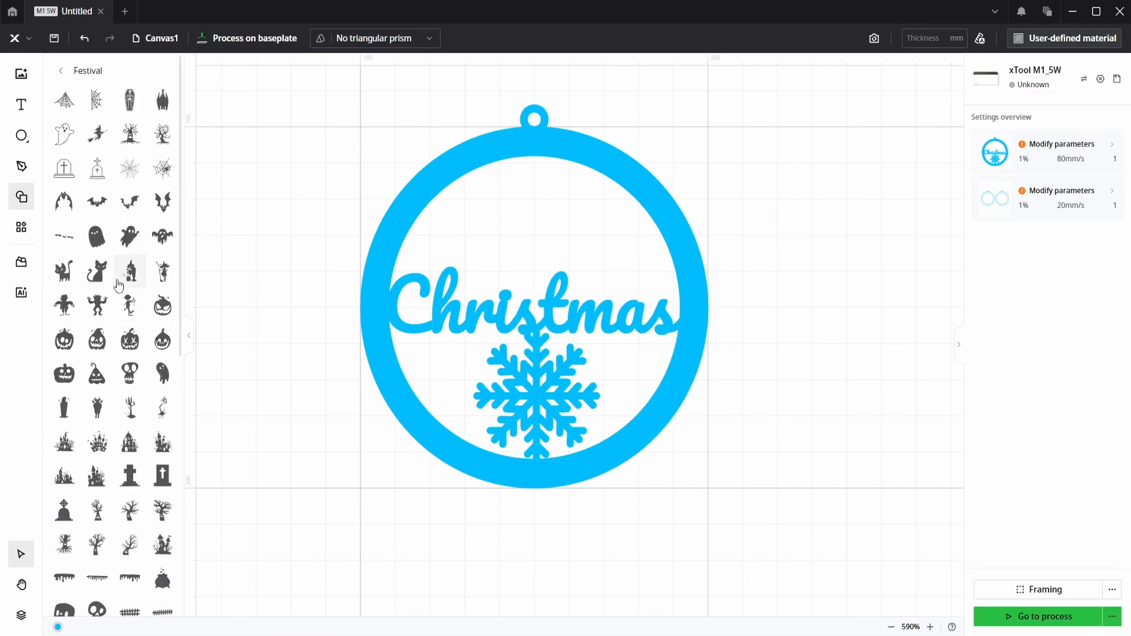
pyautogui.scroll(-3)
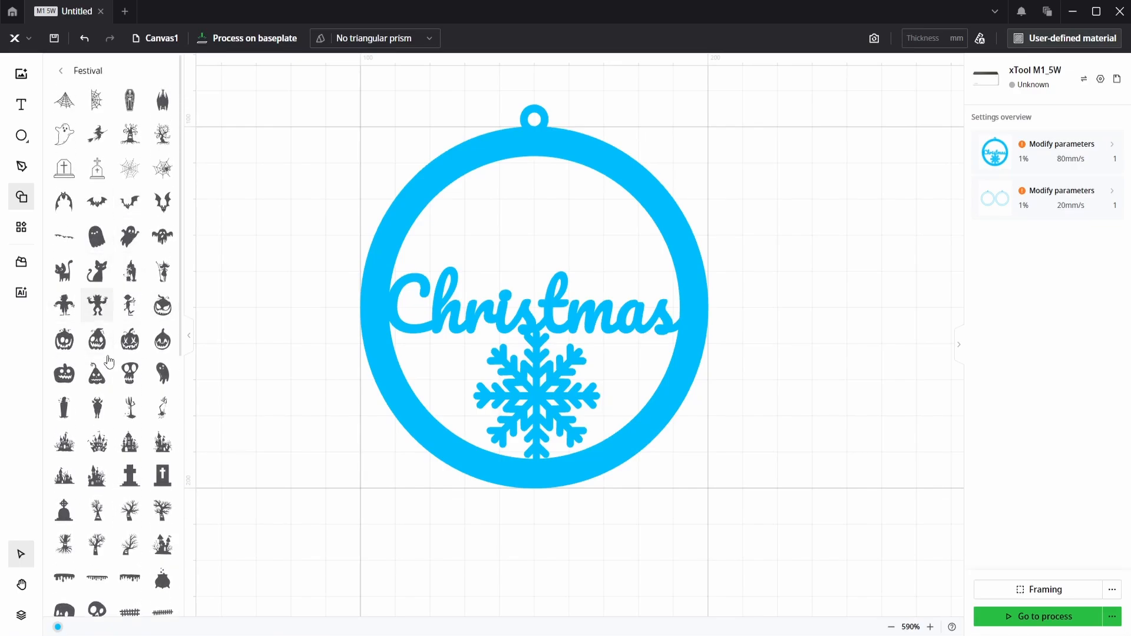
pyautogui.scroll(-3)
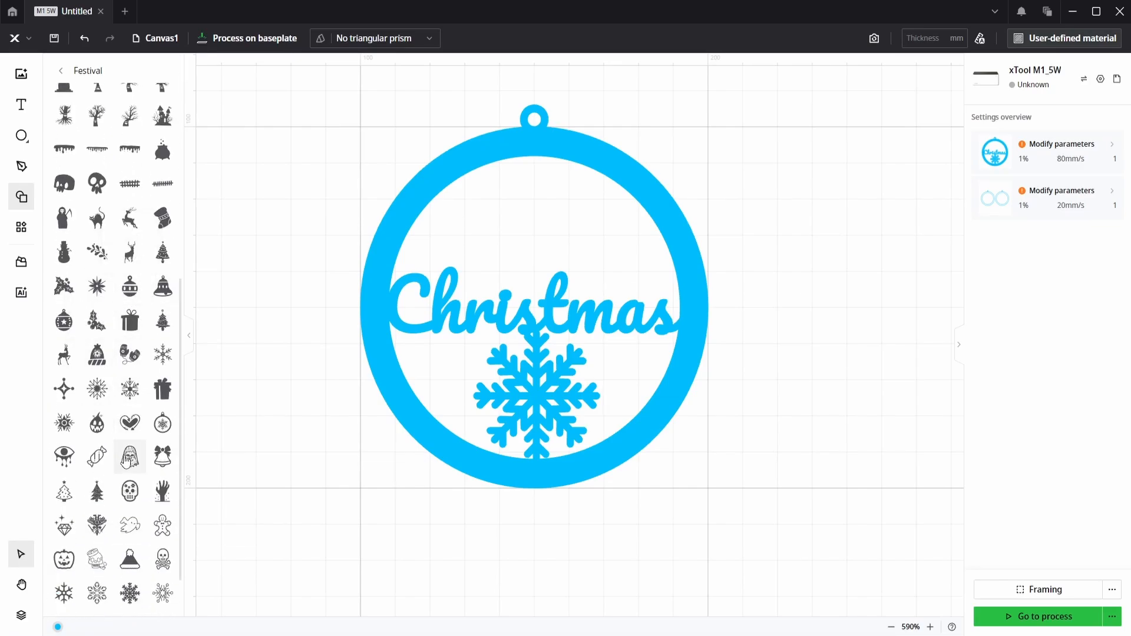
pyautogui.moveTo(129, 492)
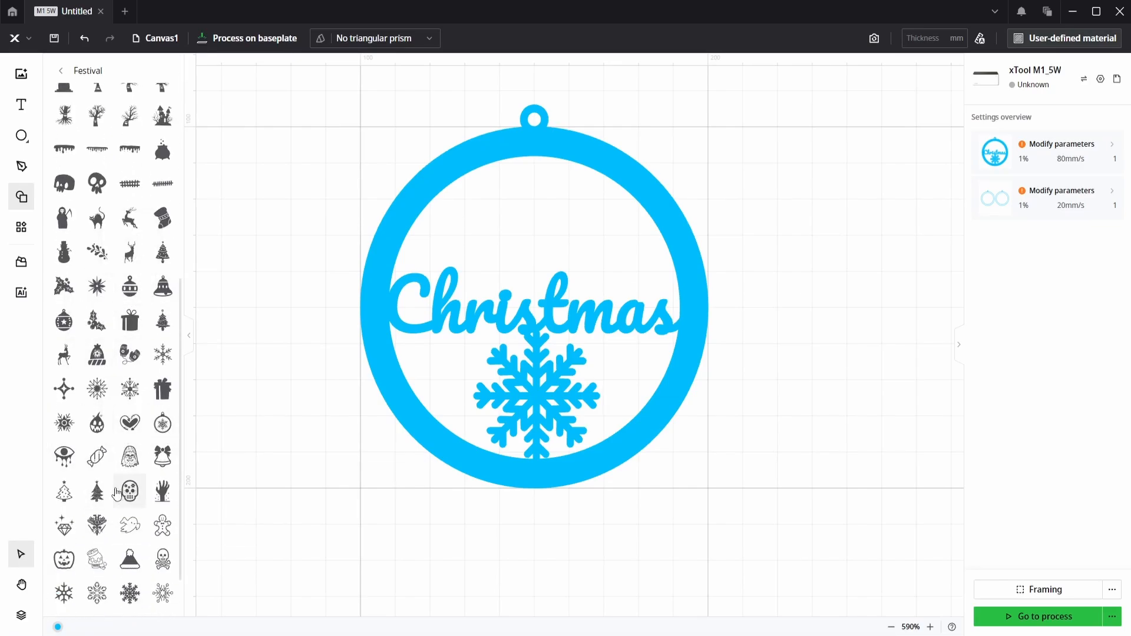
pyautogui.moveTo(718, 348)
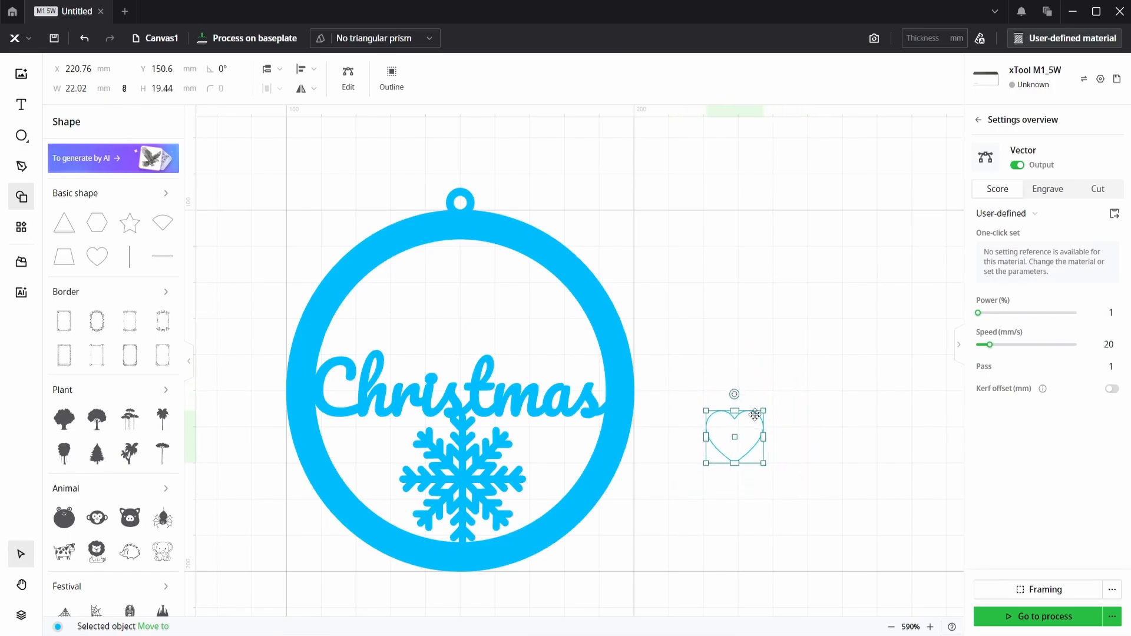
# Step: Preview the heart outline above the script on the ring, then select it
pyautogui.moveTo(735, 437); pyautogui.dragTo(542, 350)
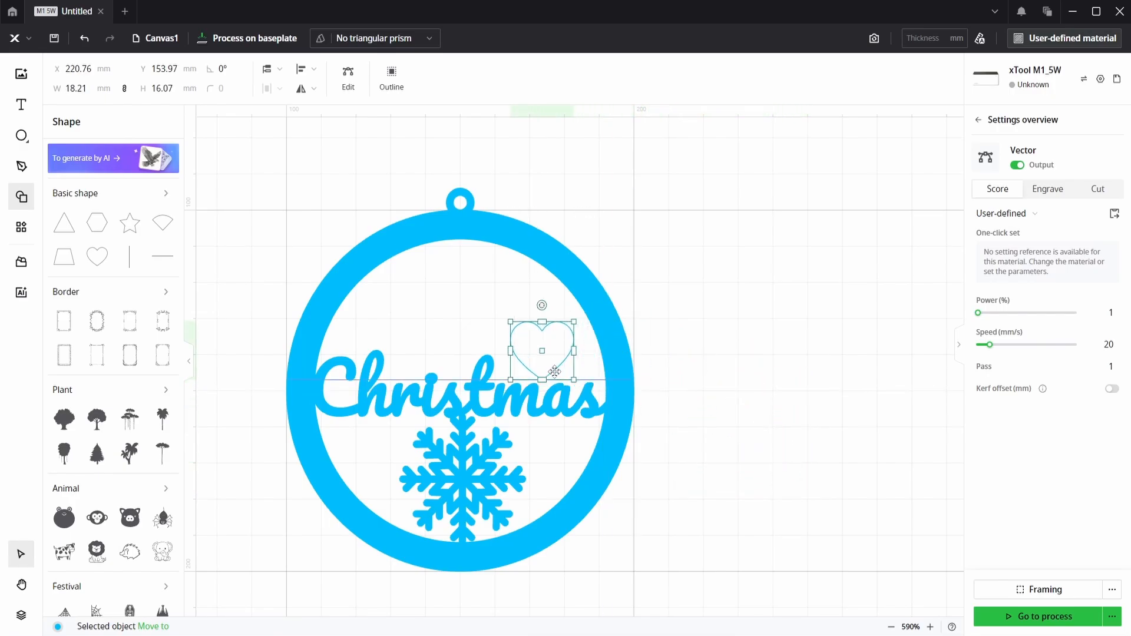
pyautogui.click(1047, 189)
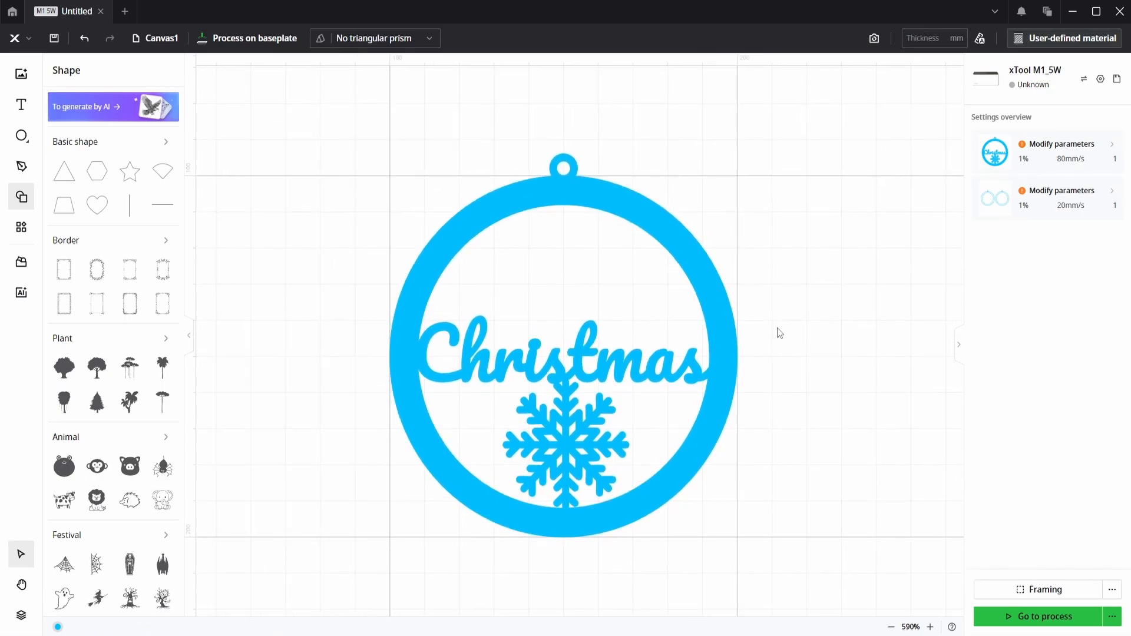
pyautogui.moveTo(787, 302)
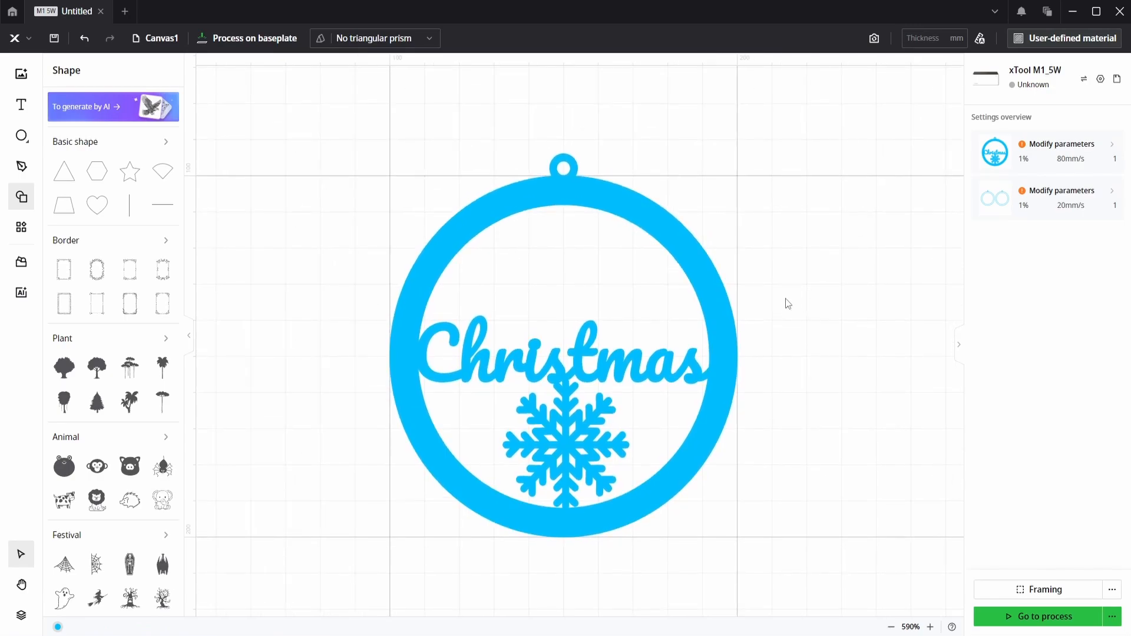
pyautogui.moveTo(772, 304)
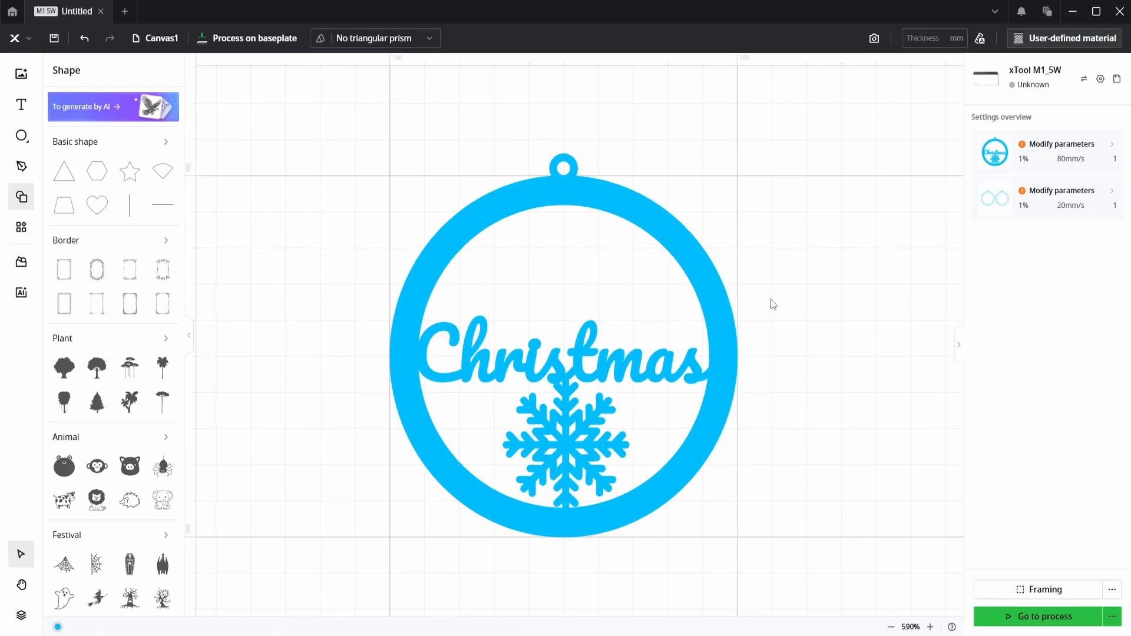